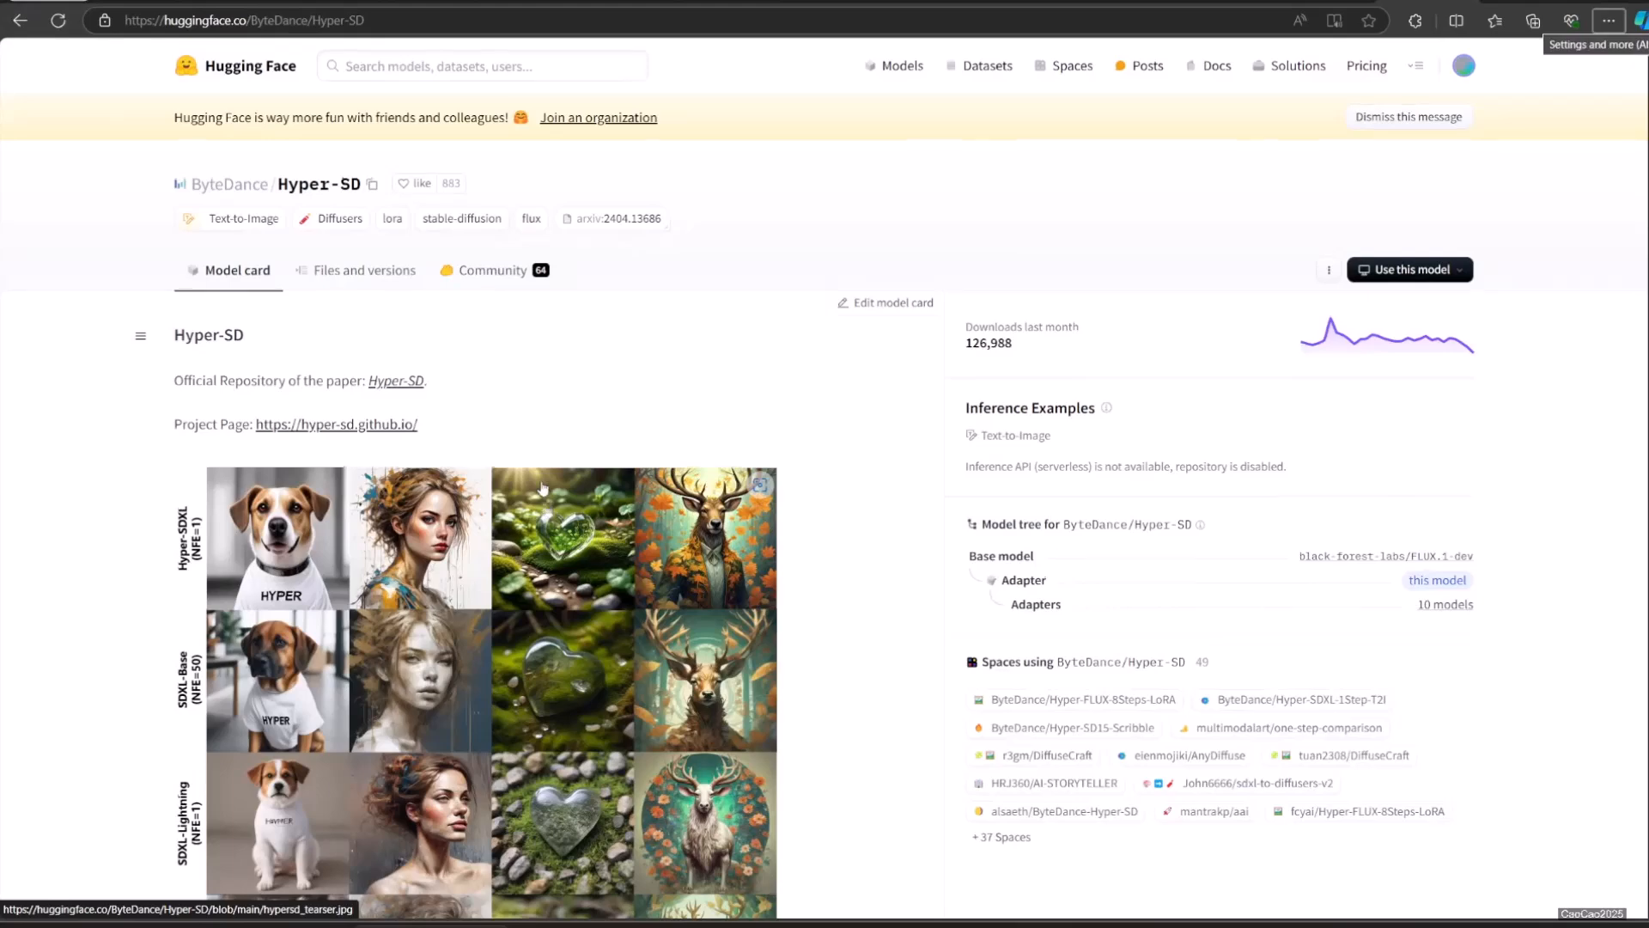
Step: Scroll the Hyper-SD model page and switch to its Files and versions listing
{"action": "scroll", "scroll_direction": "down", "scroll_amount": 3}
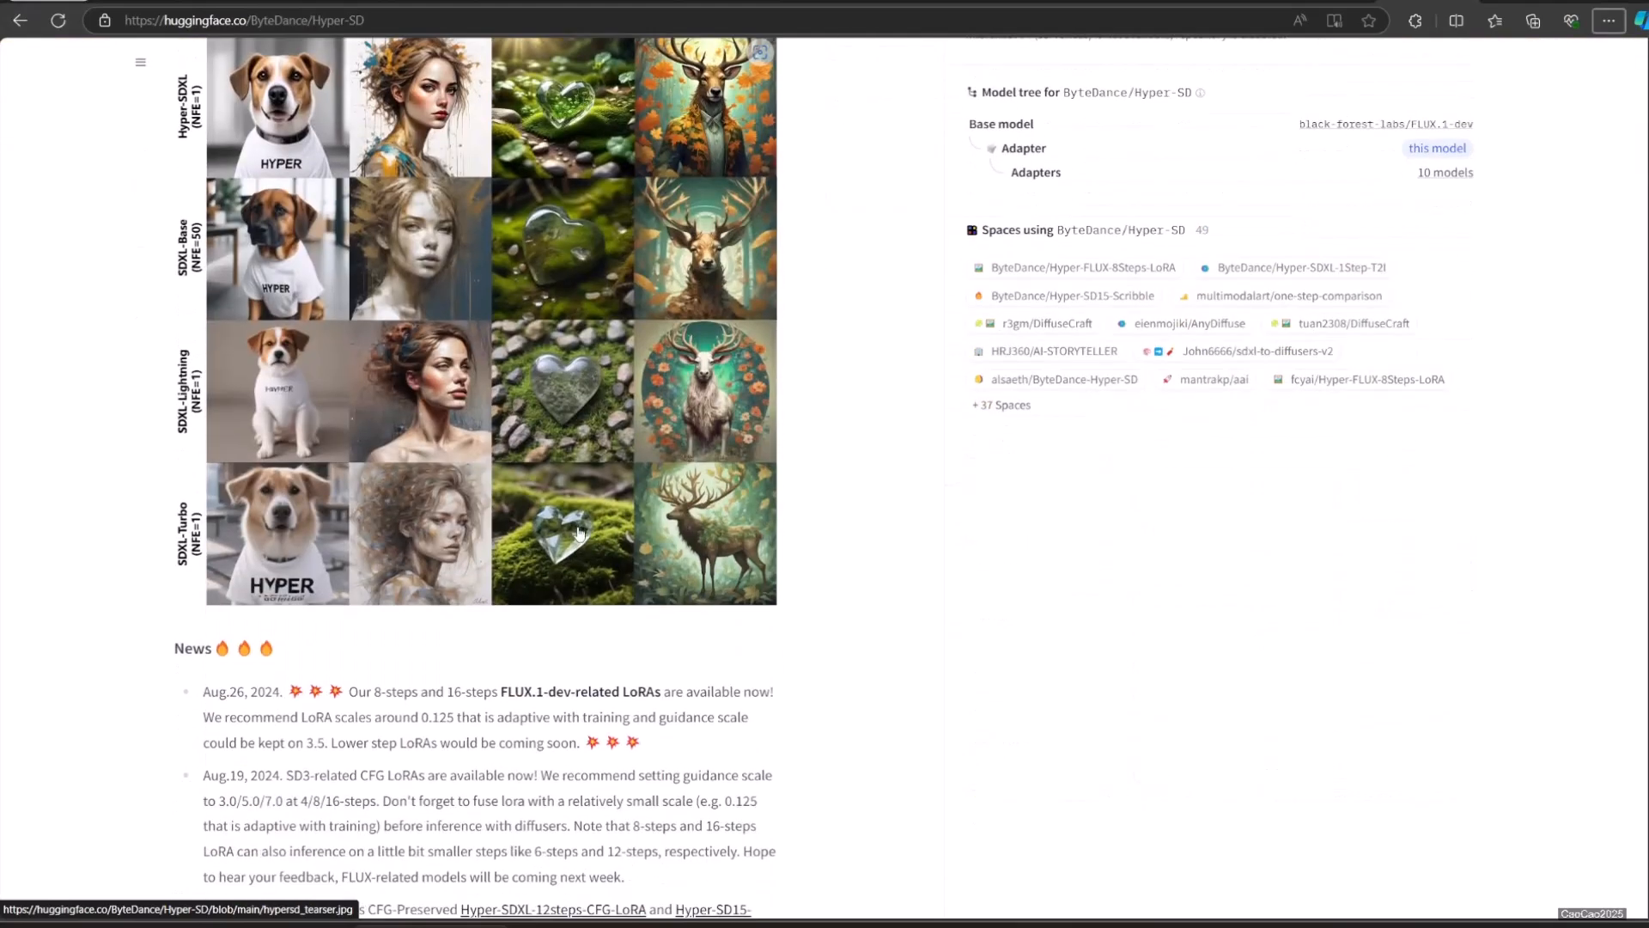
{"action": "scroll", "scroll_direction": "down", "scroll_amount": 3}
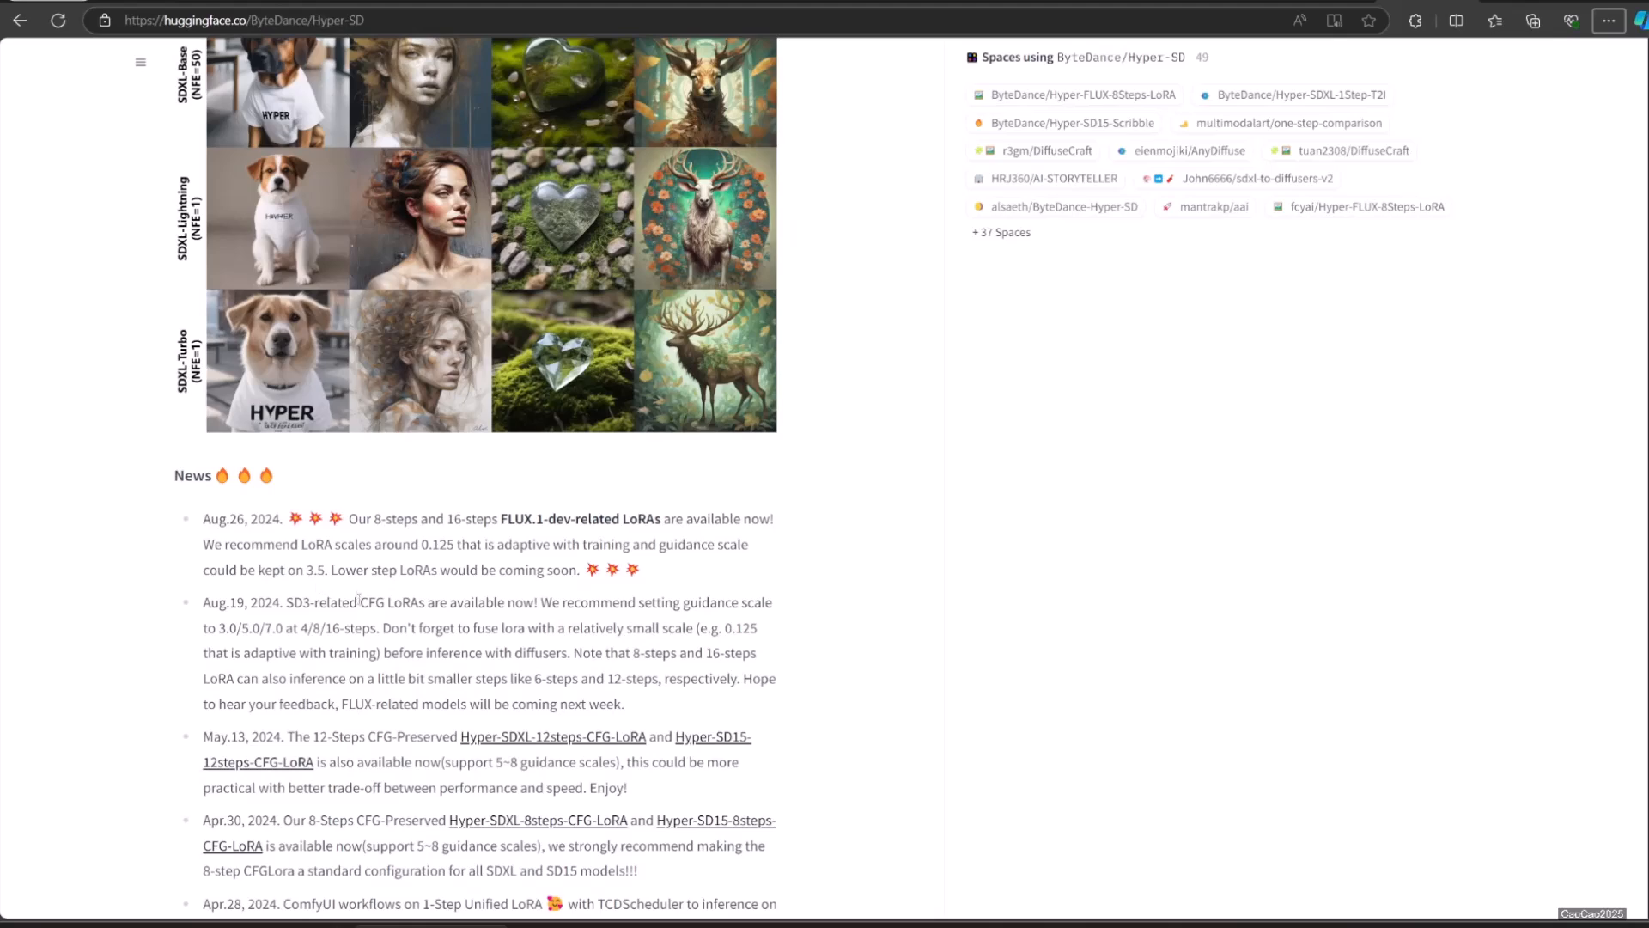
{"action": "scroll", "scroll_direction": "down", "scroll_amount": 3}
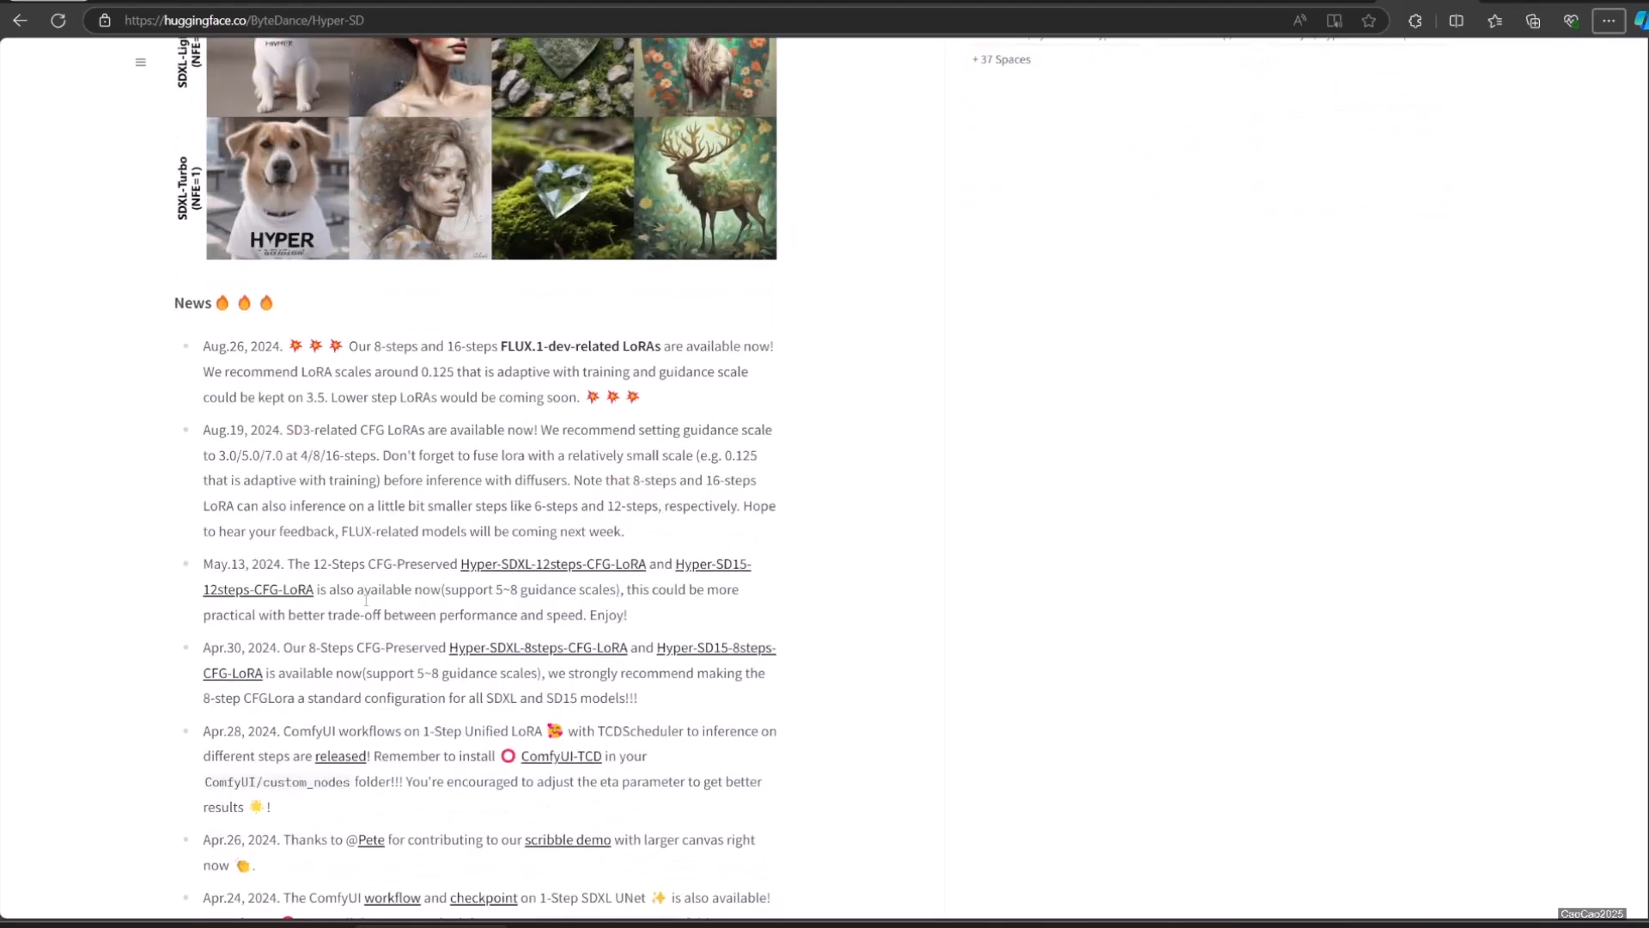
{"action": "scroll", "scroll_direction": "down", "scroll_amount": 3}
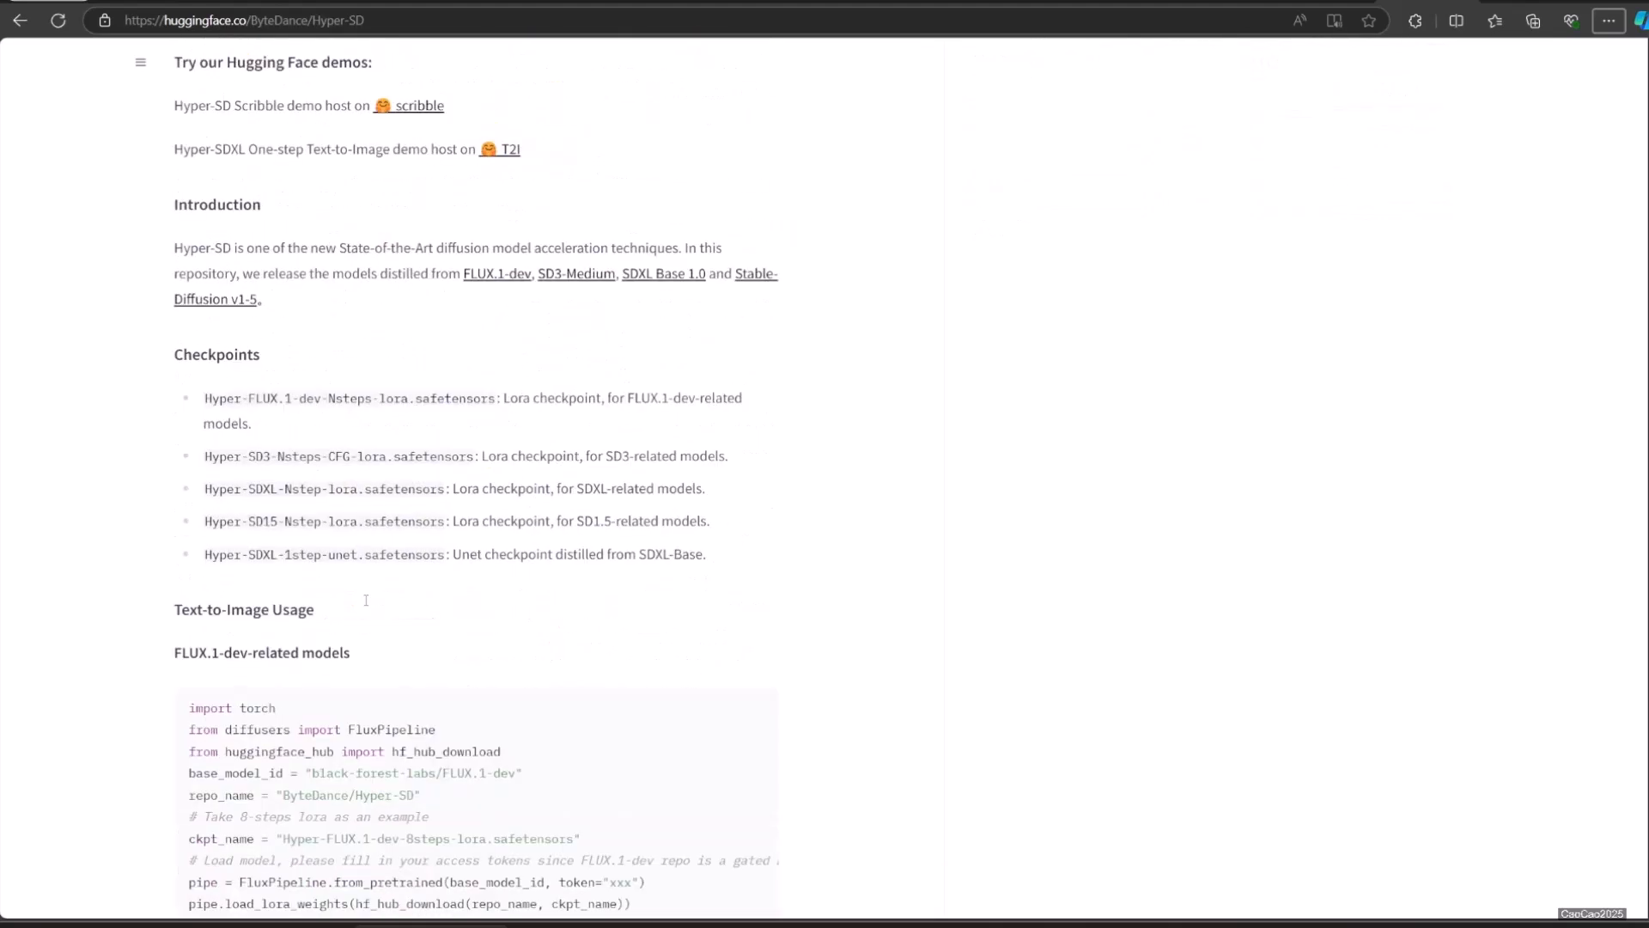
{"action": "scroll", "scroll_direction": "down", "scroll_amount": 3}
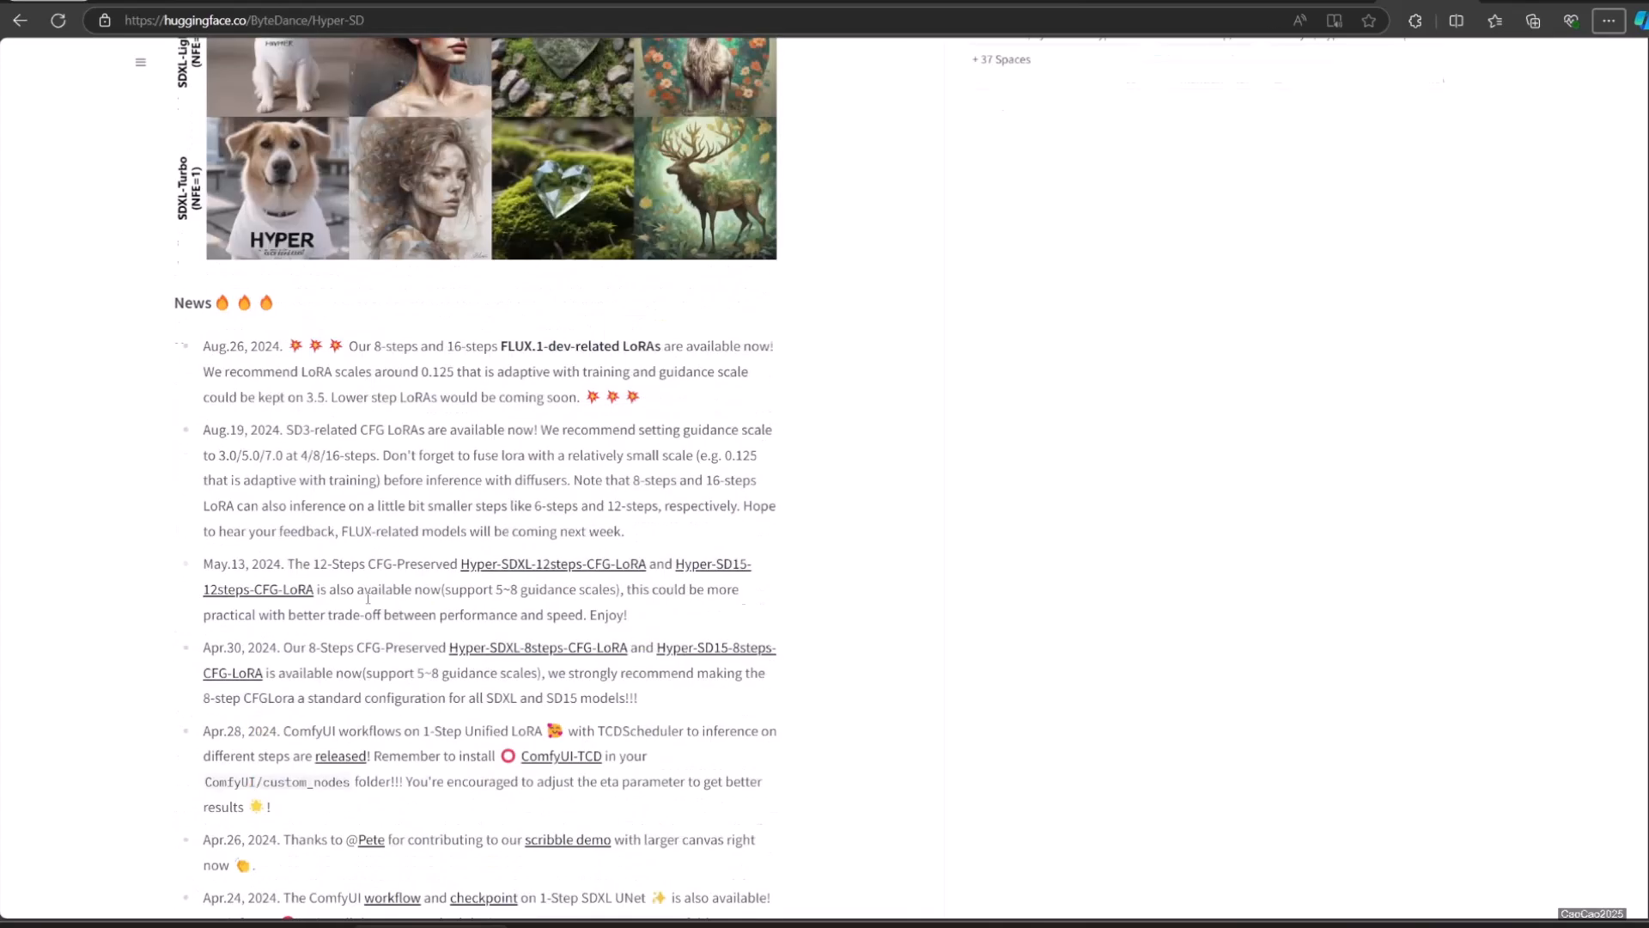
{"action": "left_click", "coordinate": [364, 270]}
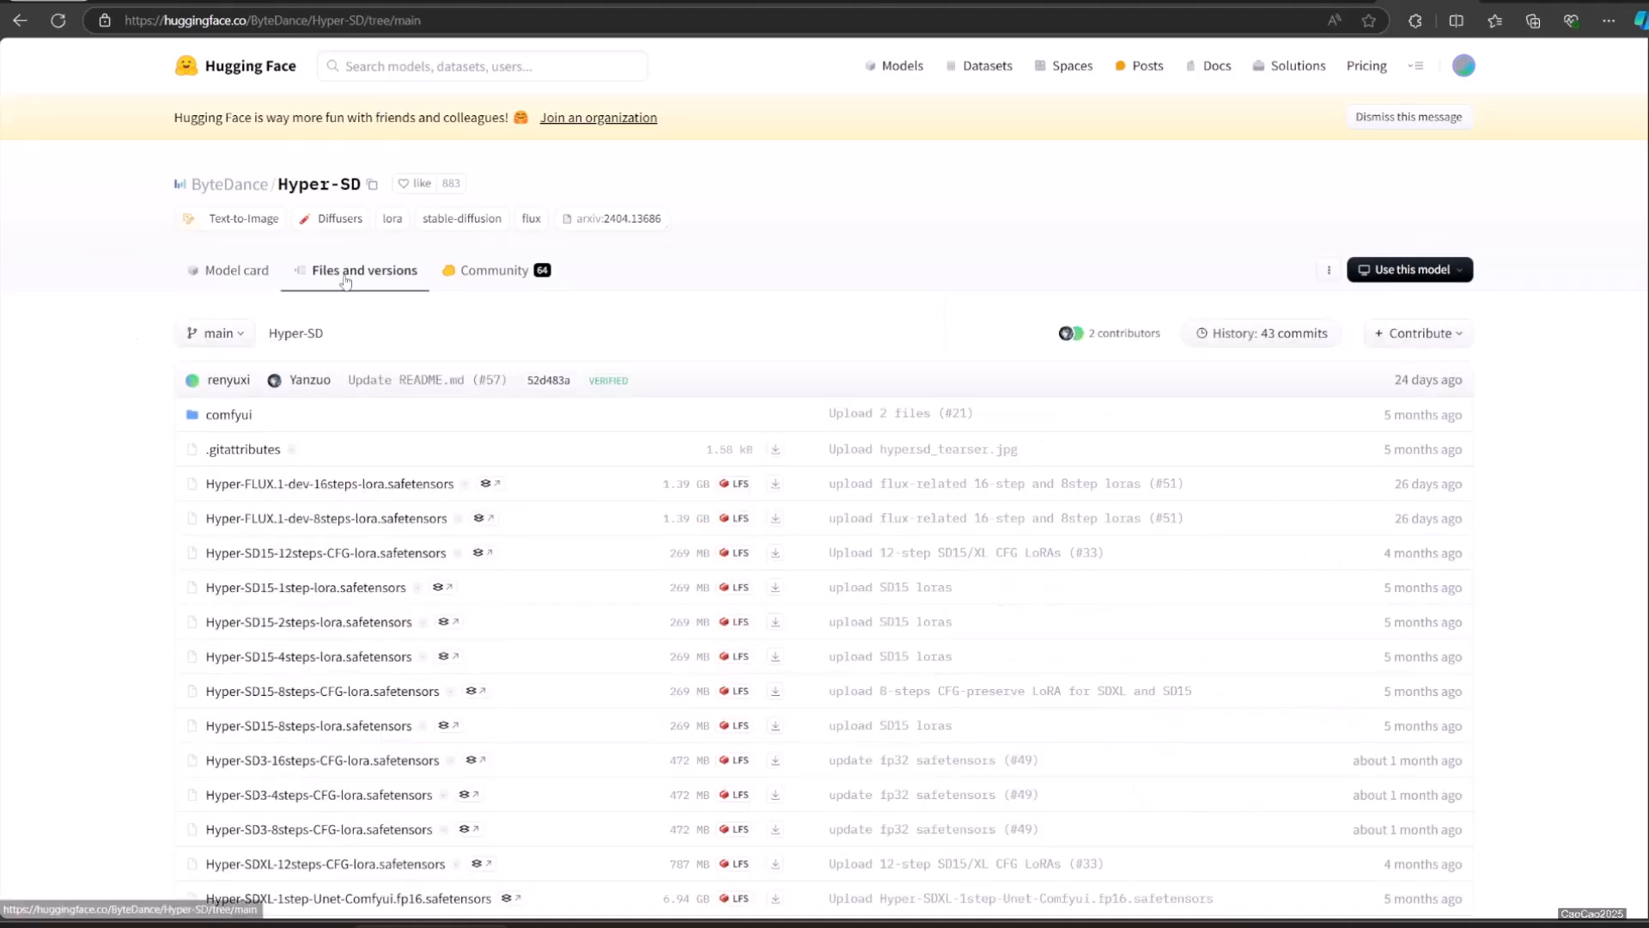
{"action": "mouse_move", "coordinate": [418, 630]}
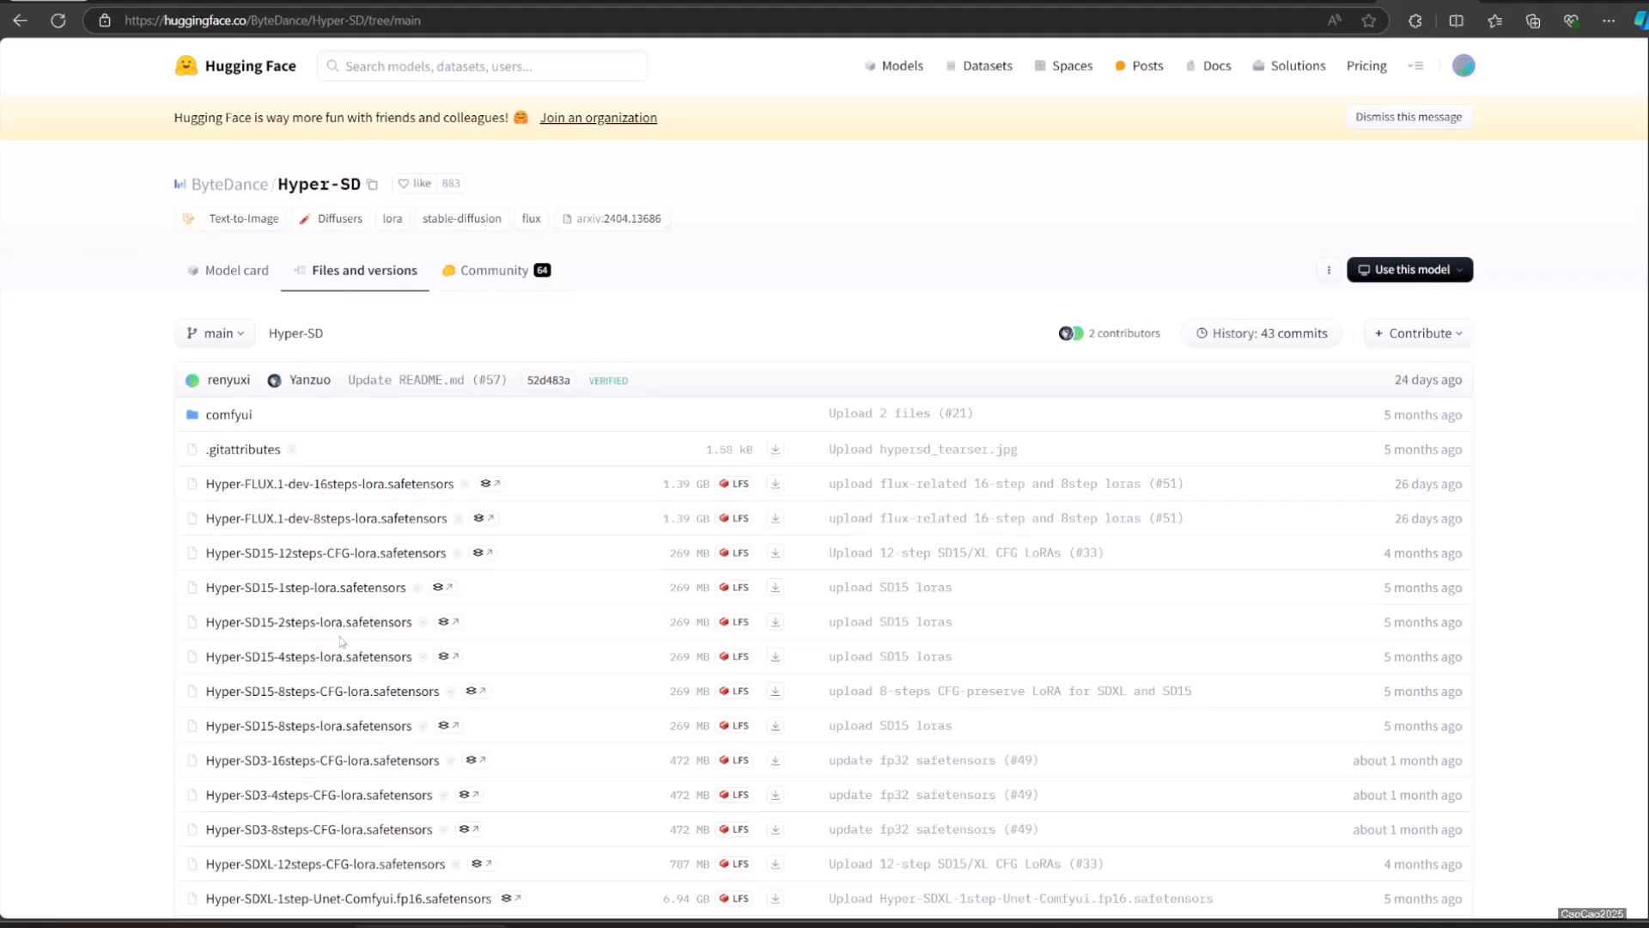
{"action": "mouse_move", "coordinate": [307, 621]}
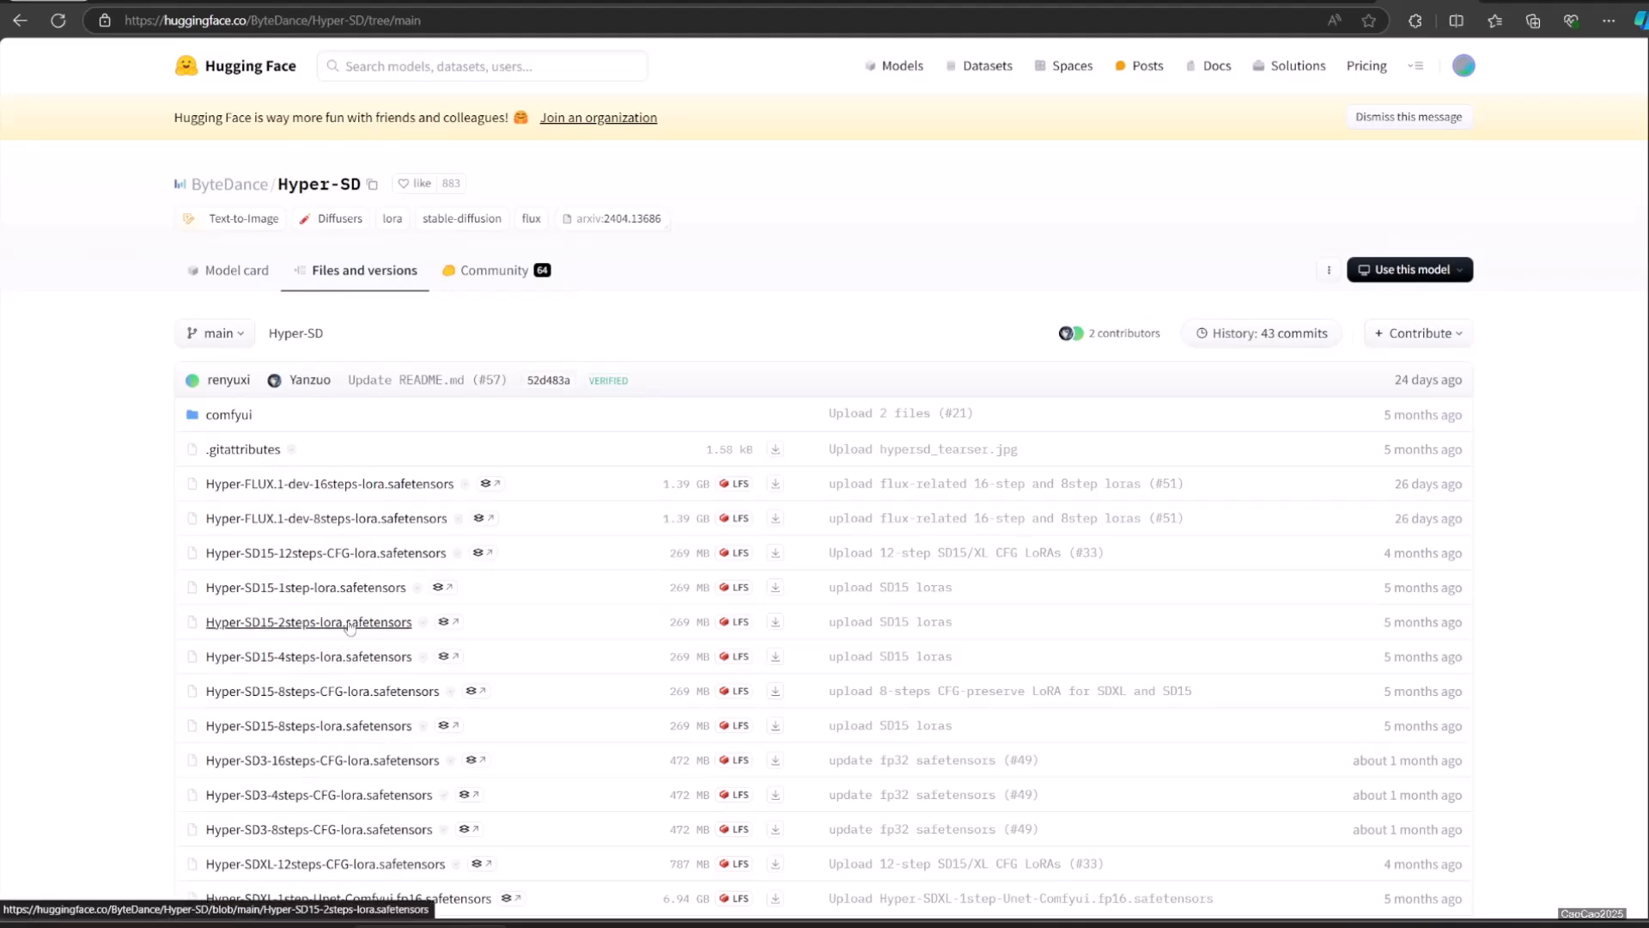
Step: Scroll through the LoRA files and enter the repository's comfyui folder
{"action": "scroll", "scroll_direction": "down", "scroll_amount": 3}
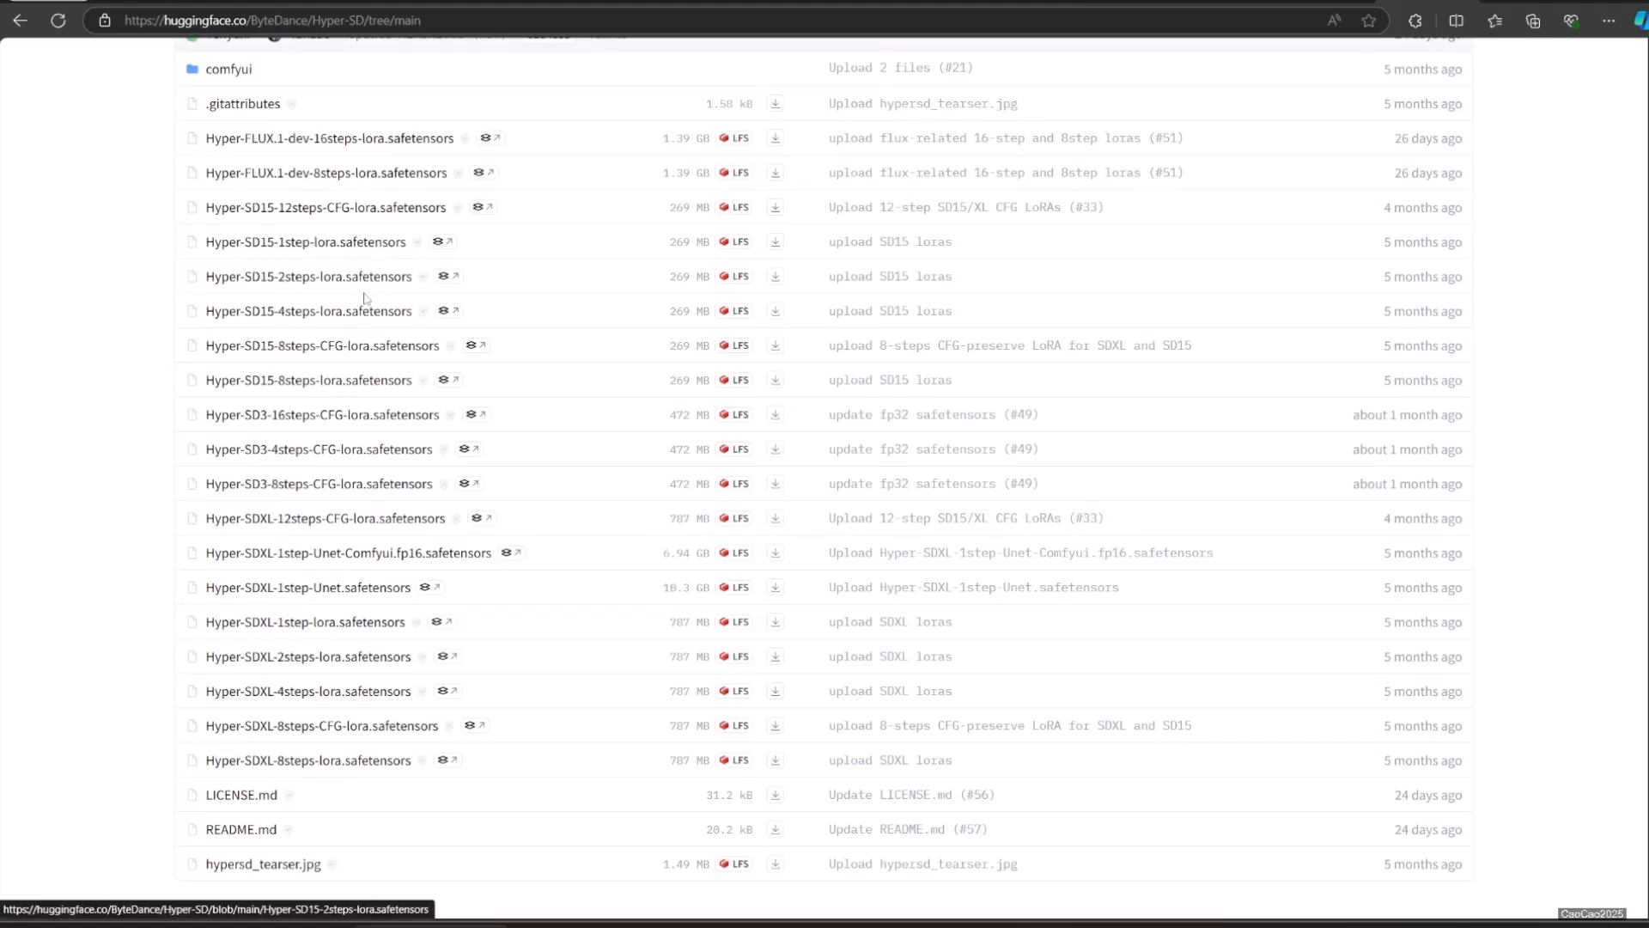
{"action": "mouse_move", "coordinate": [381, 647]}
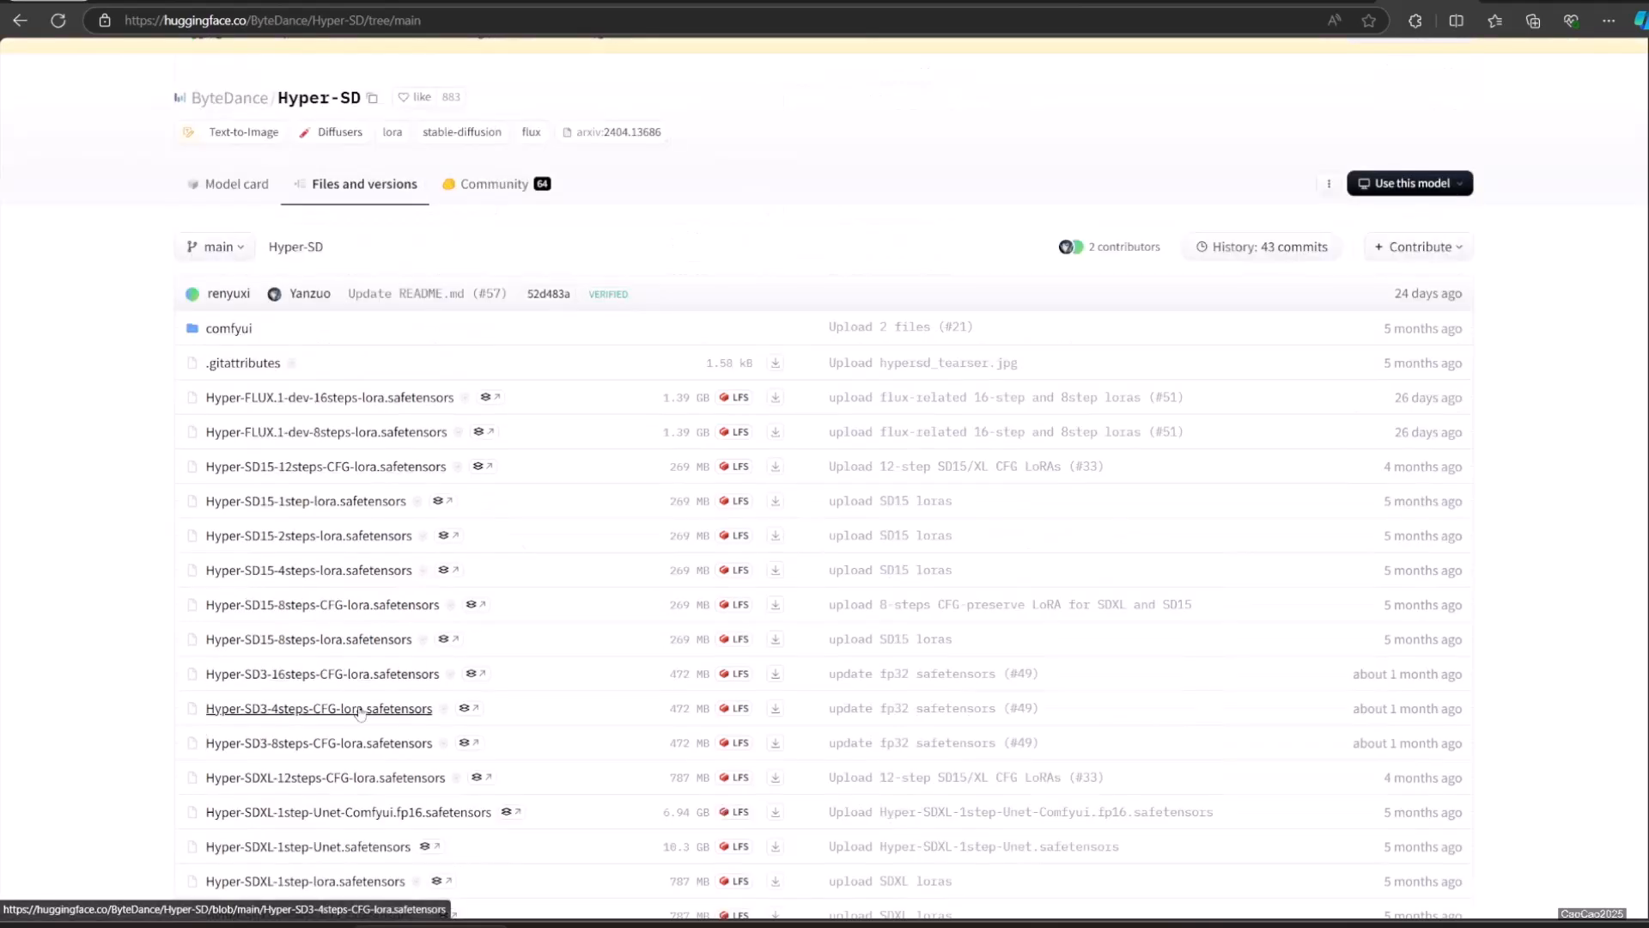
{"action": "scroll", "scroll_direction": "down", "scroll_amount": 3}
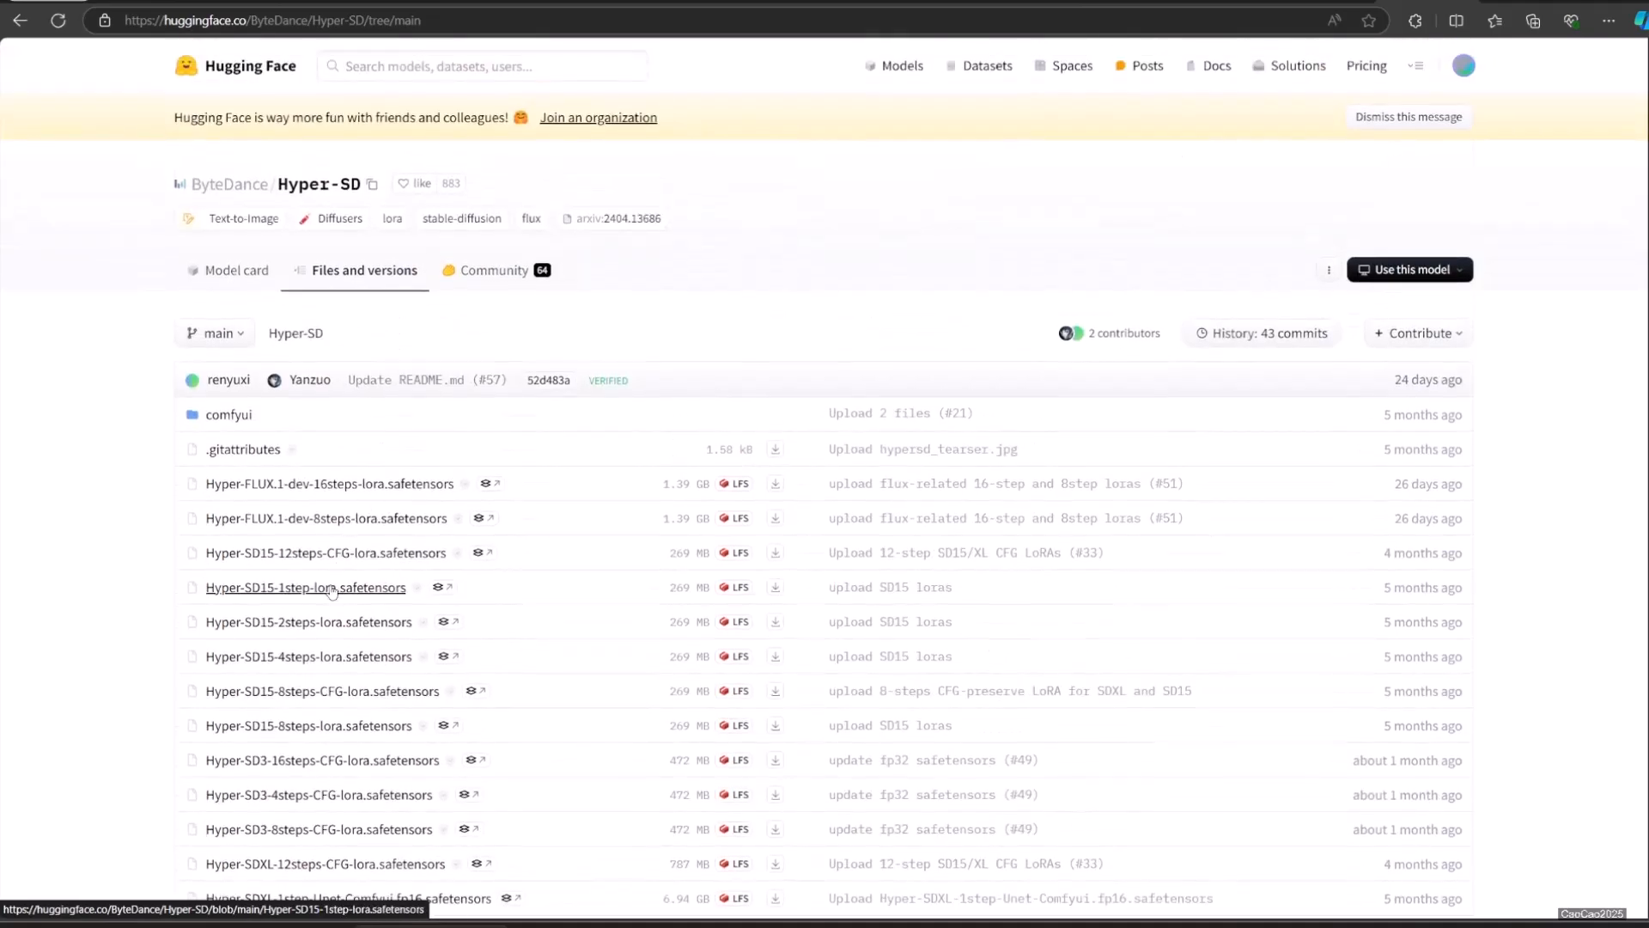
{"action": "scroll", "scroll_direction": "down", "scroll_amount": 3}
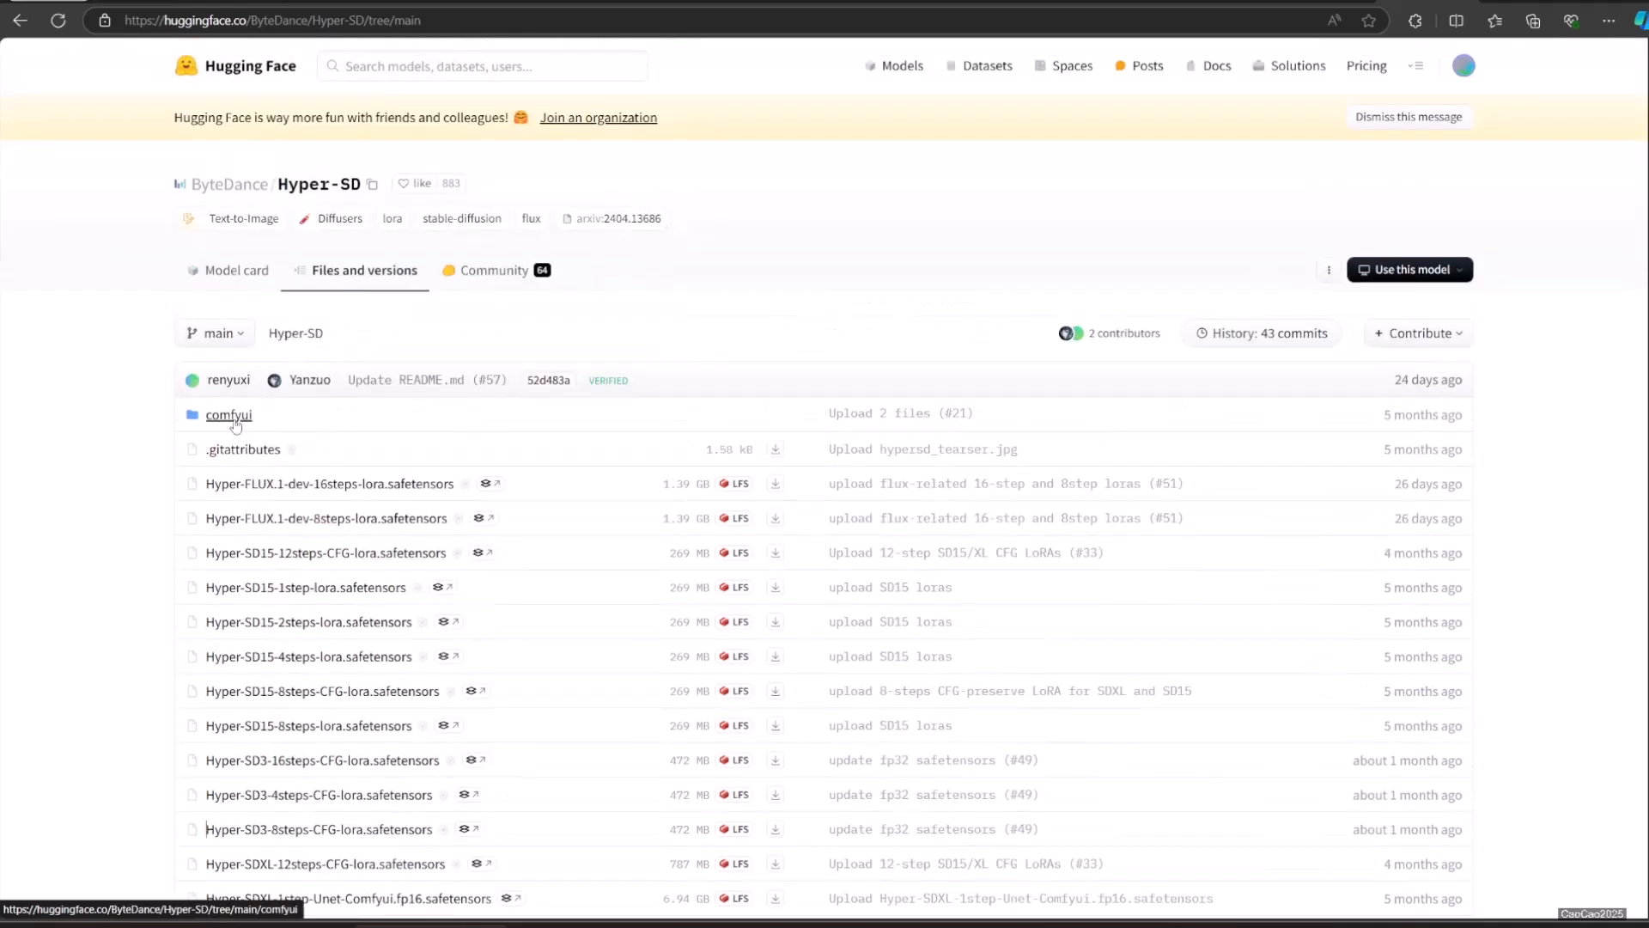
{"action": "left_click", "coordinate": [229, 414]}
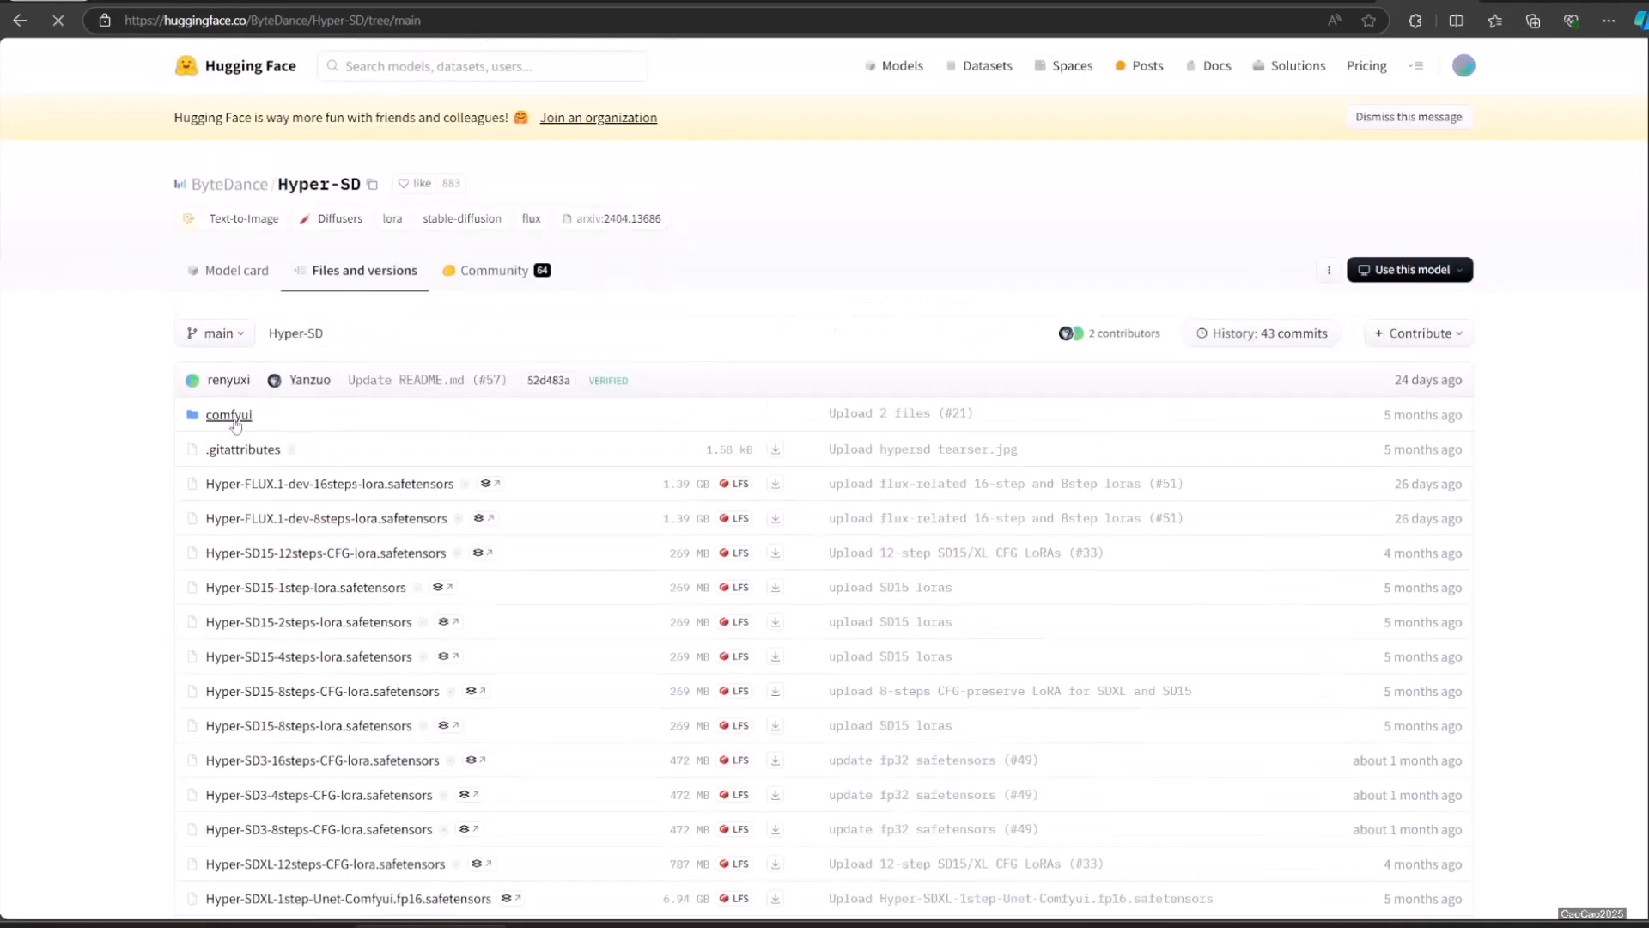
{"action": "left_click", "coordinate": [228, 414]}
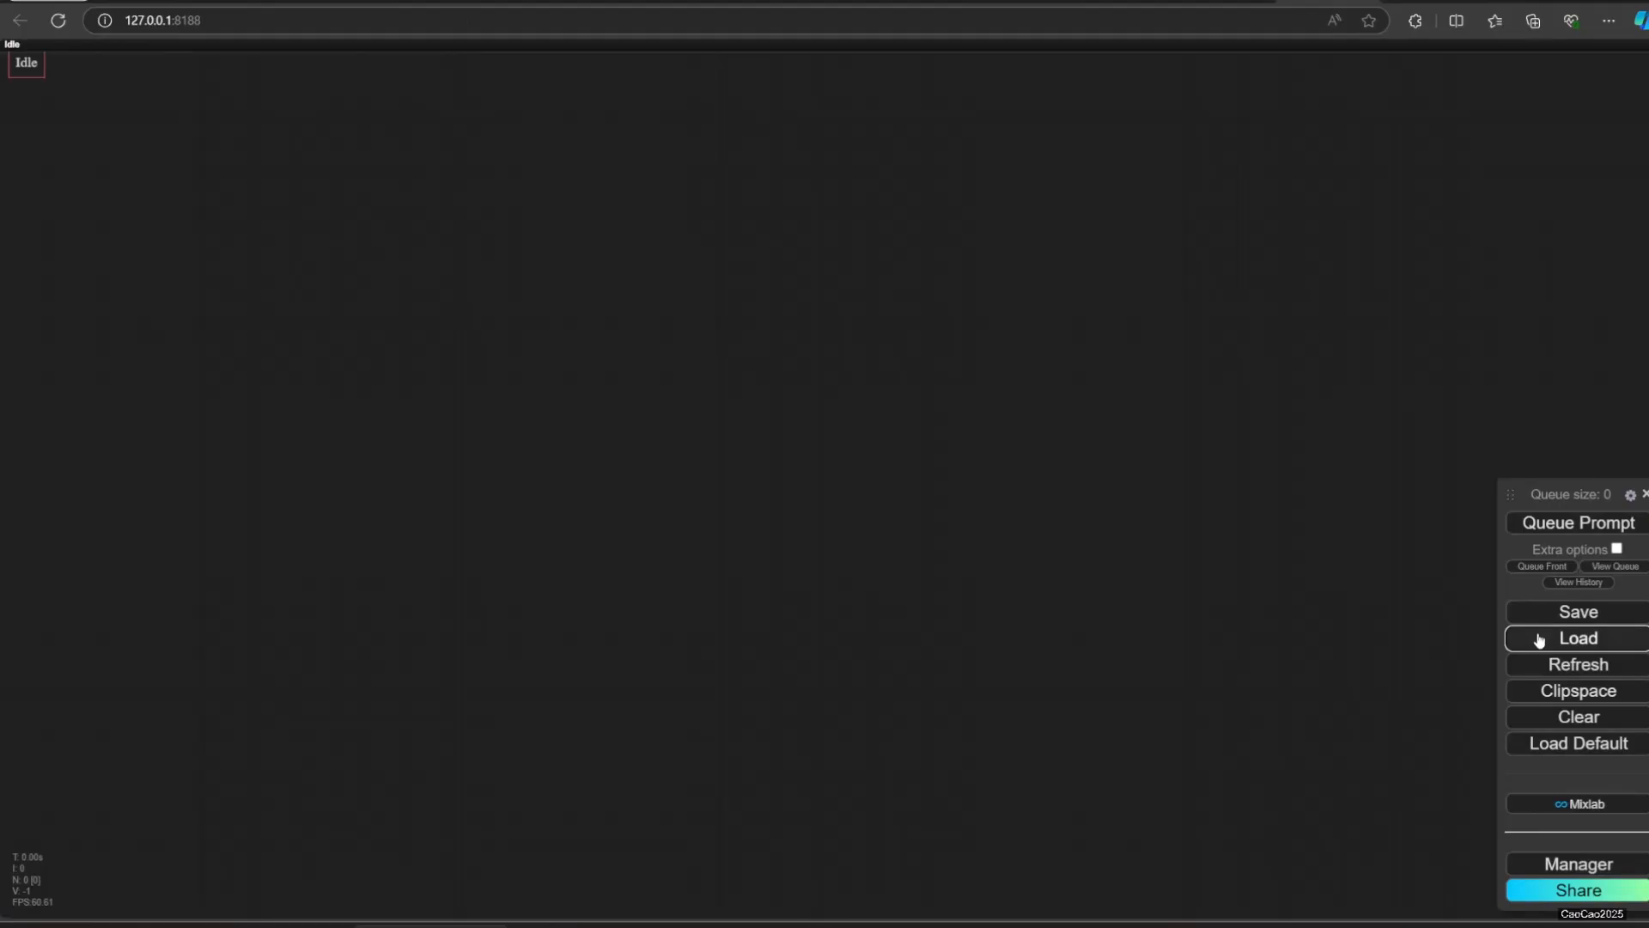
Step: Load comfyui_Hyper-SDXL-1step-Unet-workflow.json and dismiss the missing-node warning
{"action": "left_click", "coordinate": [1576, 638]}
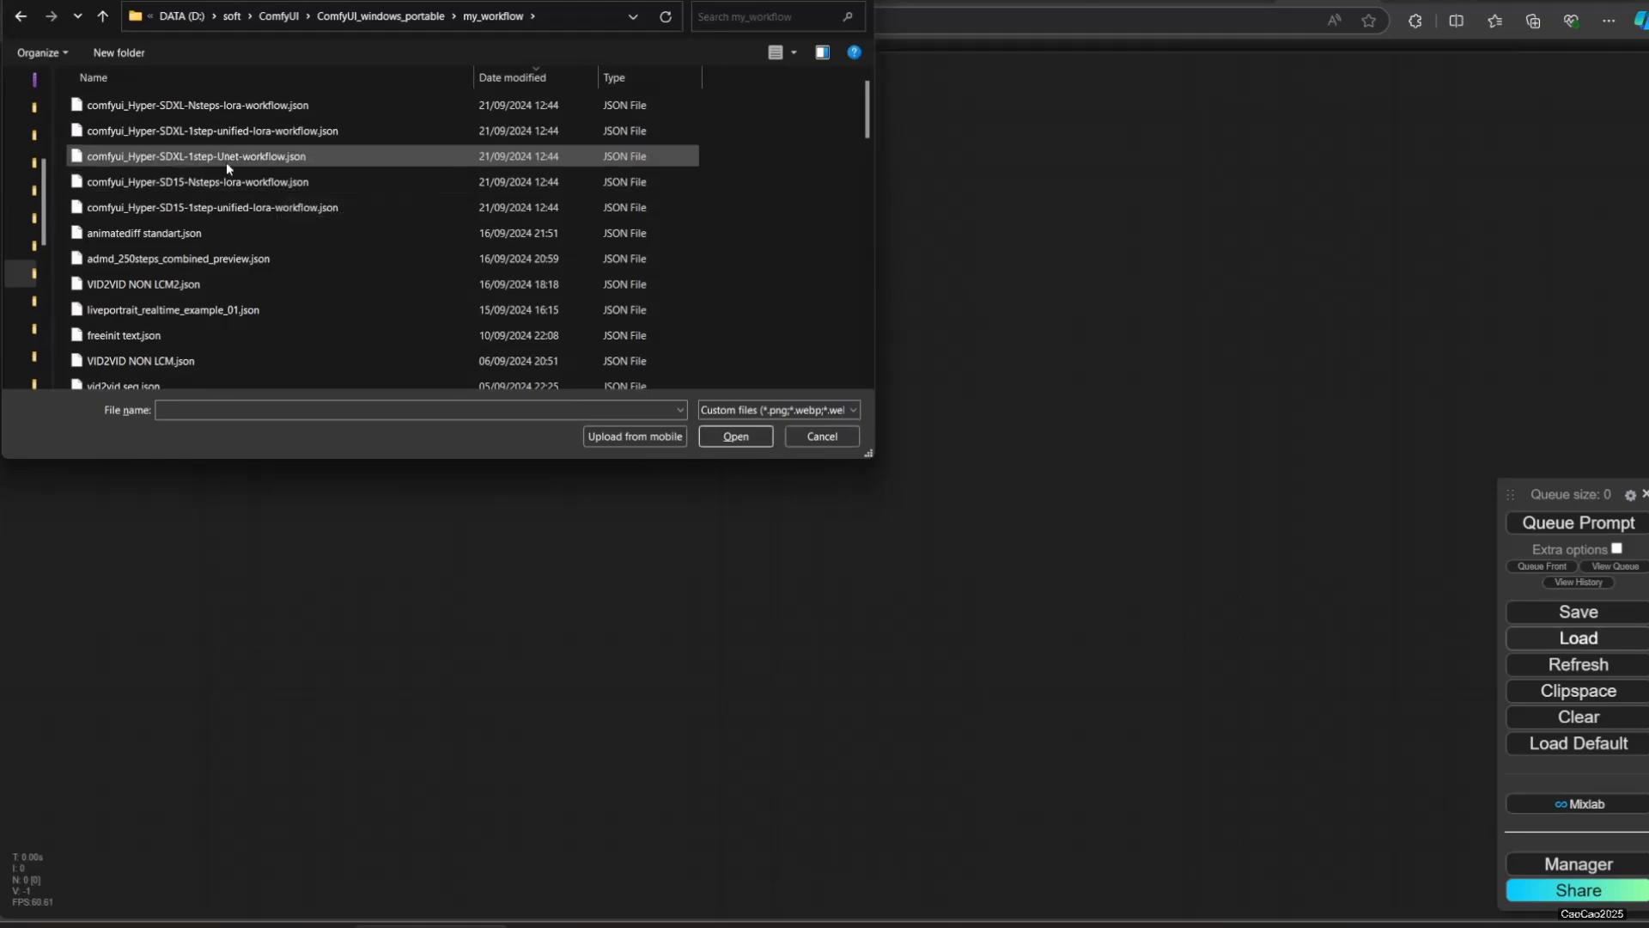
{"action": "left_click", "coordinate": [735, 436]}
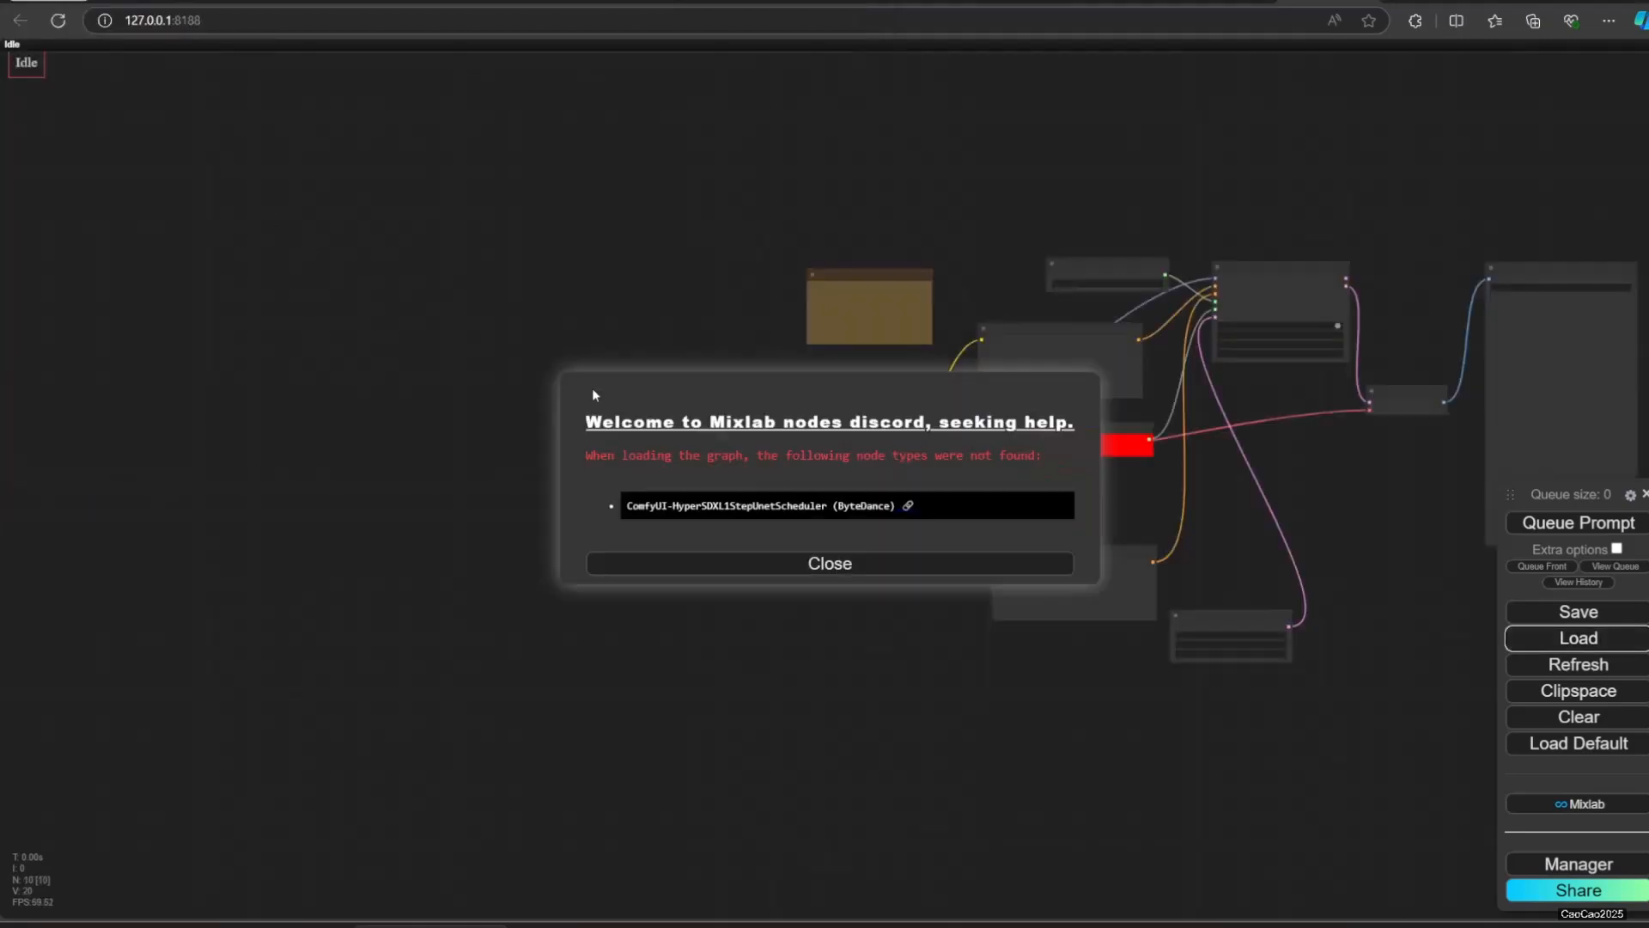
{"action": "left_click", "coordinate": [828, 564]}
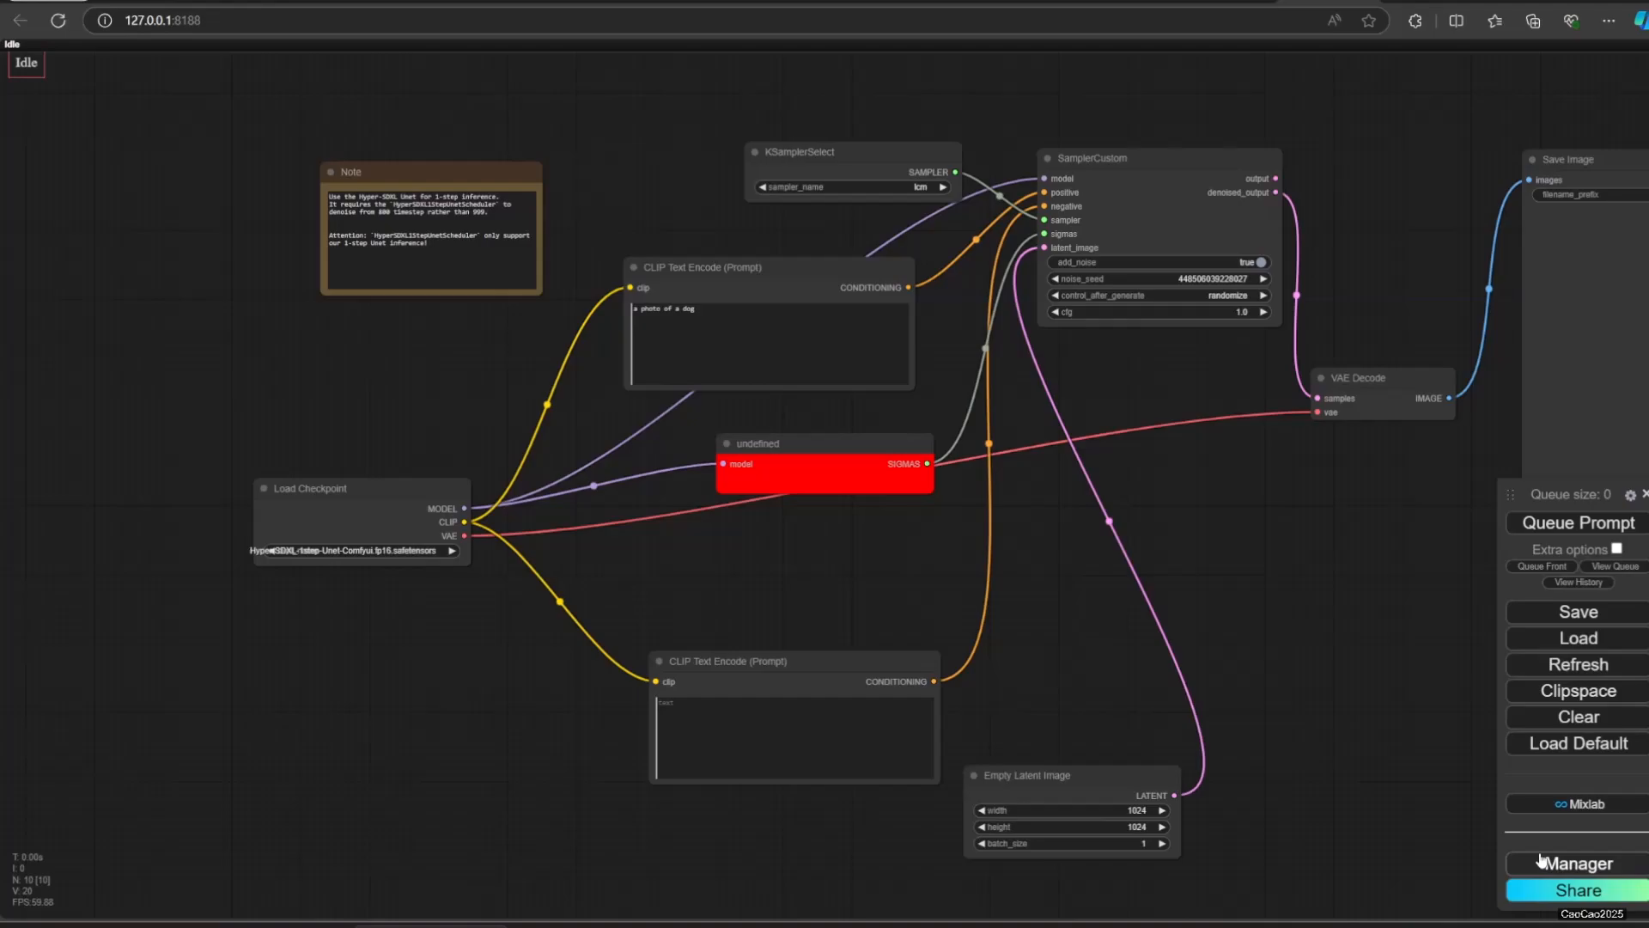
Step: Install the missing ComfyUI-HyperSDXL1StepUnetScheduler node via the Manager's missing-nodes list
{"action": "left_click", "coordinate": [1580, 864]}
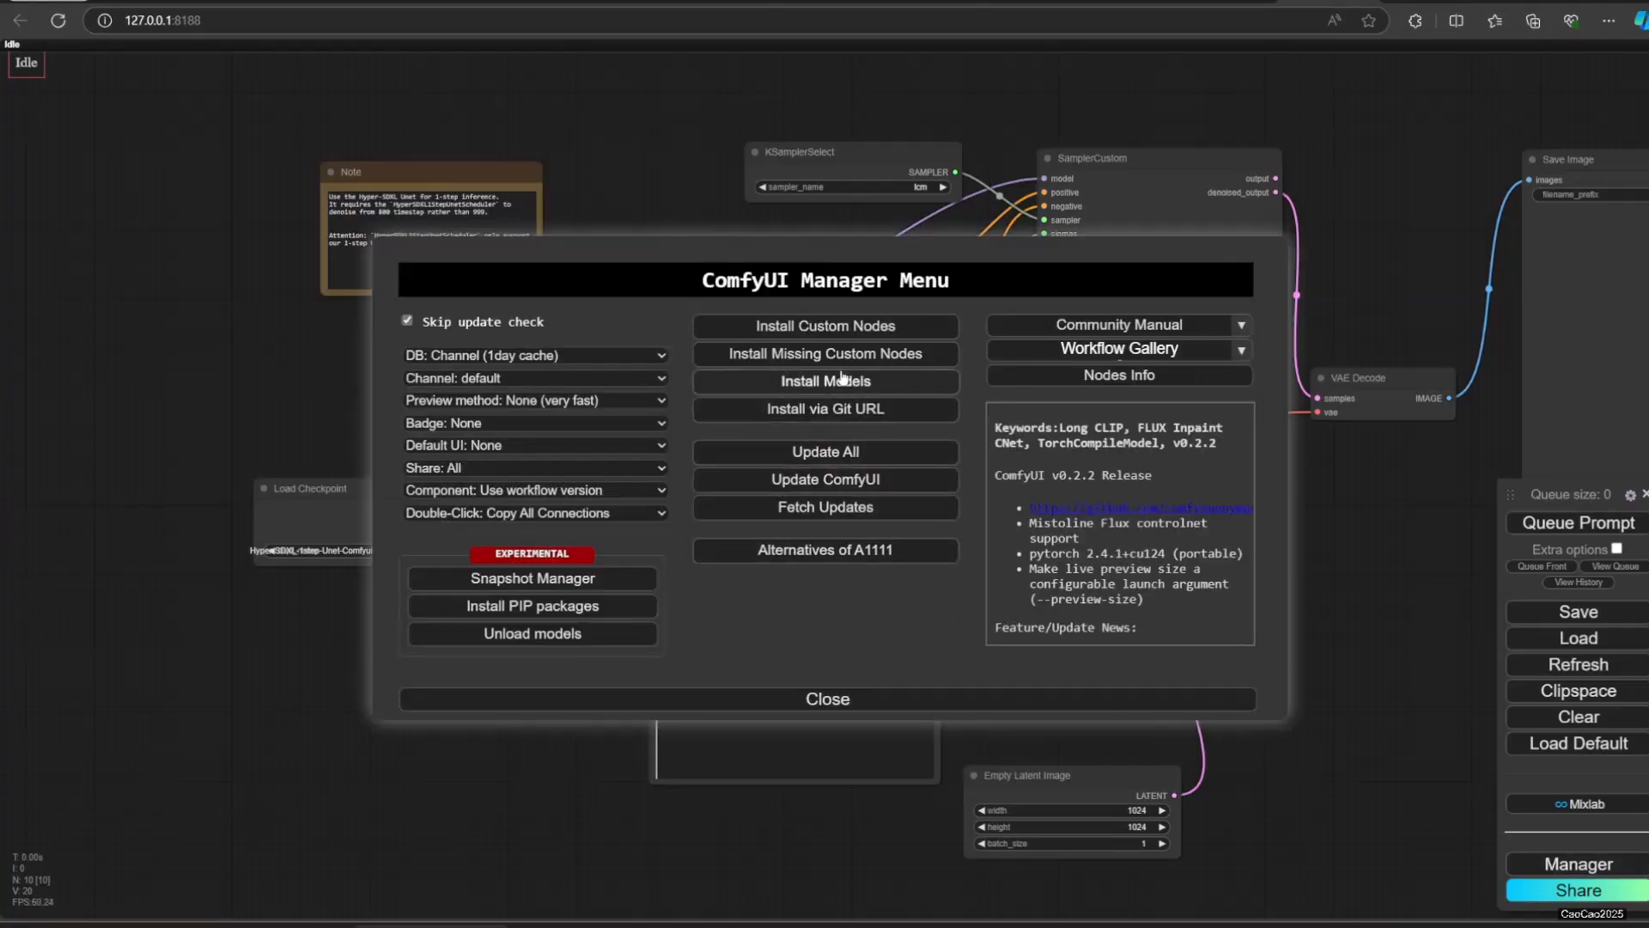
{"action": "left_click", "coordinate": [826, 381]}
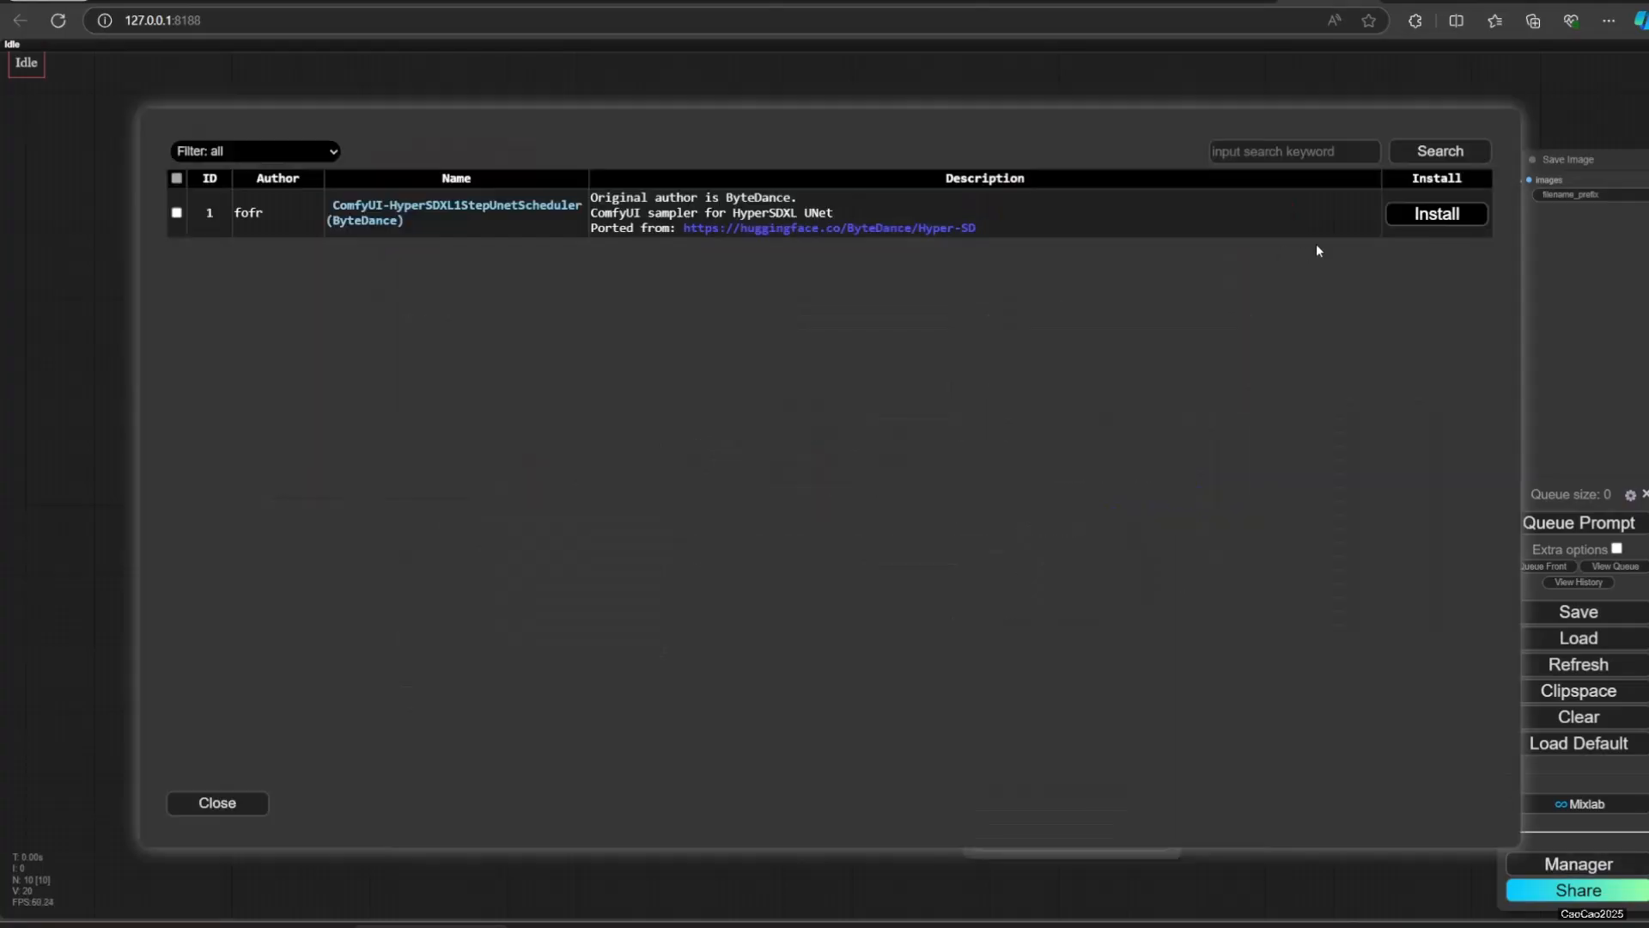
{"action": "left_click", "coordinate": [1434, 213]}
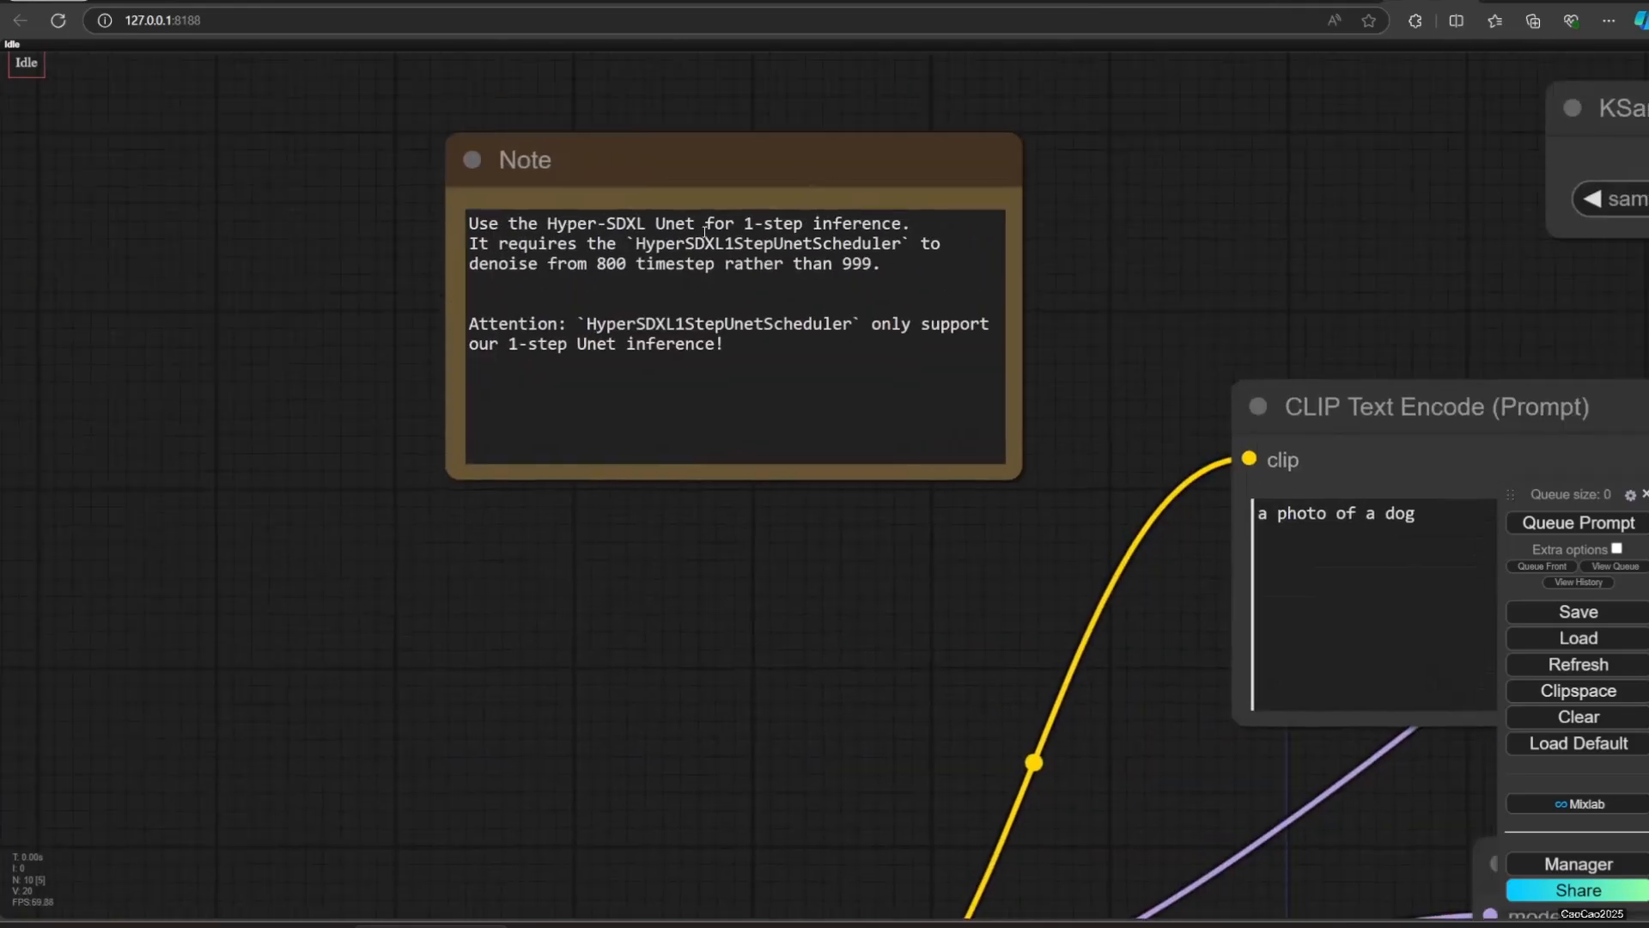
{"action": "mouse_move", "coordinate": [852, 694]}
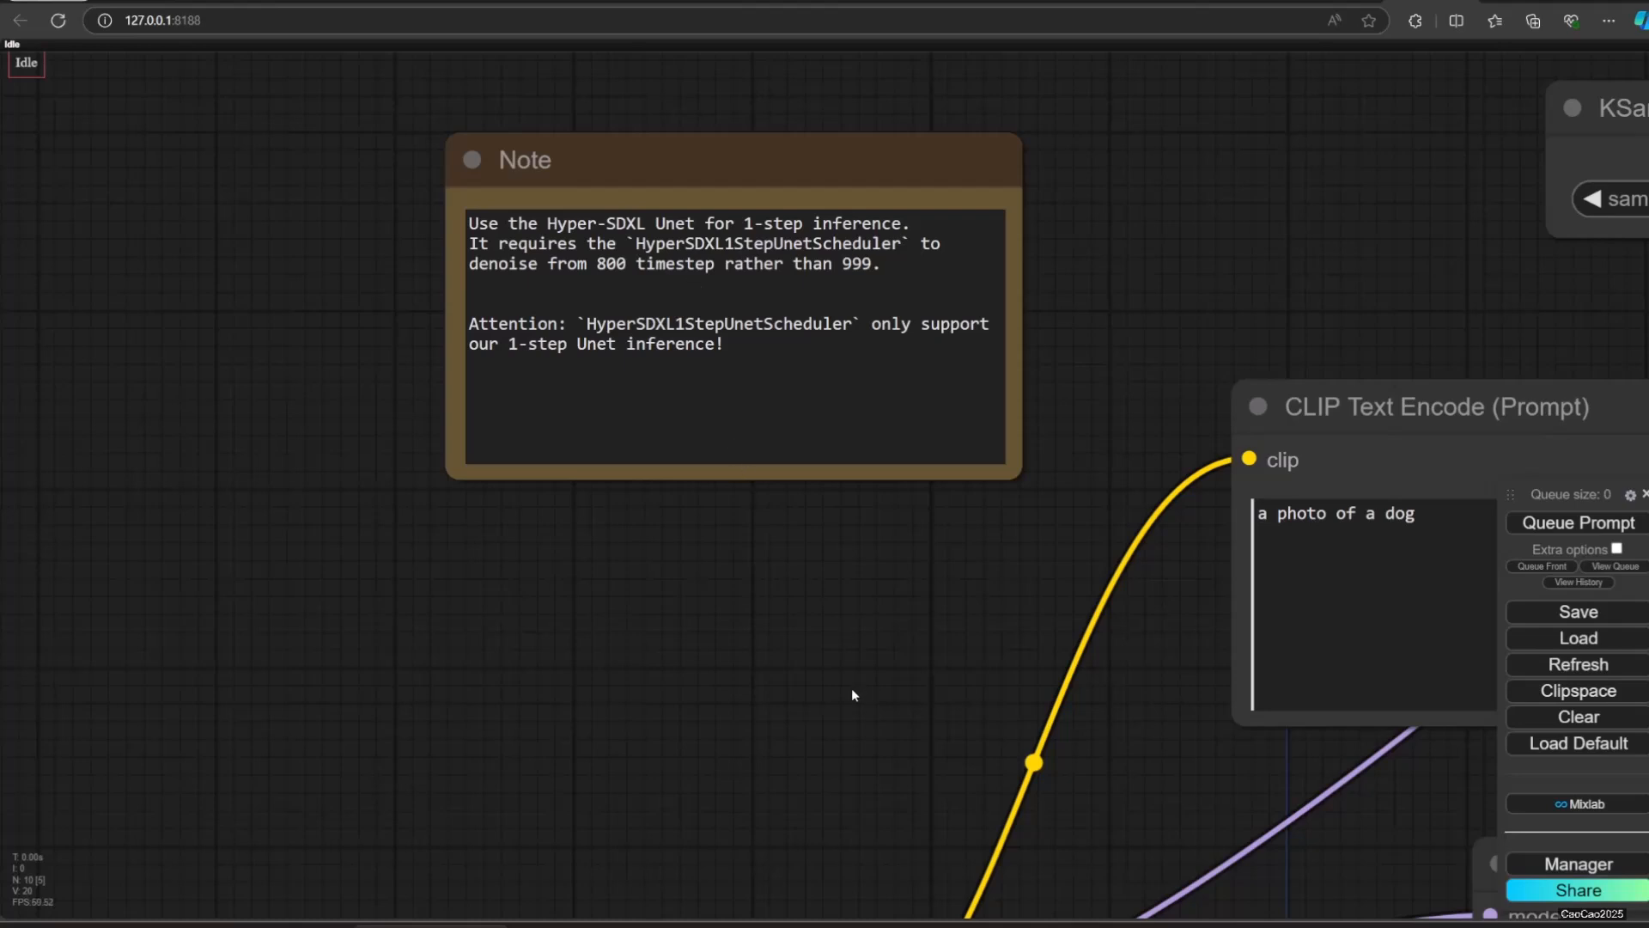
{"action": "mouse_move", "coordinate": [846, 692]}
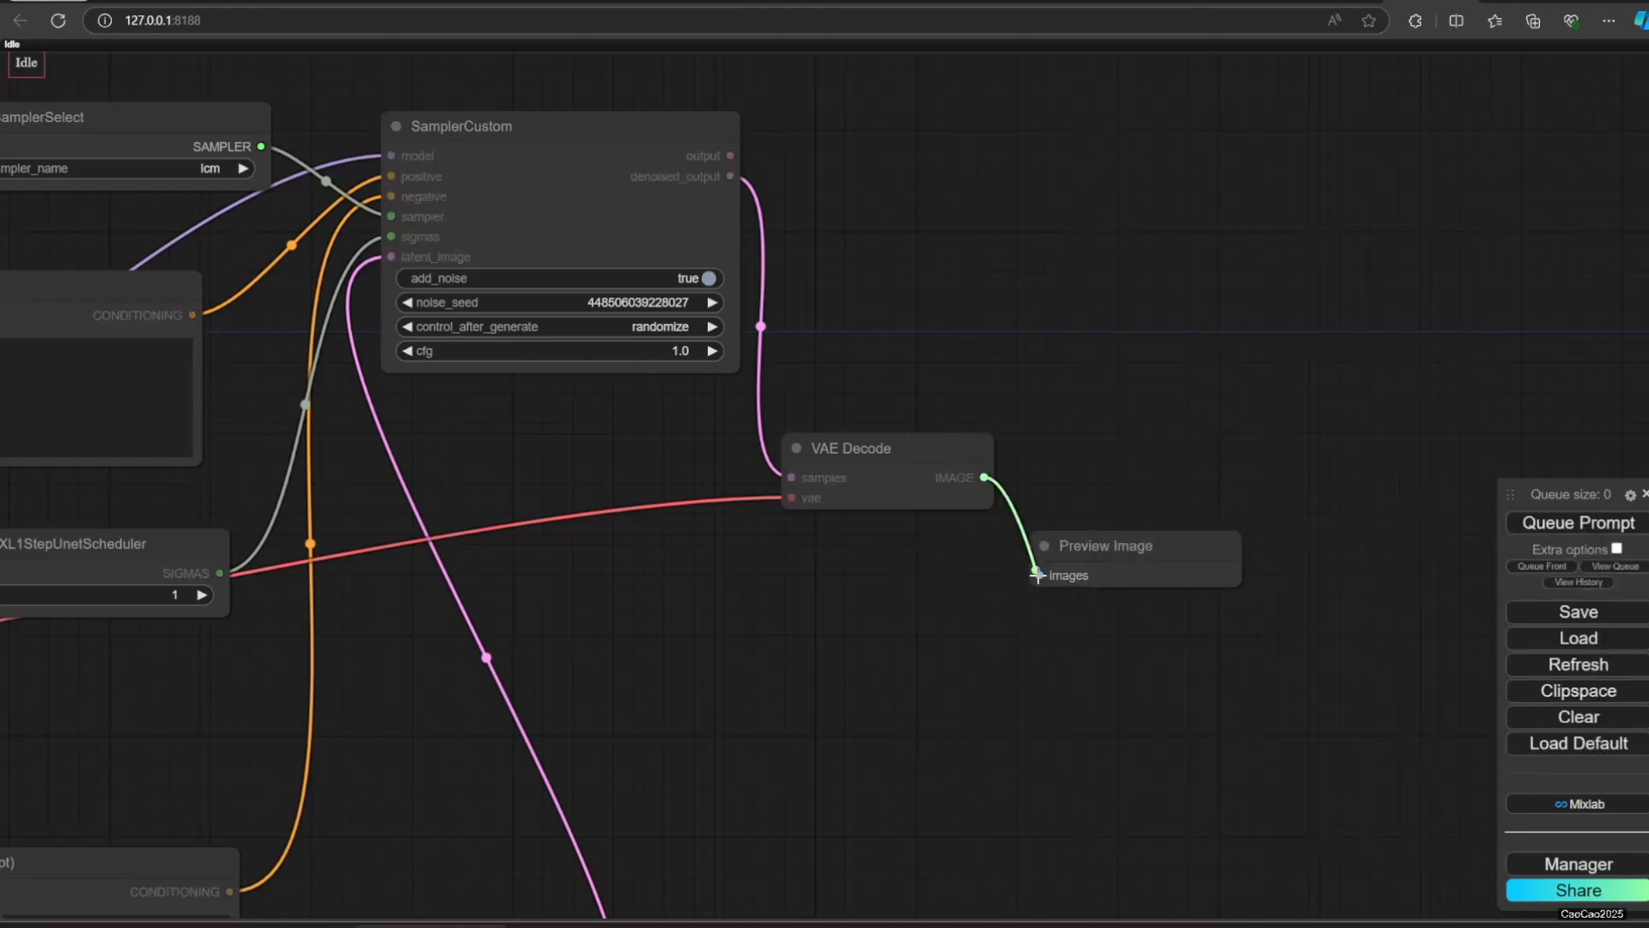
Step: Wire VAE Decode's IMAGE into Preview Image and queue generations from the edited prompt
{"action": "left_click_drag", "start_coordinate": [1104, 545], "coordinate": [1240, 232]}
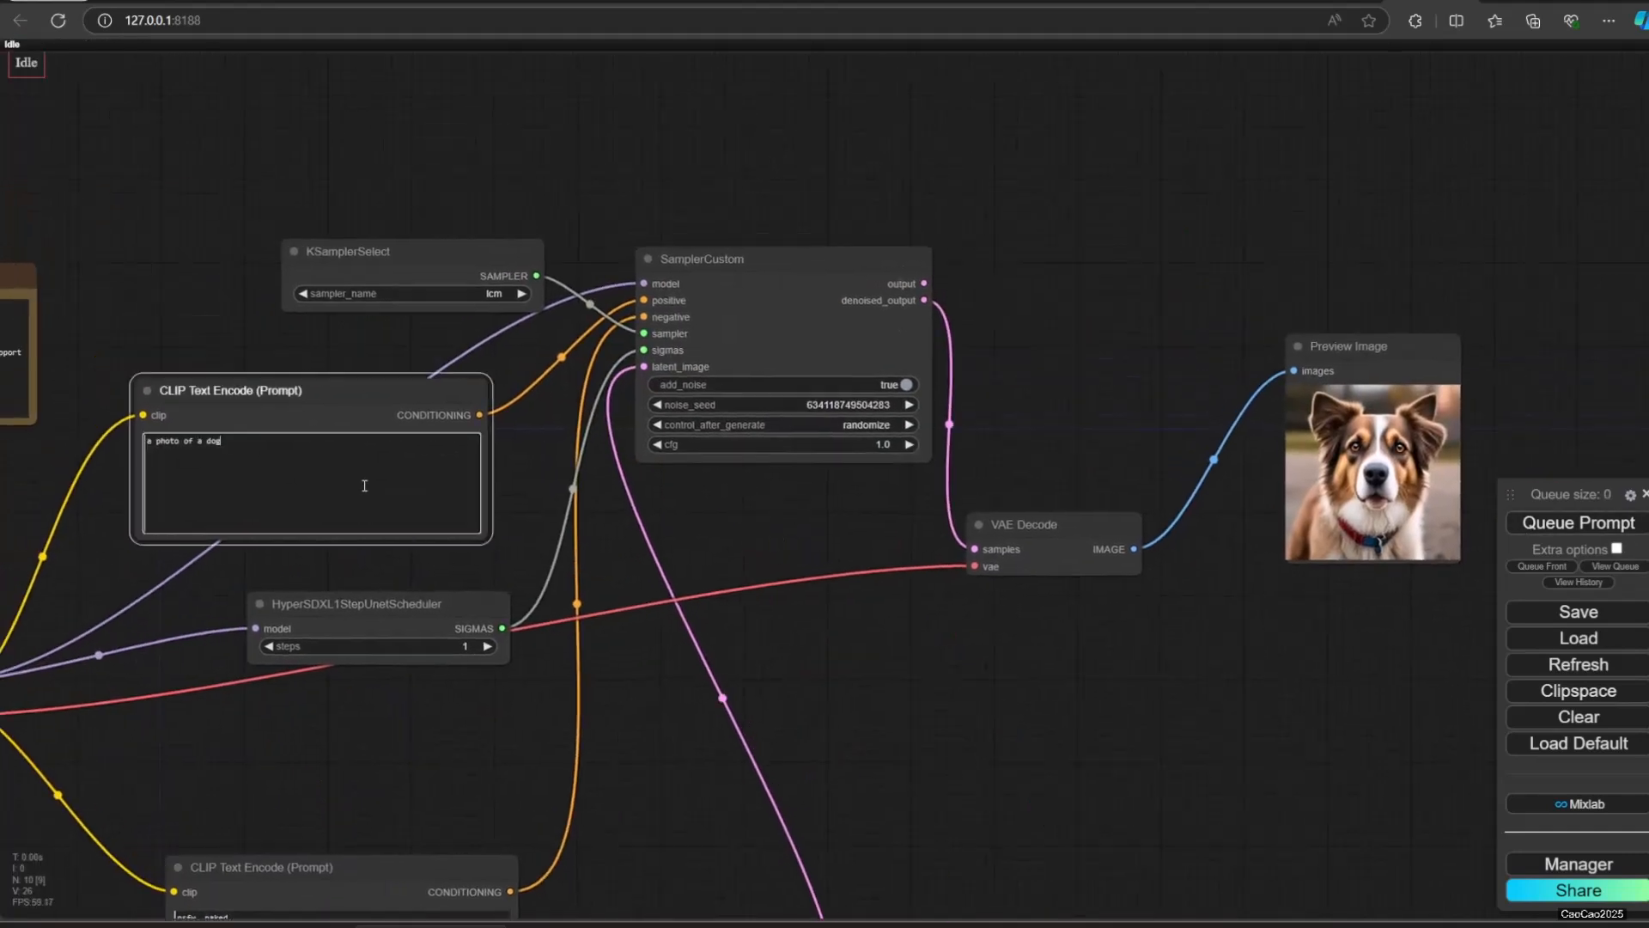
{"action": "left_click", "coordinate": [1577, 522]}
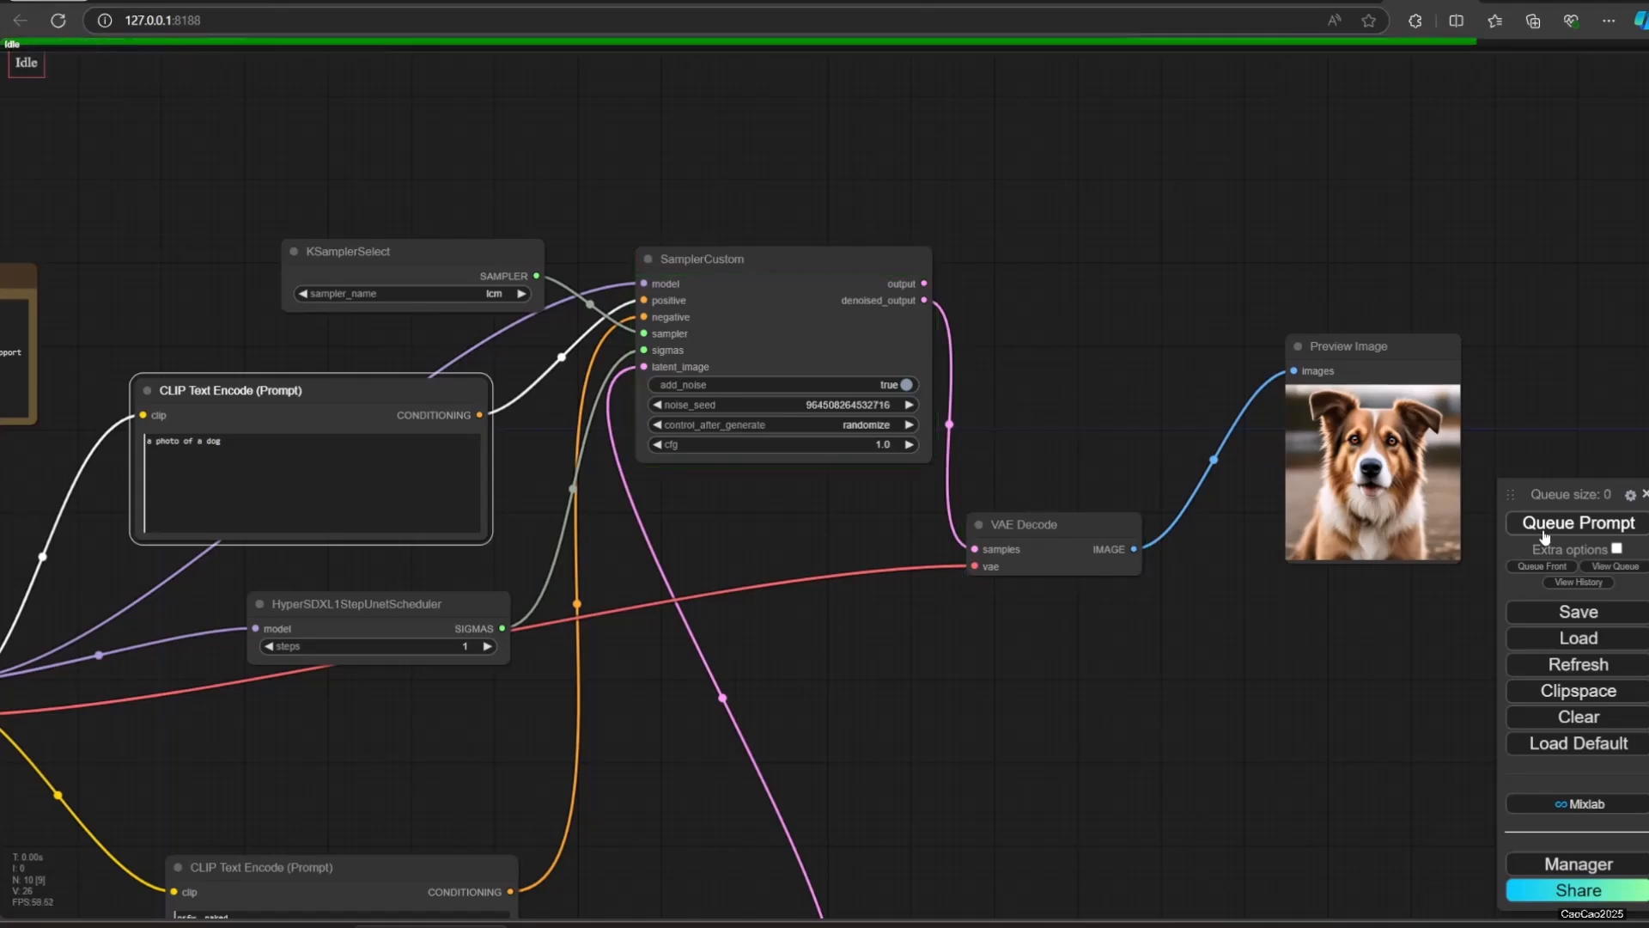
{"action": "left_click", "coordinate": [1576, 522]}
{"action": "type", "text": "ir"}
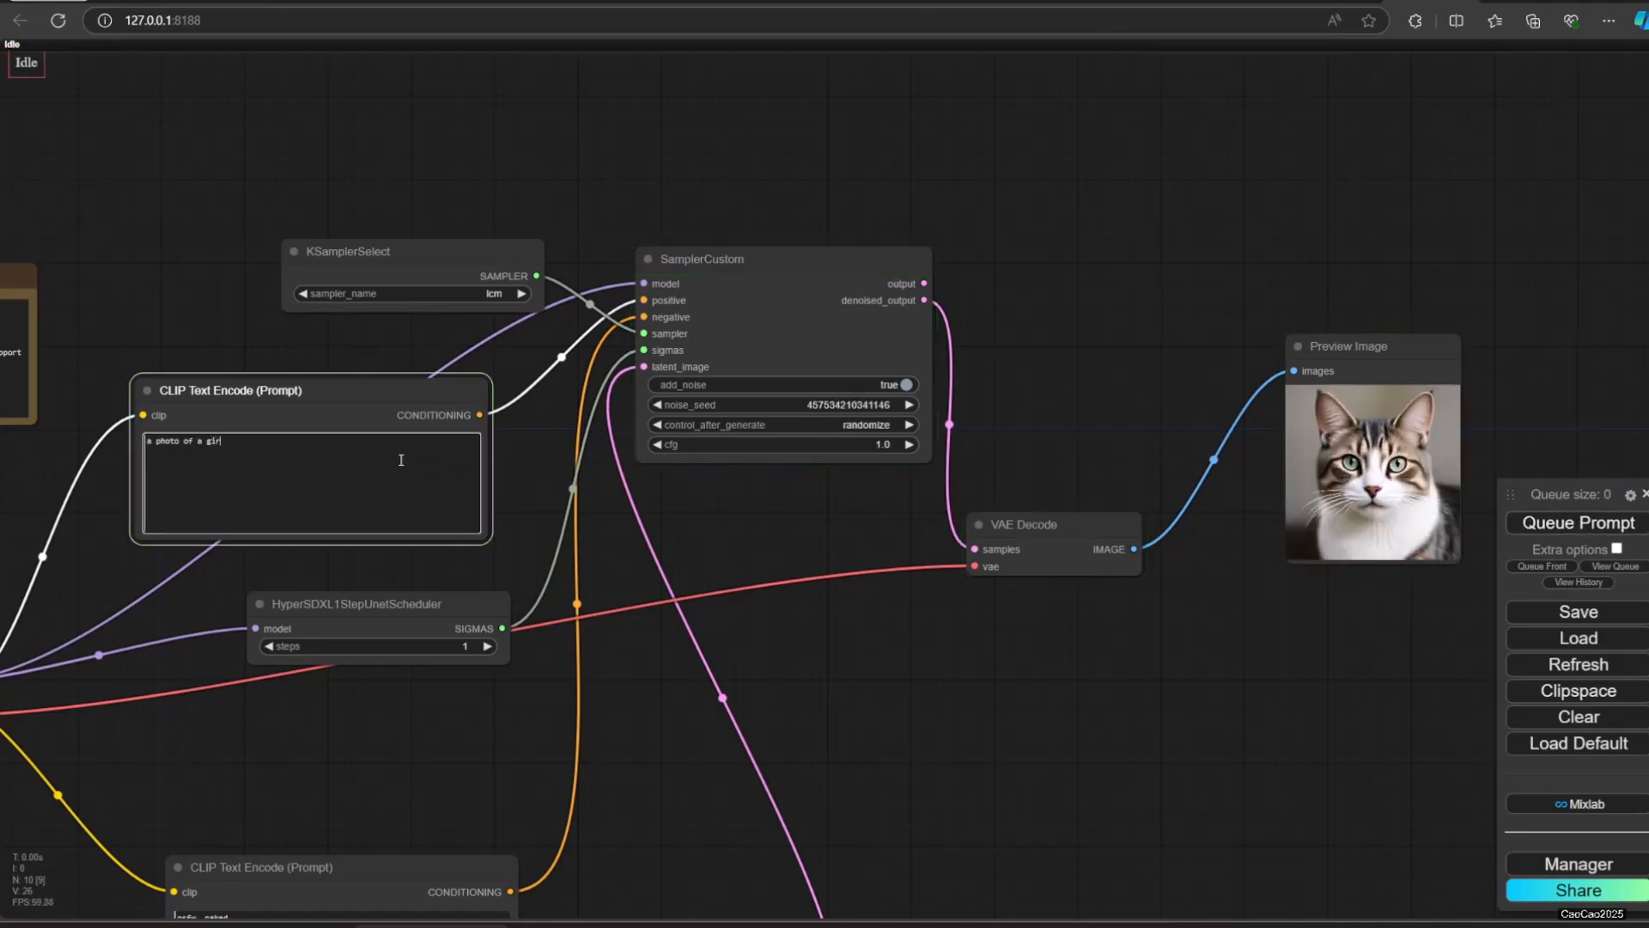
{"action": "left_click", "coordinate": [1576, 522]}
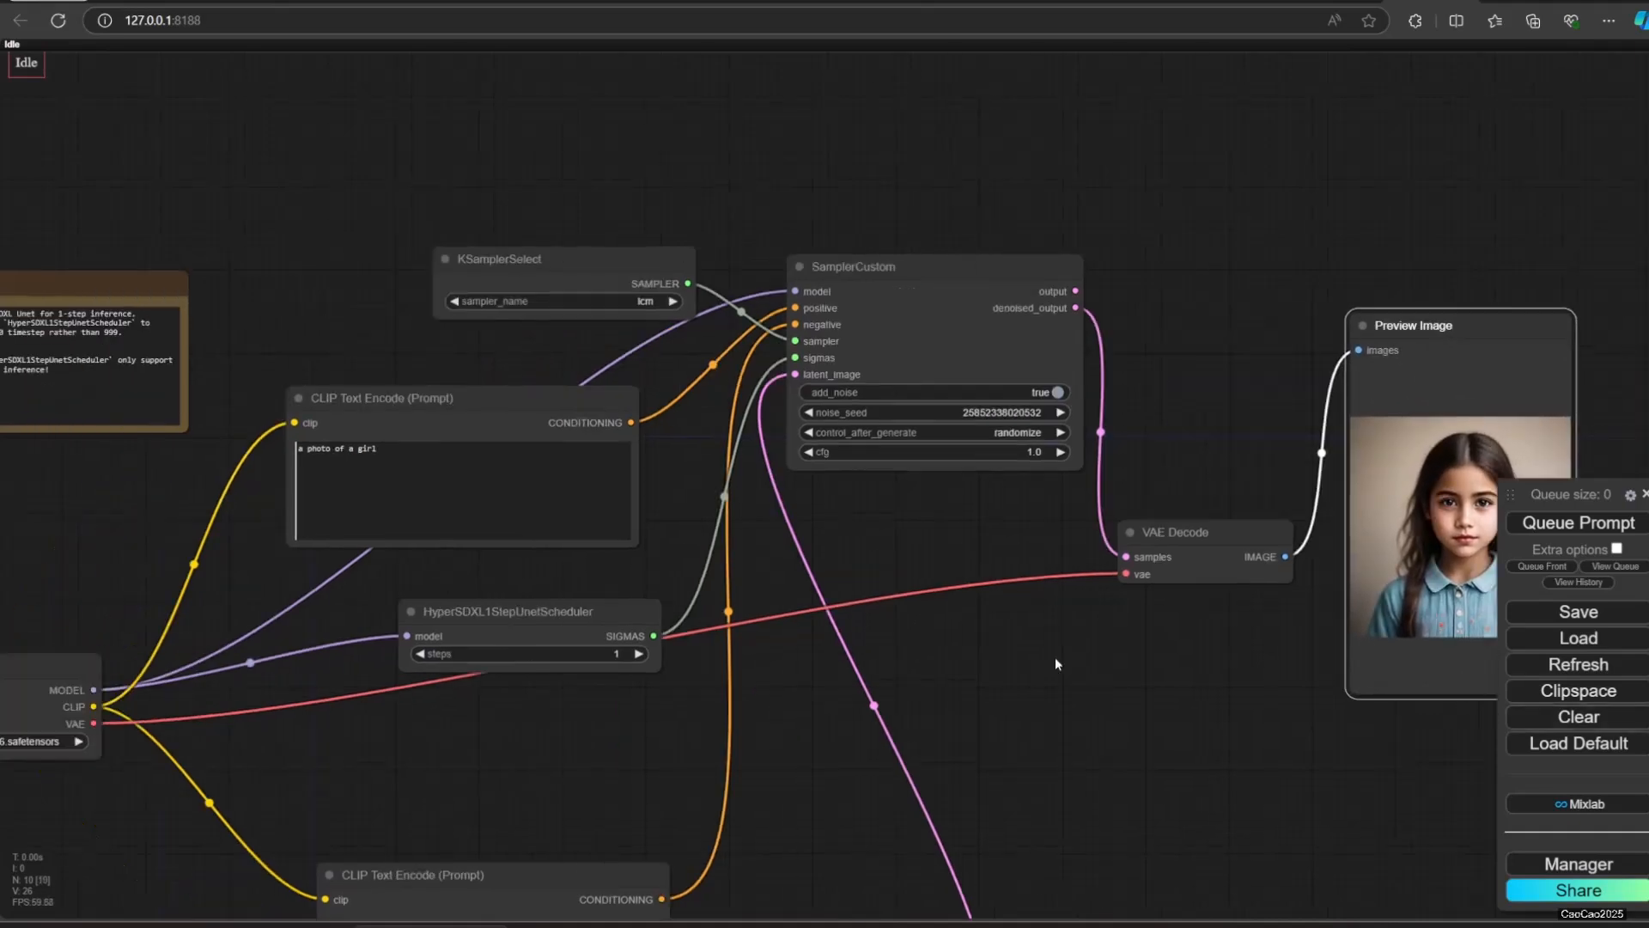
Step: Rework the positive prompt (1boy, realistic:1.55) and queue several 1-step previews
{"action": "left_click", "coordinate": [1575, 522]}
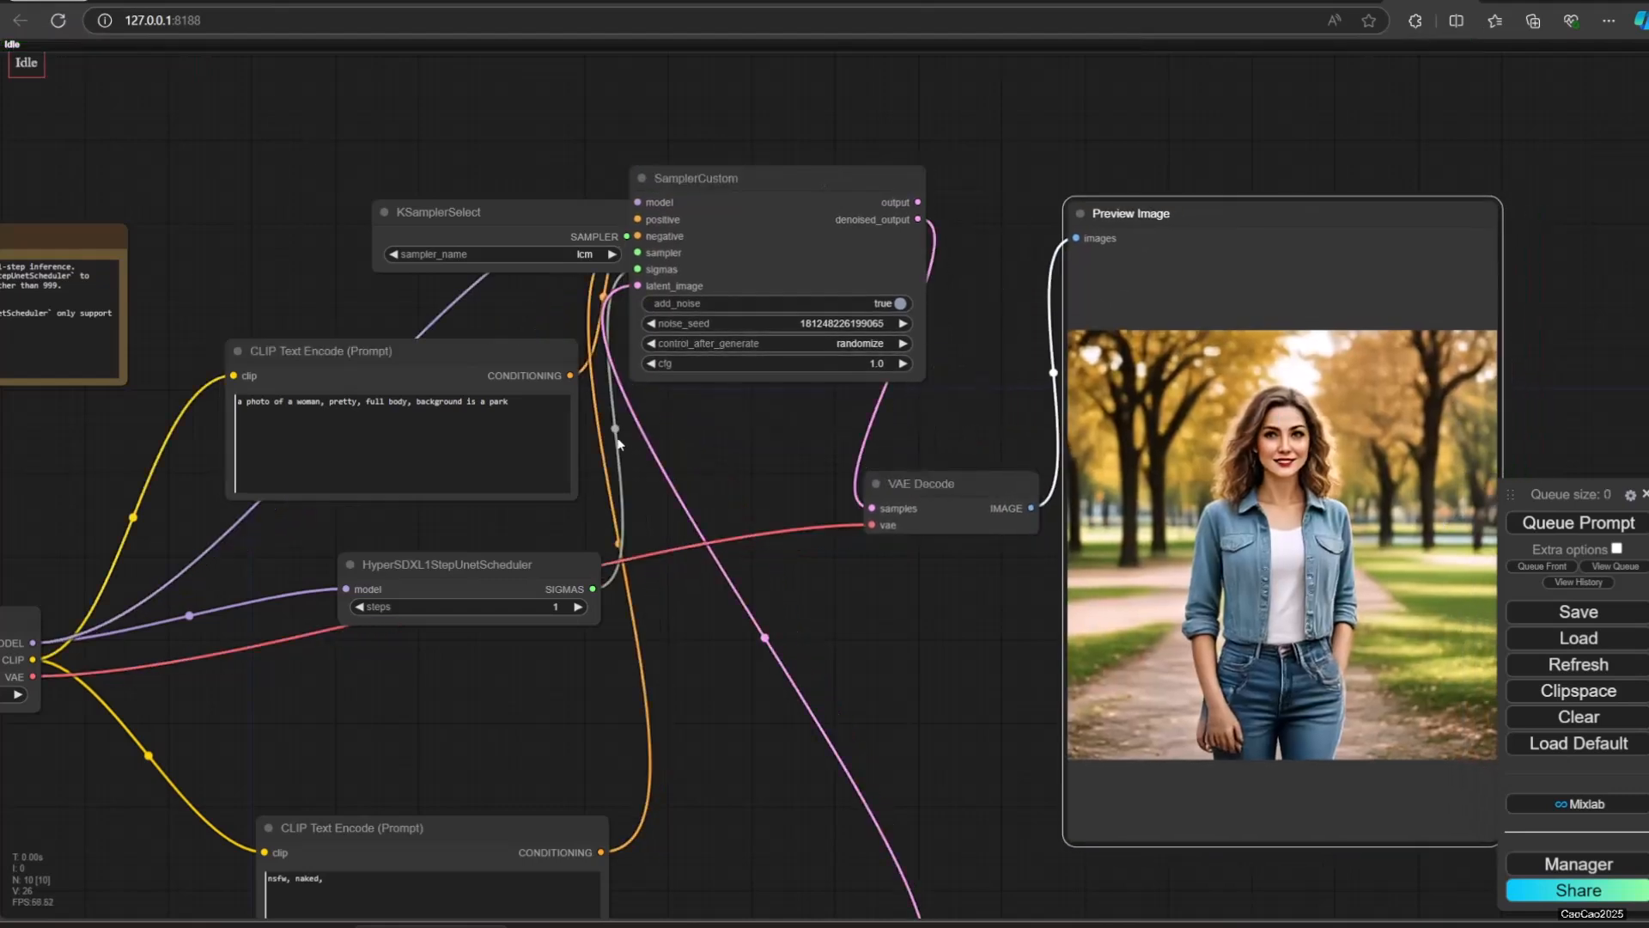
{"action": "left_click", "coordinate": [1575, 522]}
{"action": "type", "text": " worst quality, low quality"}
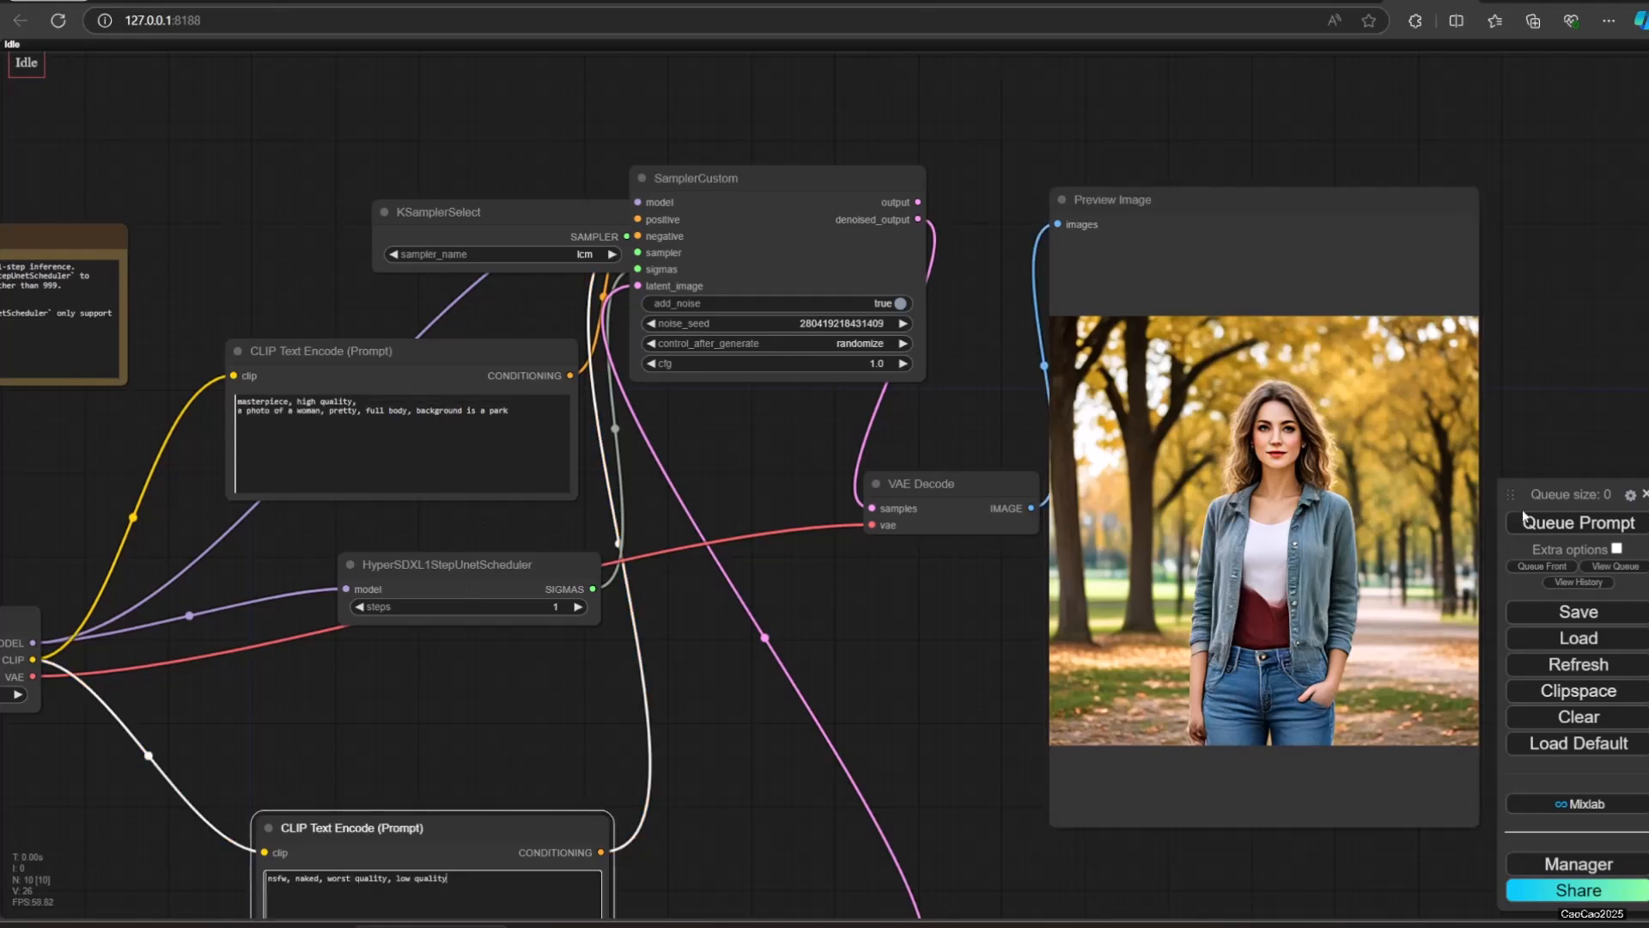
{"action": "left_click", "coordinate": [1577, 522]}
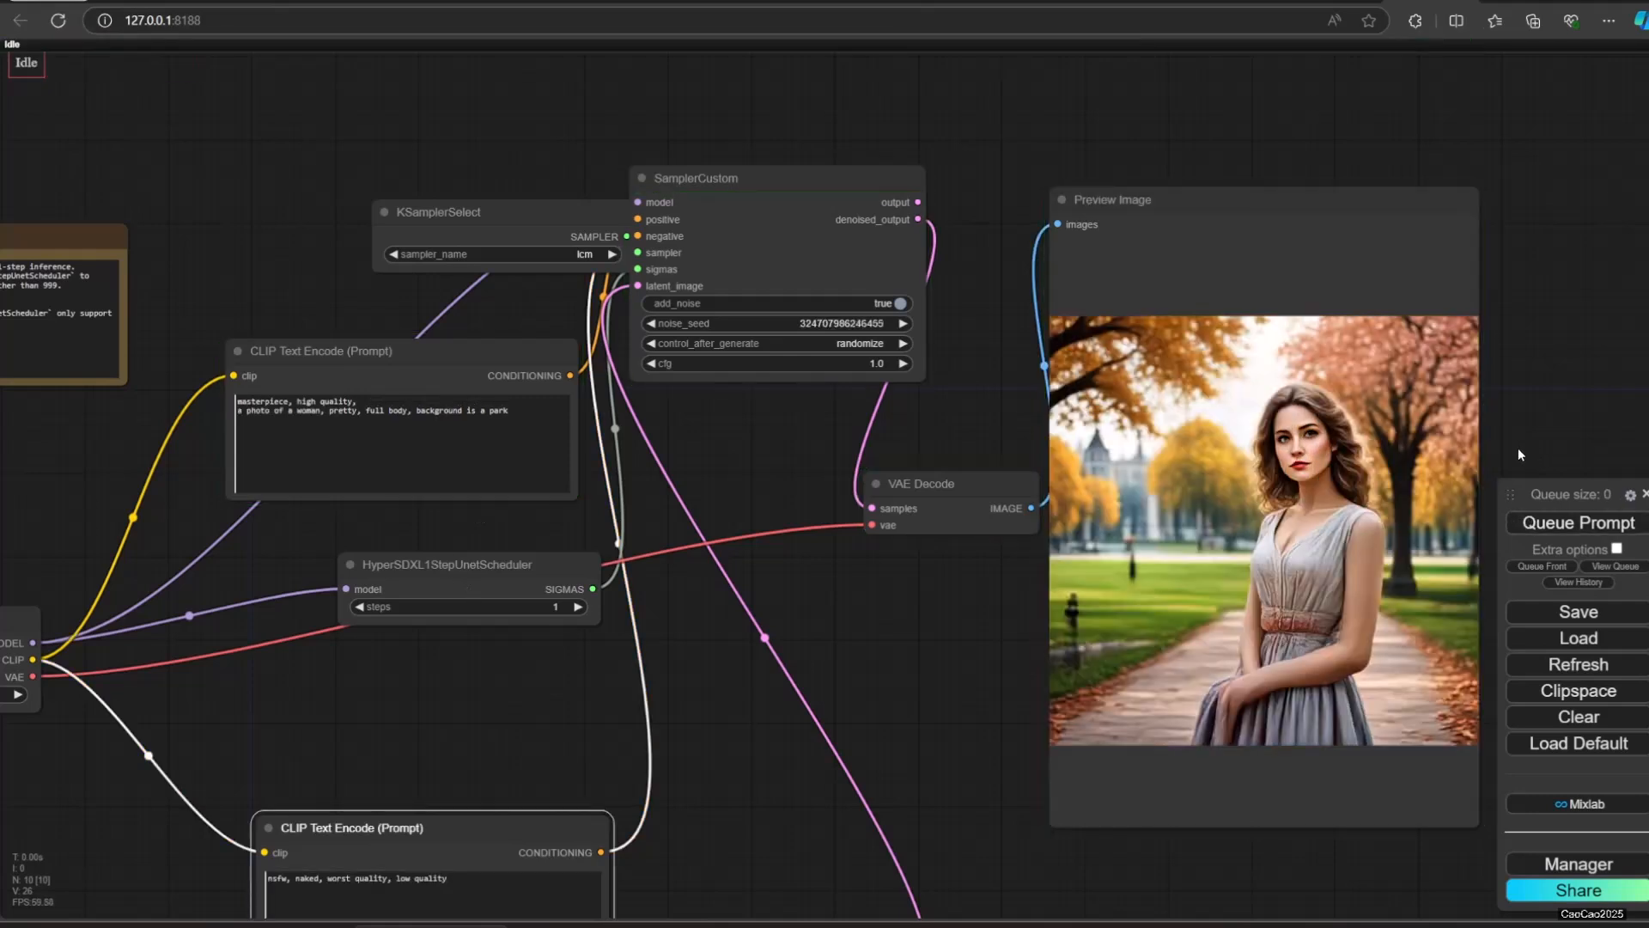
{"action": "left_click", "coordinate": [1577, 522]}
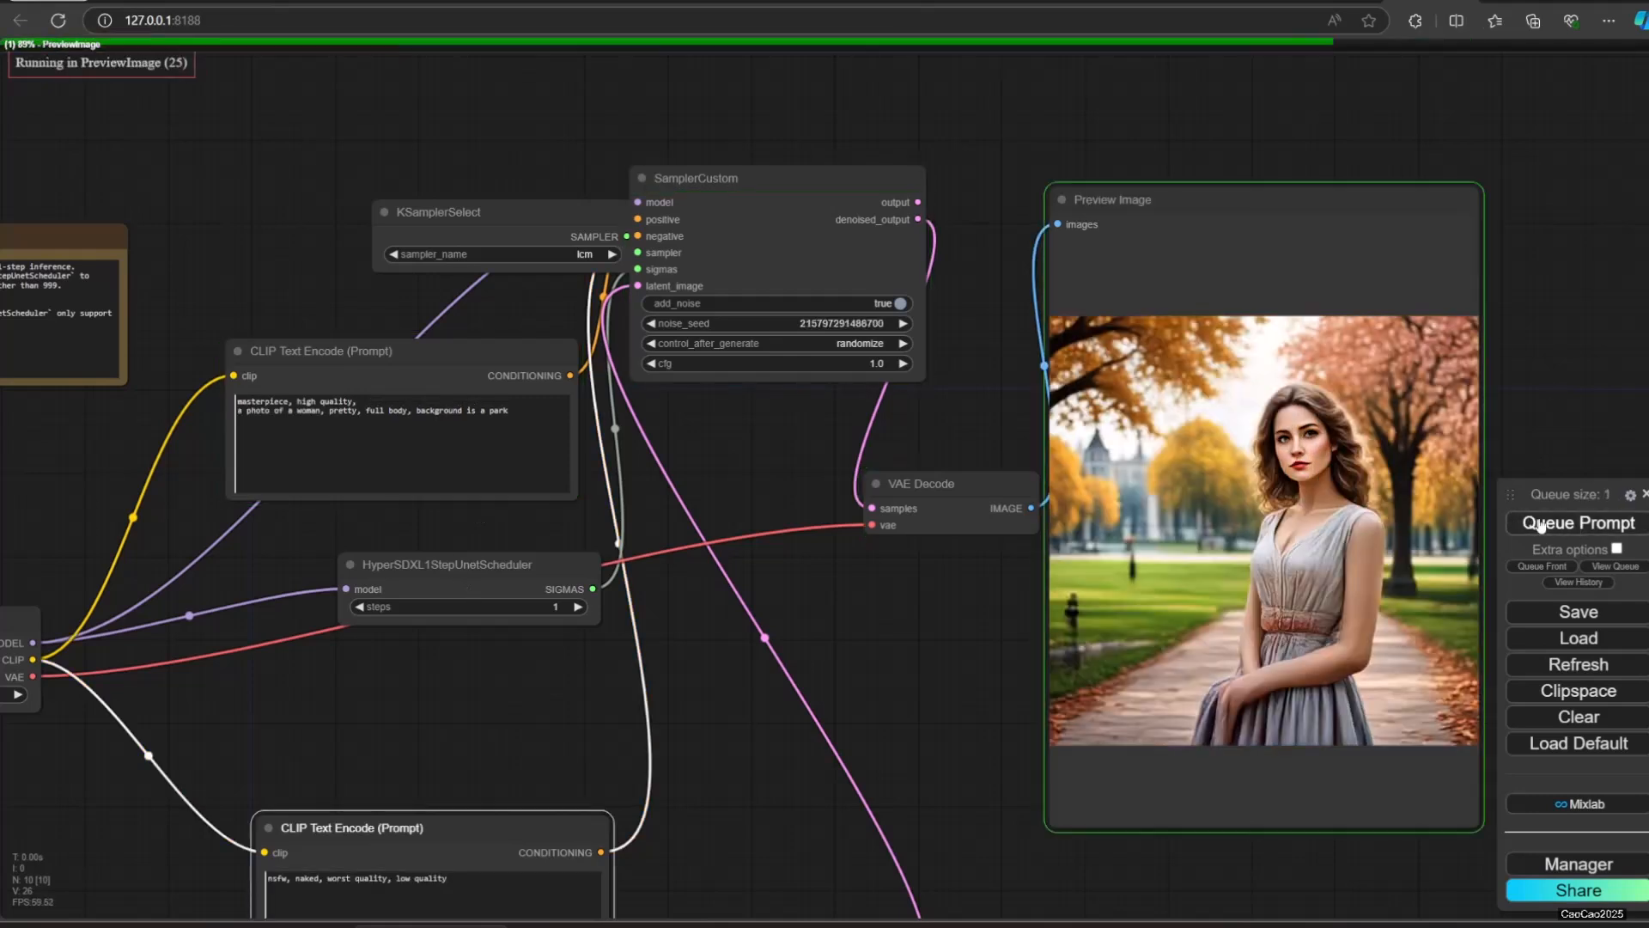
{"action": "left_click", "coordinate": [1576, 522]}
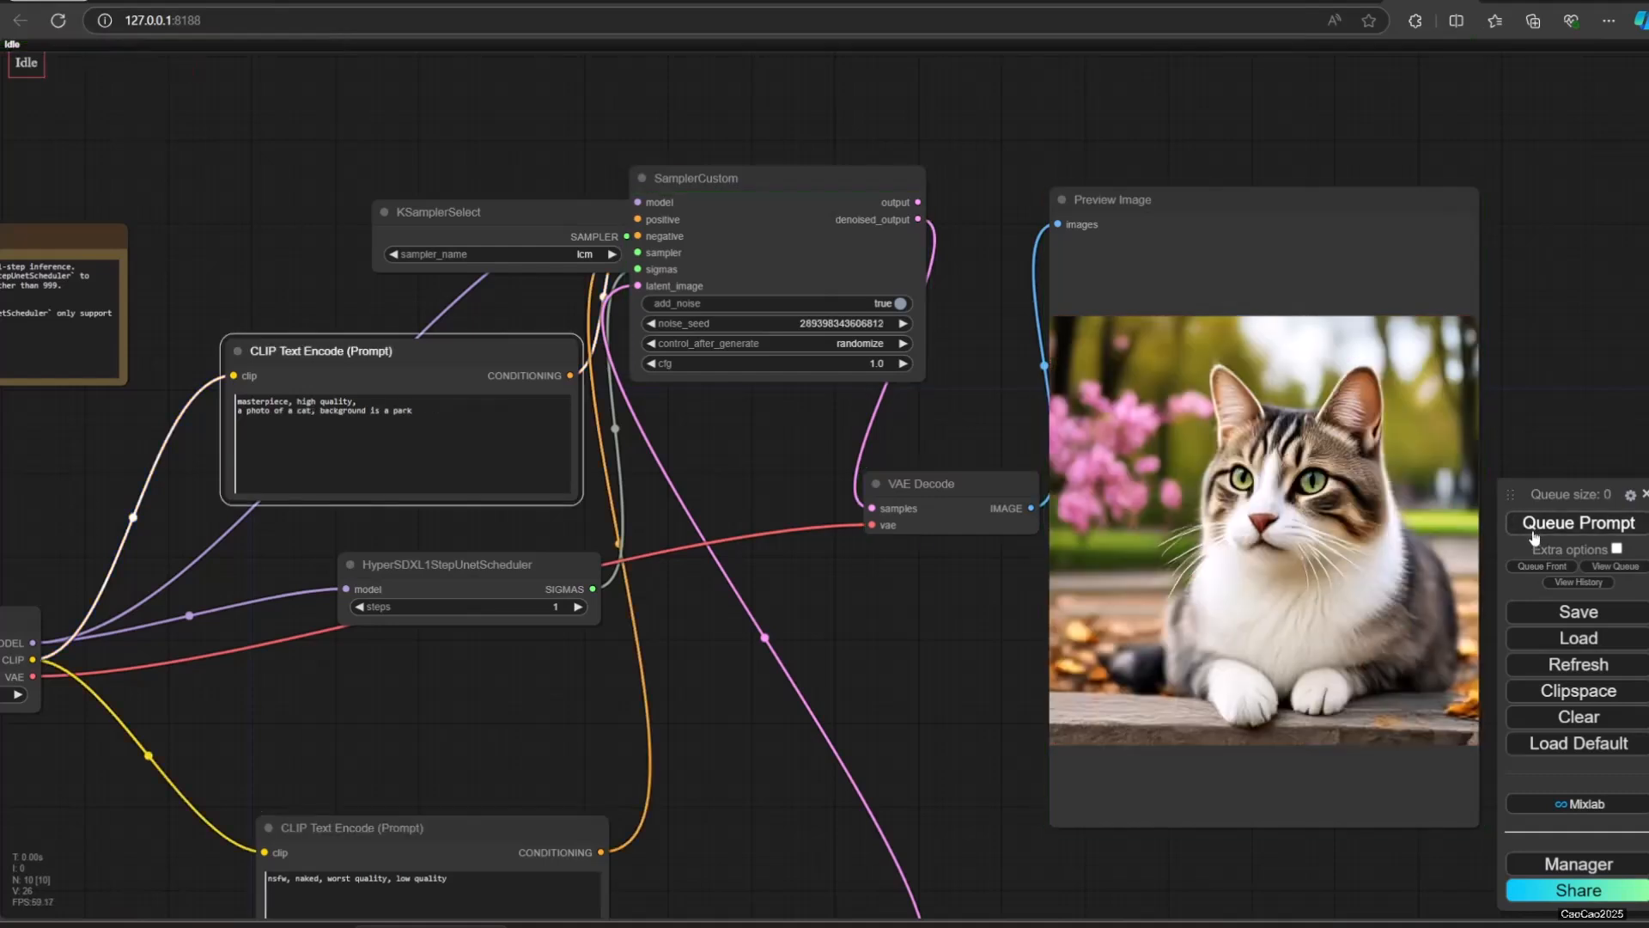
{"action": "left_click", "coordinate": [1577, 522]}
{"action": "type", "text": " 1girl,"}
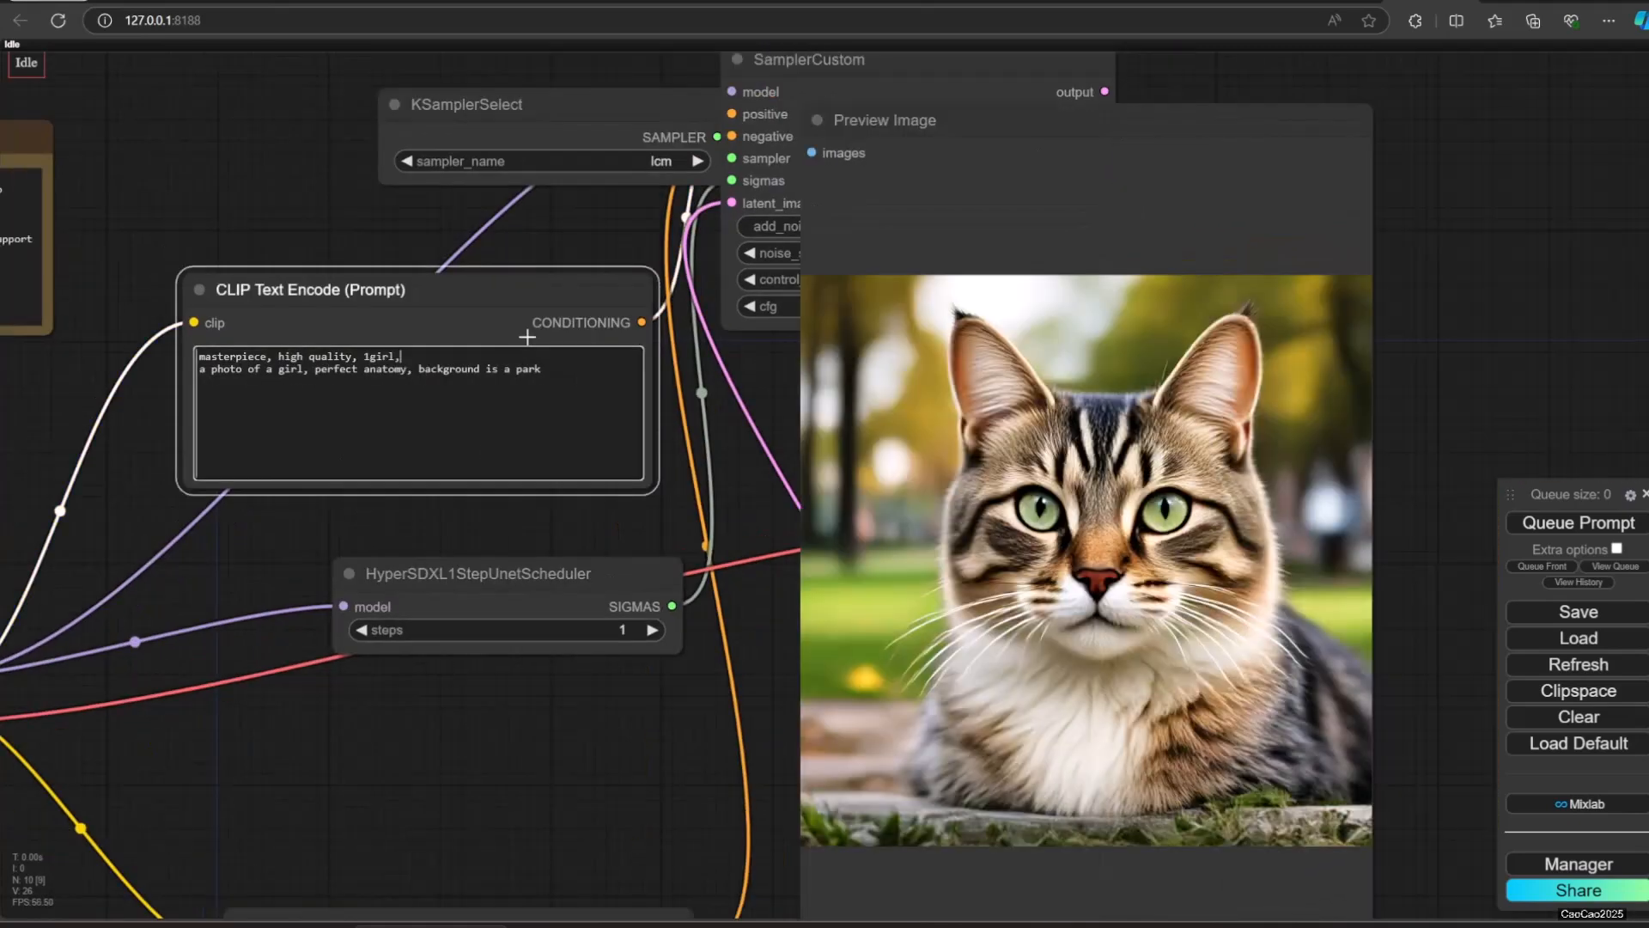
{"action": "left_click", "coordinate": [1576, 522]}
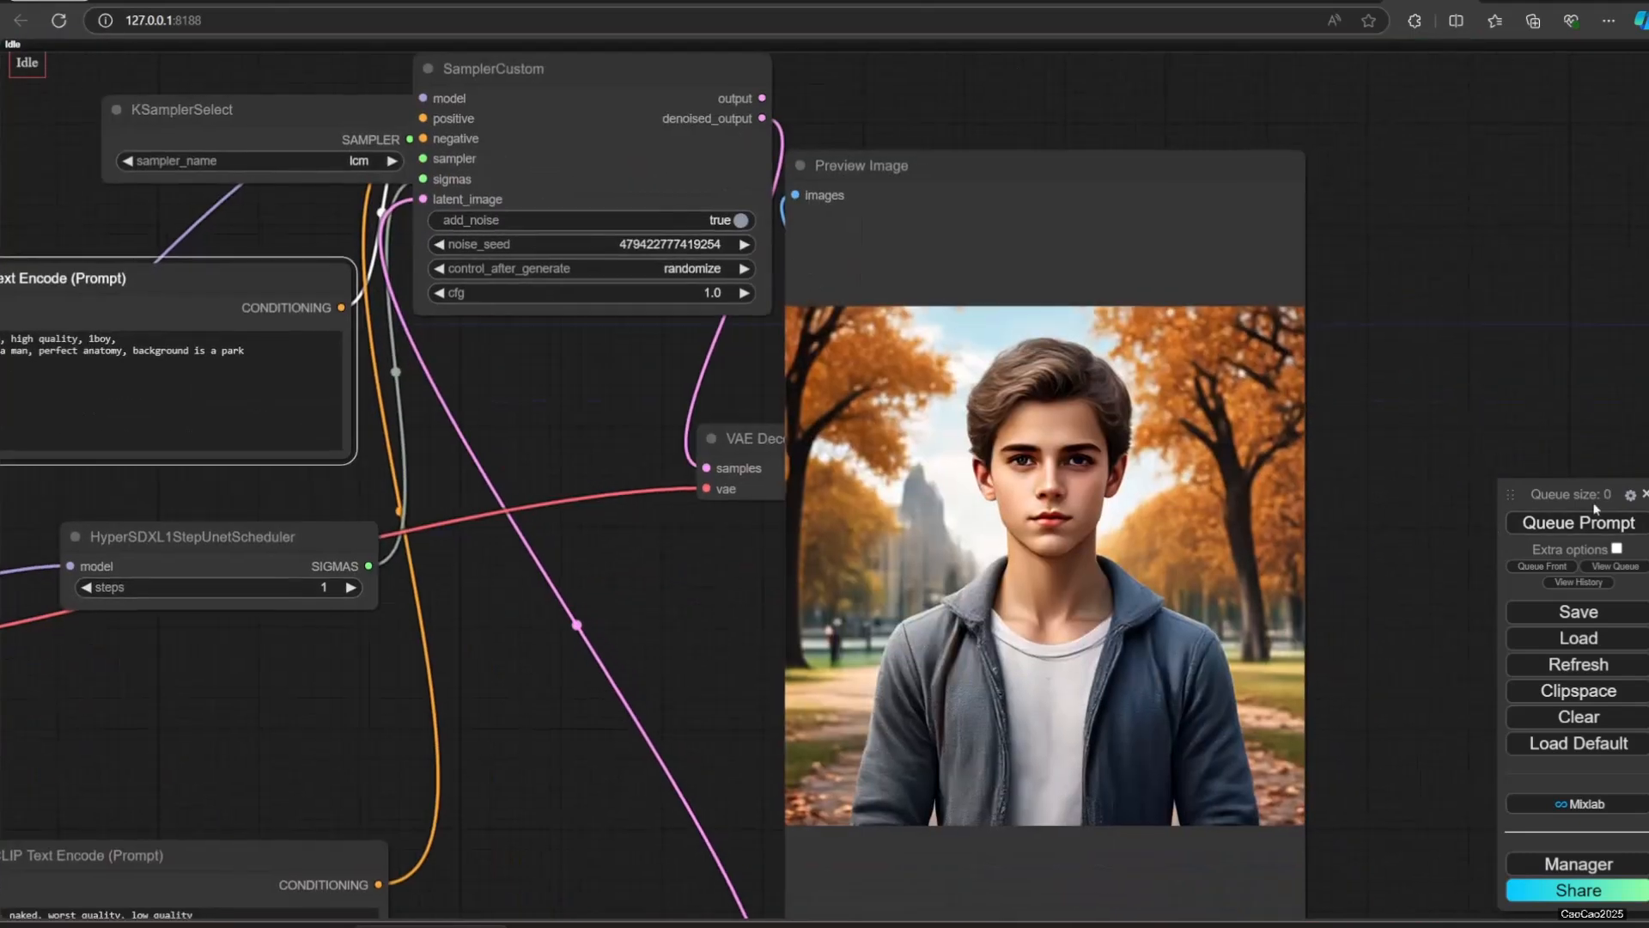
Step: Add painting, comic, paint and water color negatives and generate young-man portraits
{"action": "left_click", "coordinate": [1575, 522]}
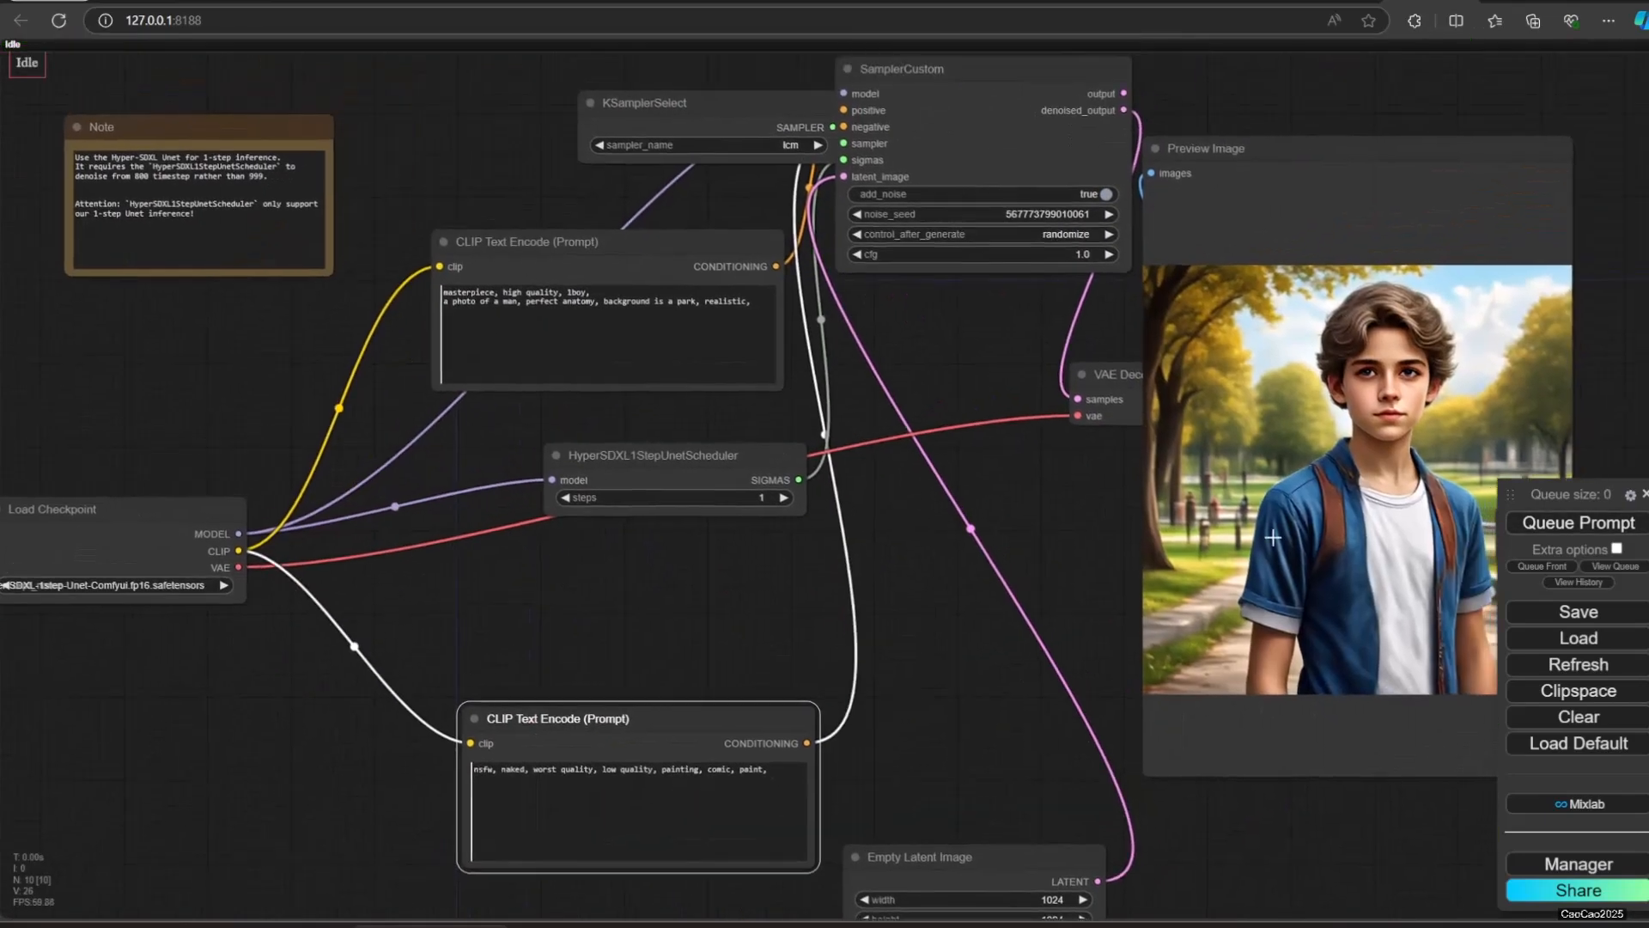
{"action": "left_click", "coordinate": [1575, 522]}
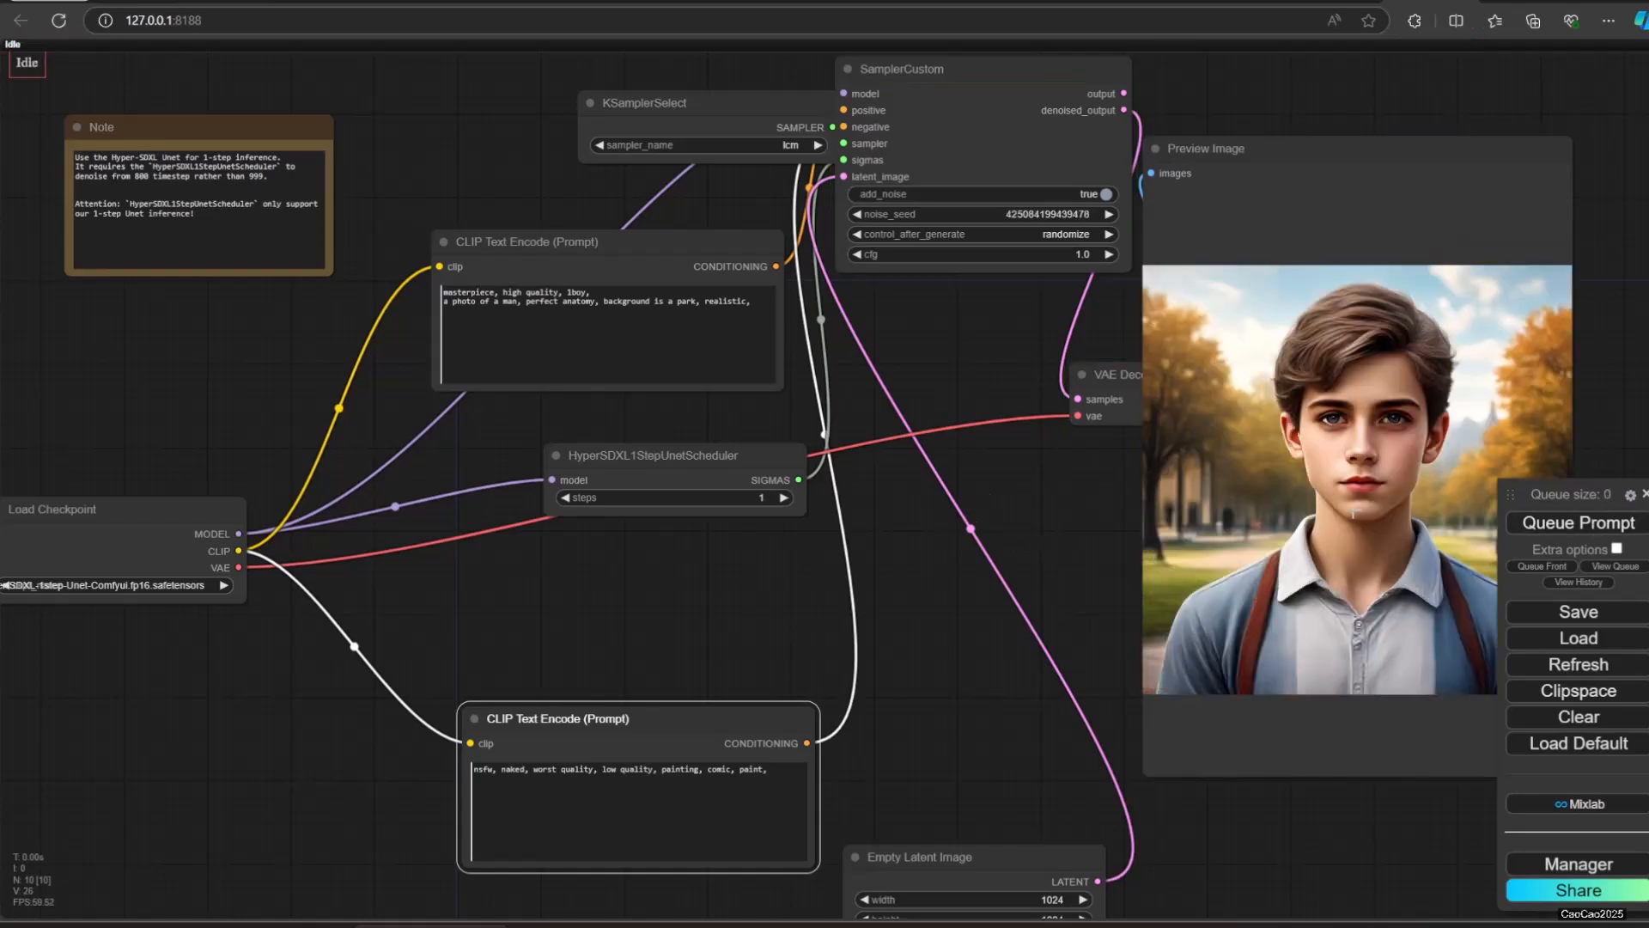
{"action": "left_click", "coordinate": [1575, 522]}
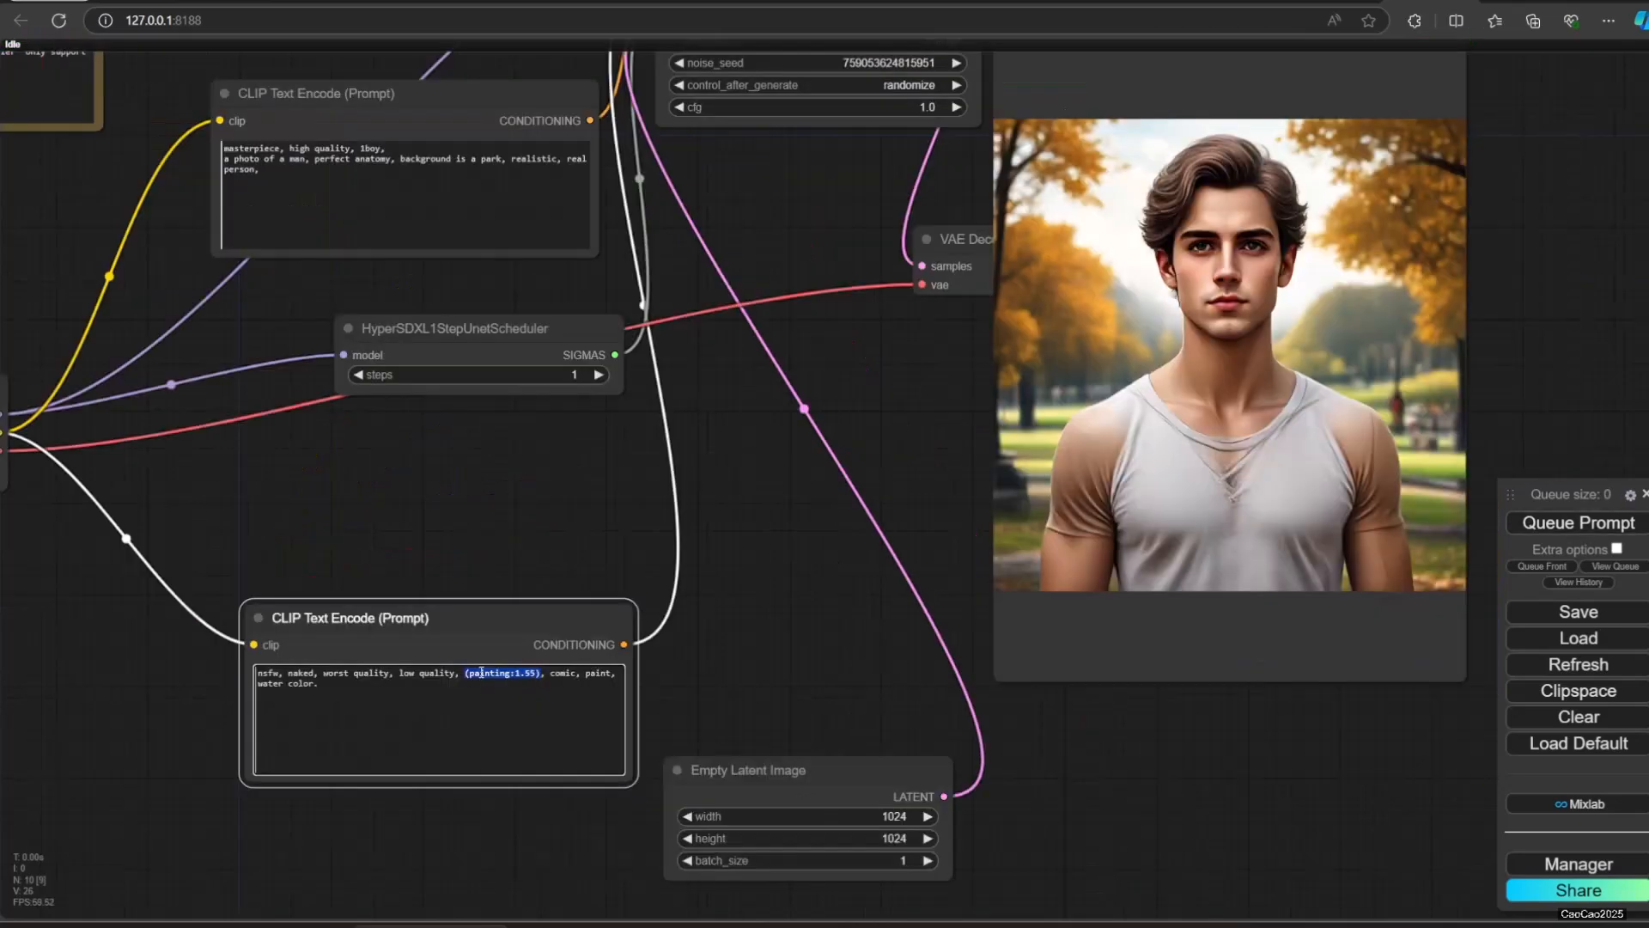
{"action": "left_click", "coordinate": [1575, 522]}
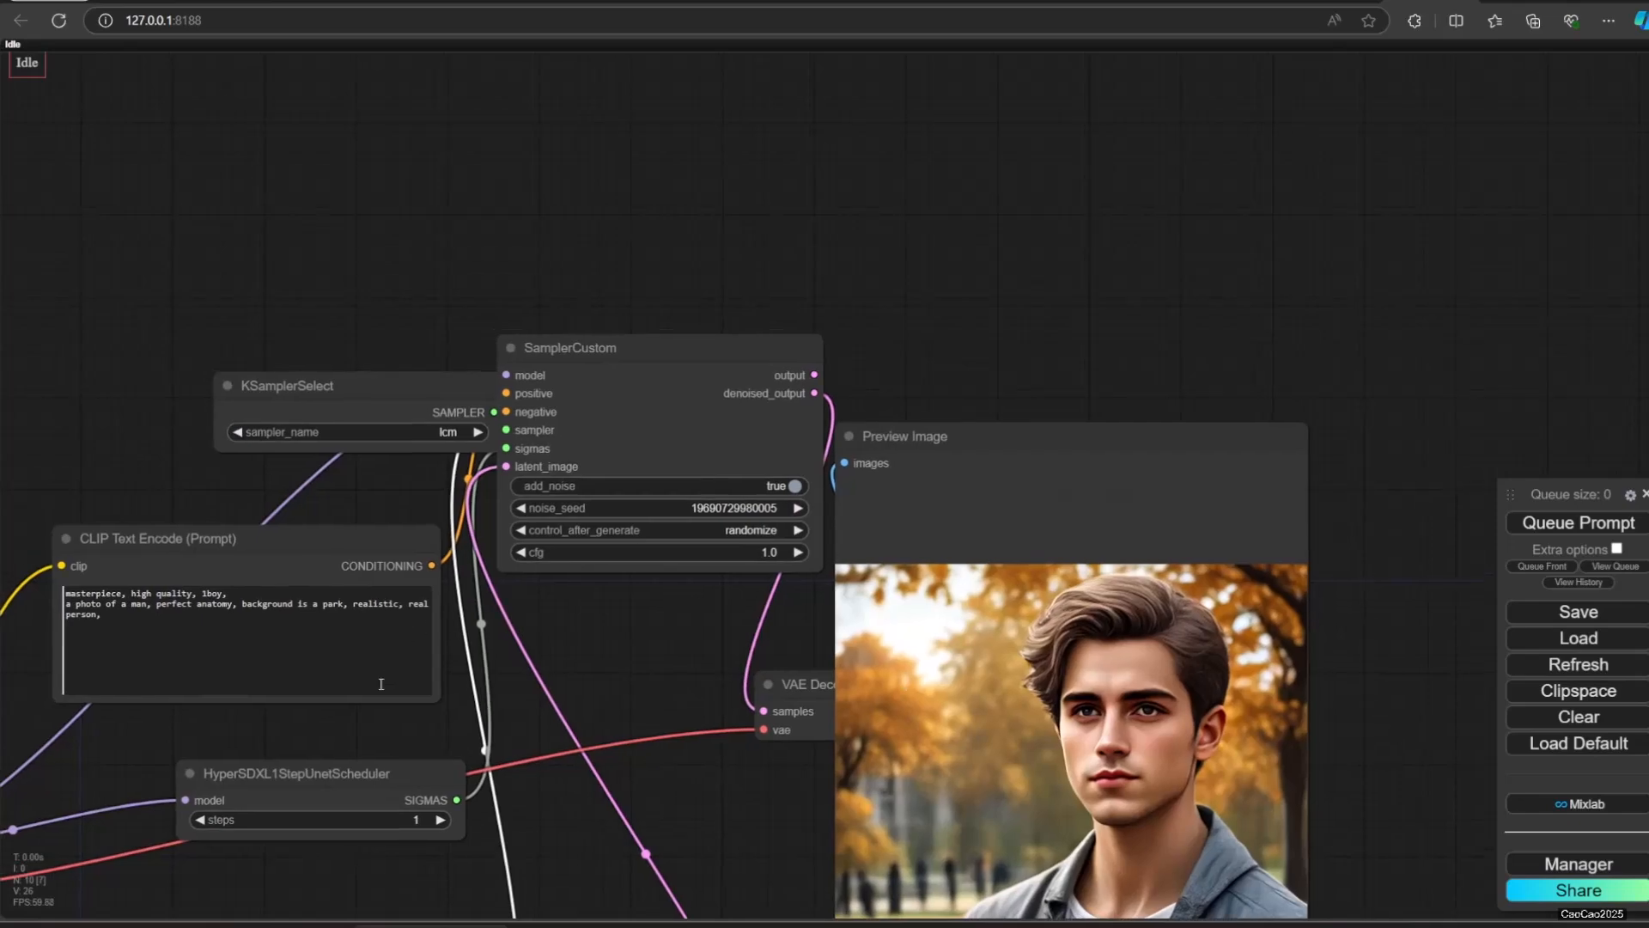
{"action": "left_click", "coordinate": [1577, 522]}
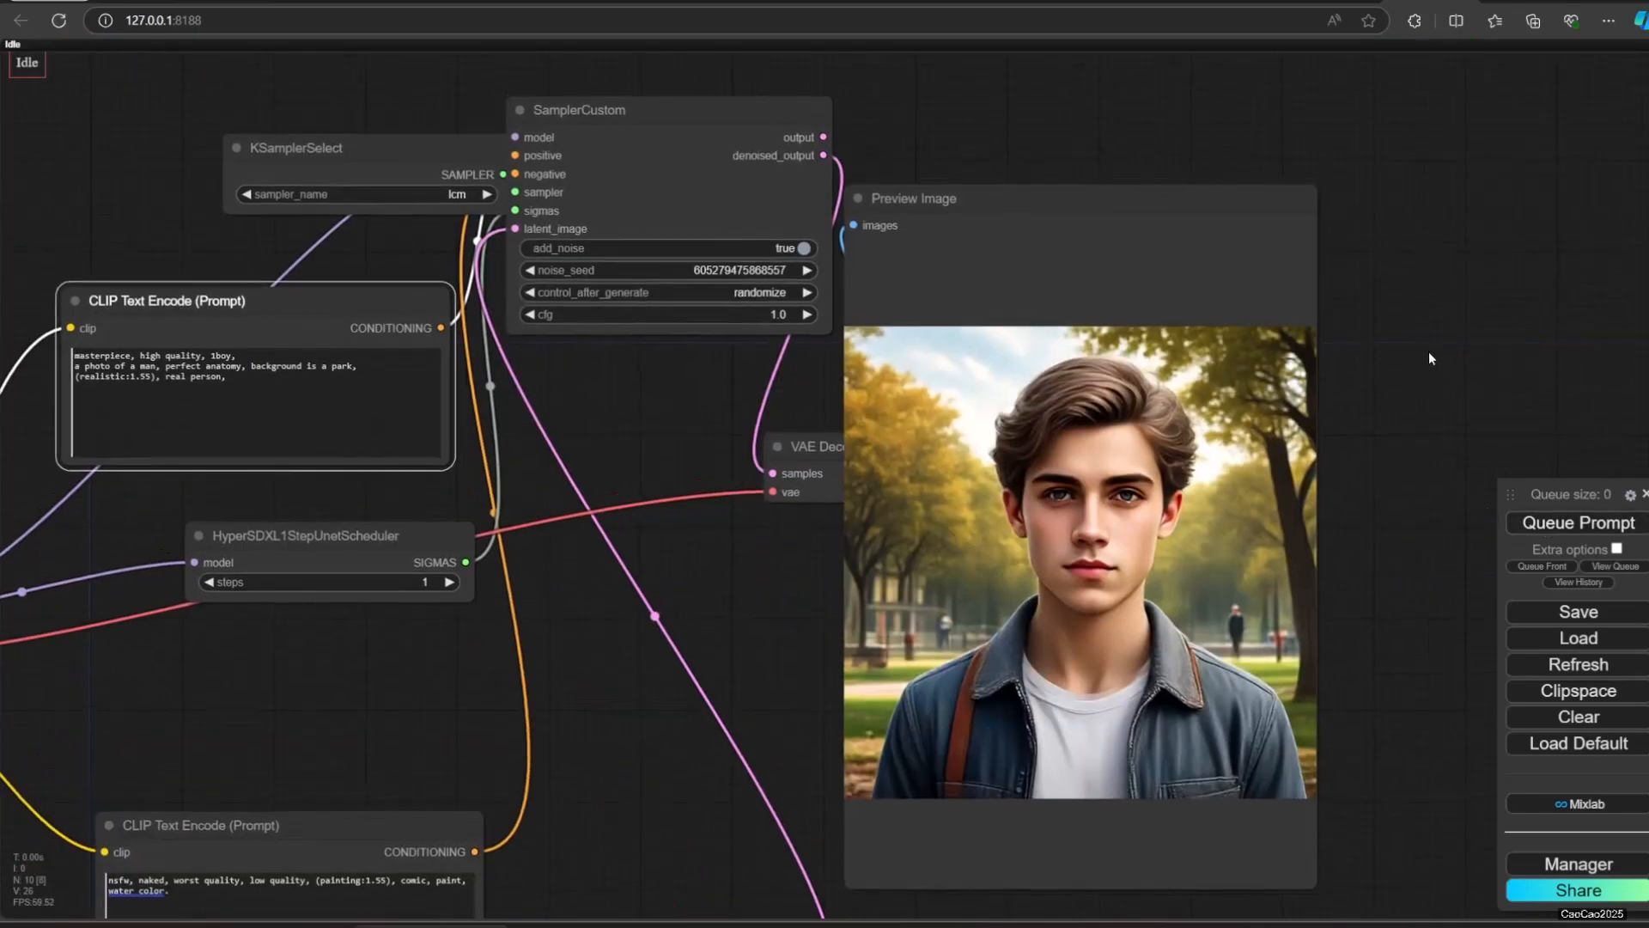
{"action": "left_click", "coordinate": [1577, 522]}
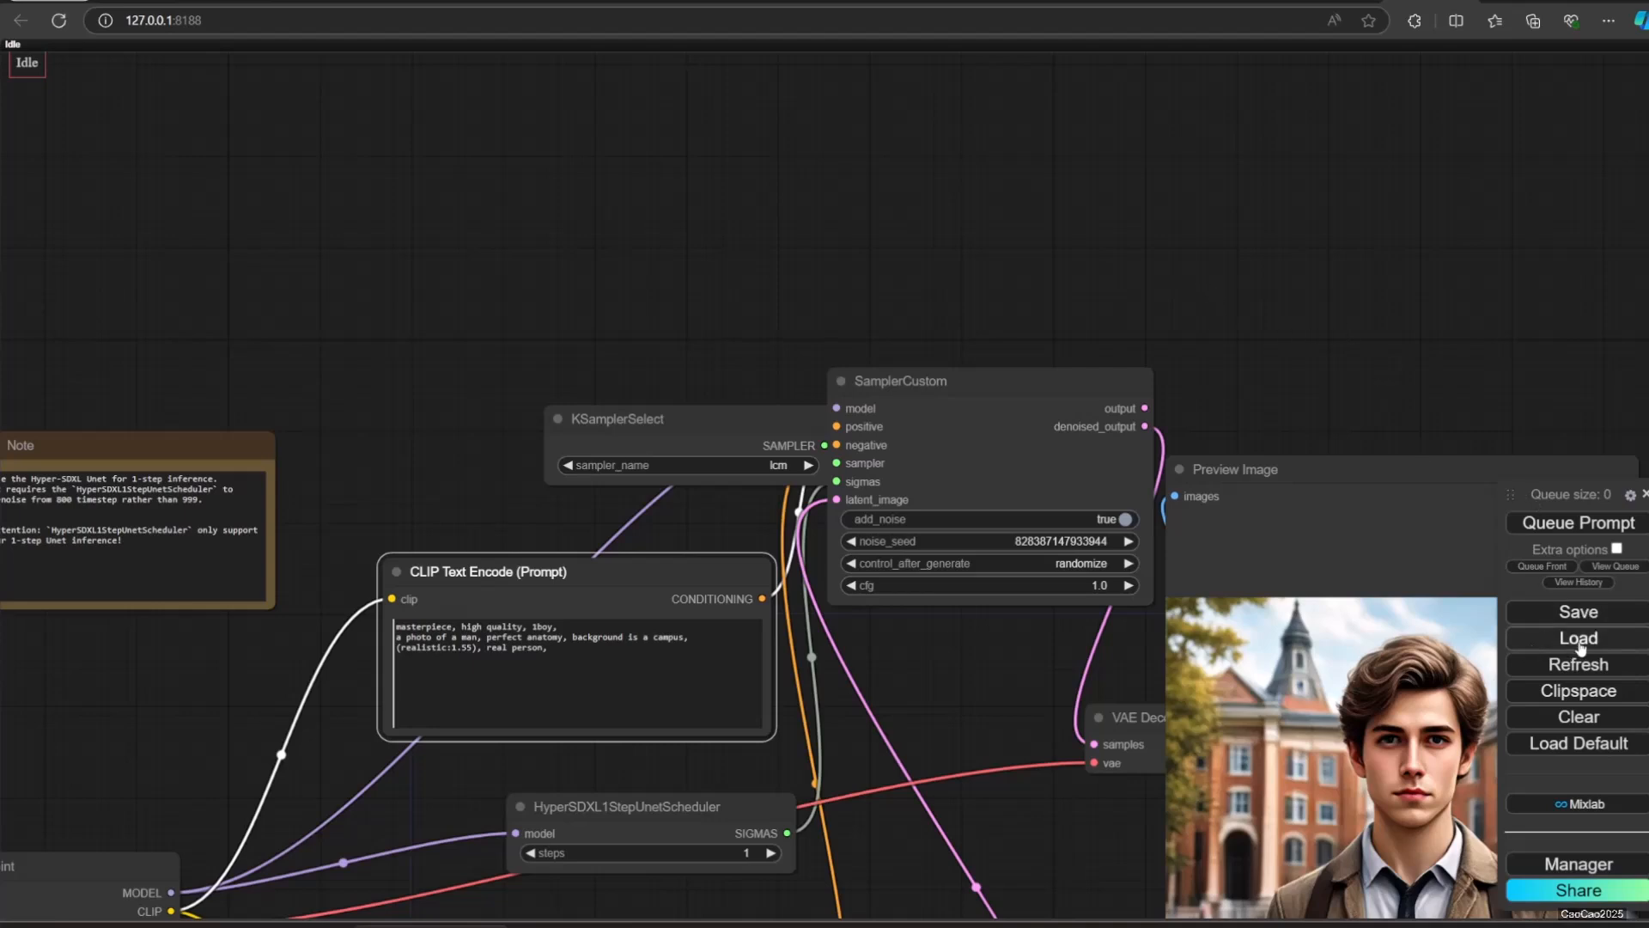
Step: Load the Hyper-SD15 1-step LoRA workflow JSON and dismiss the missing-node warning
{"action": "left_click", "coordinate": [1577, 637]}
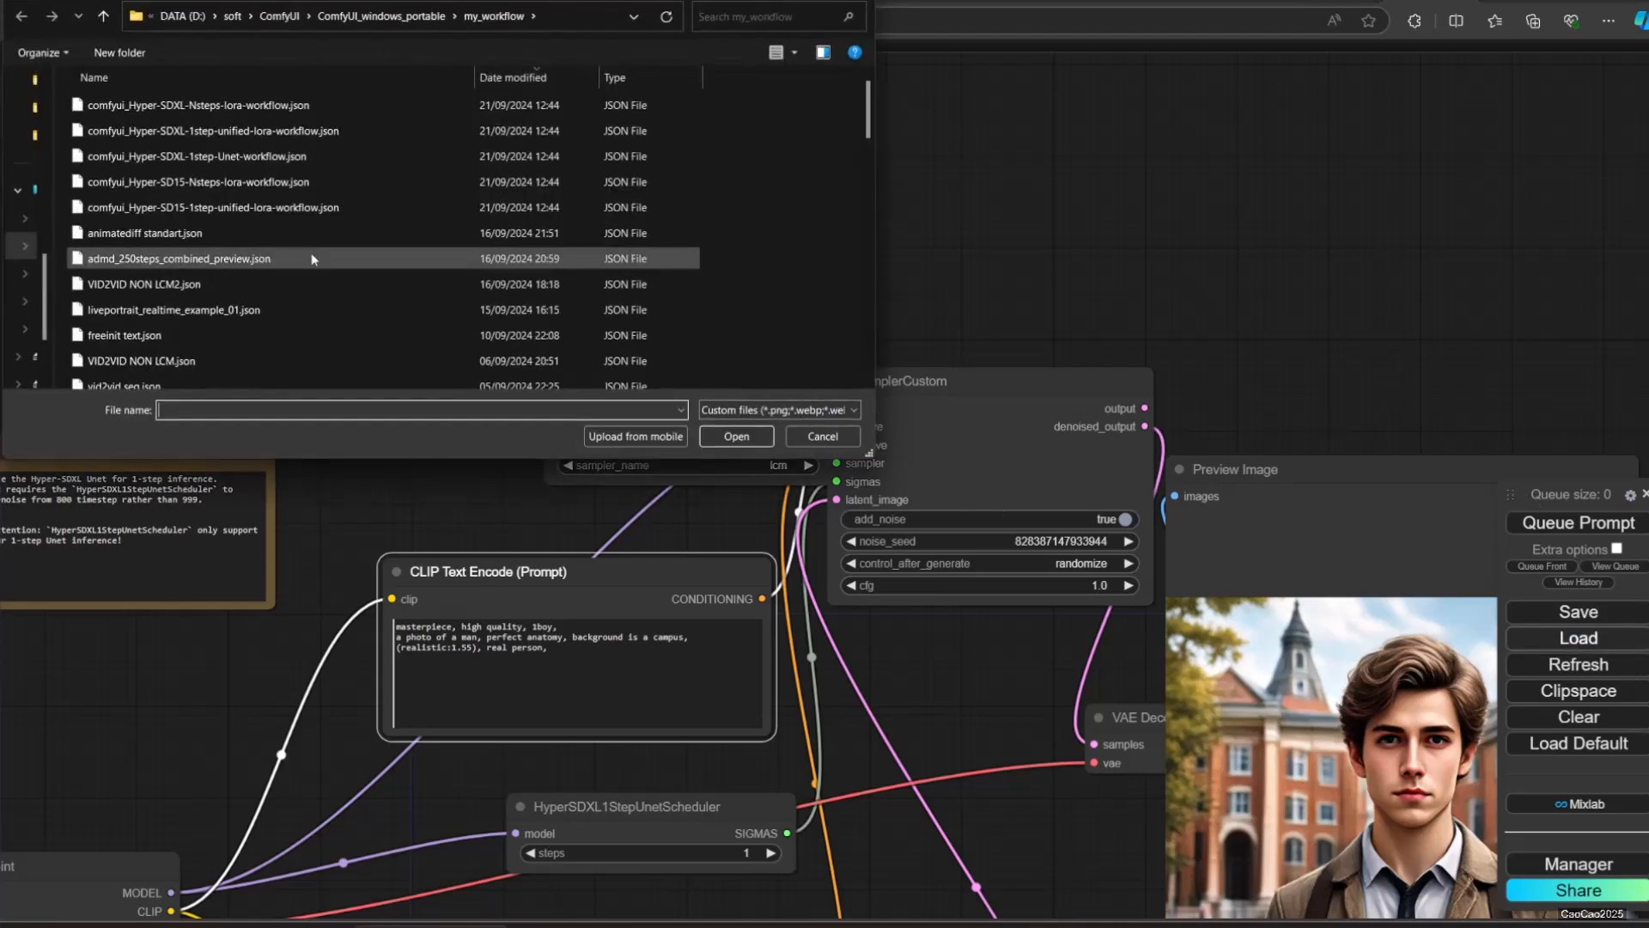
{"action": "left_click", "coordinate": [210, 130]}
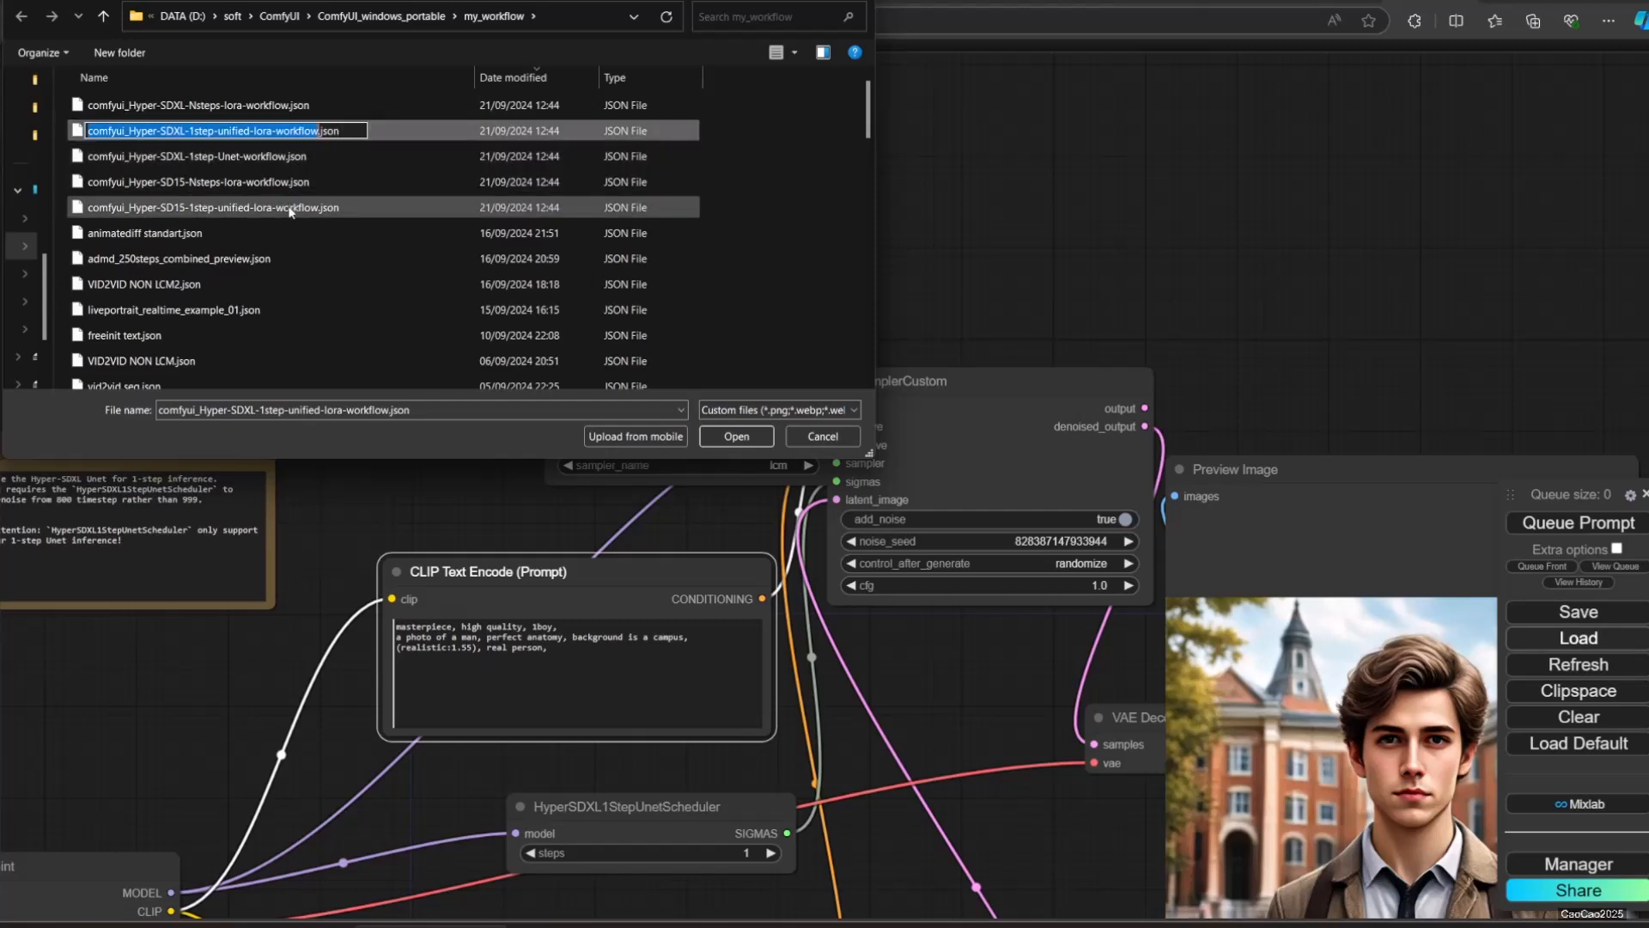
{"action": "left_click", "coordinate": [735, 434]}
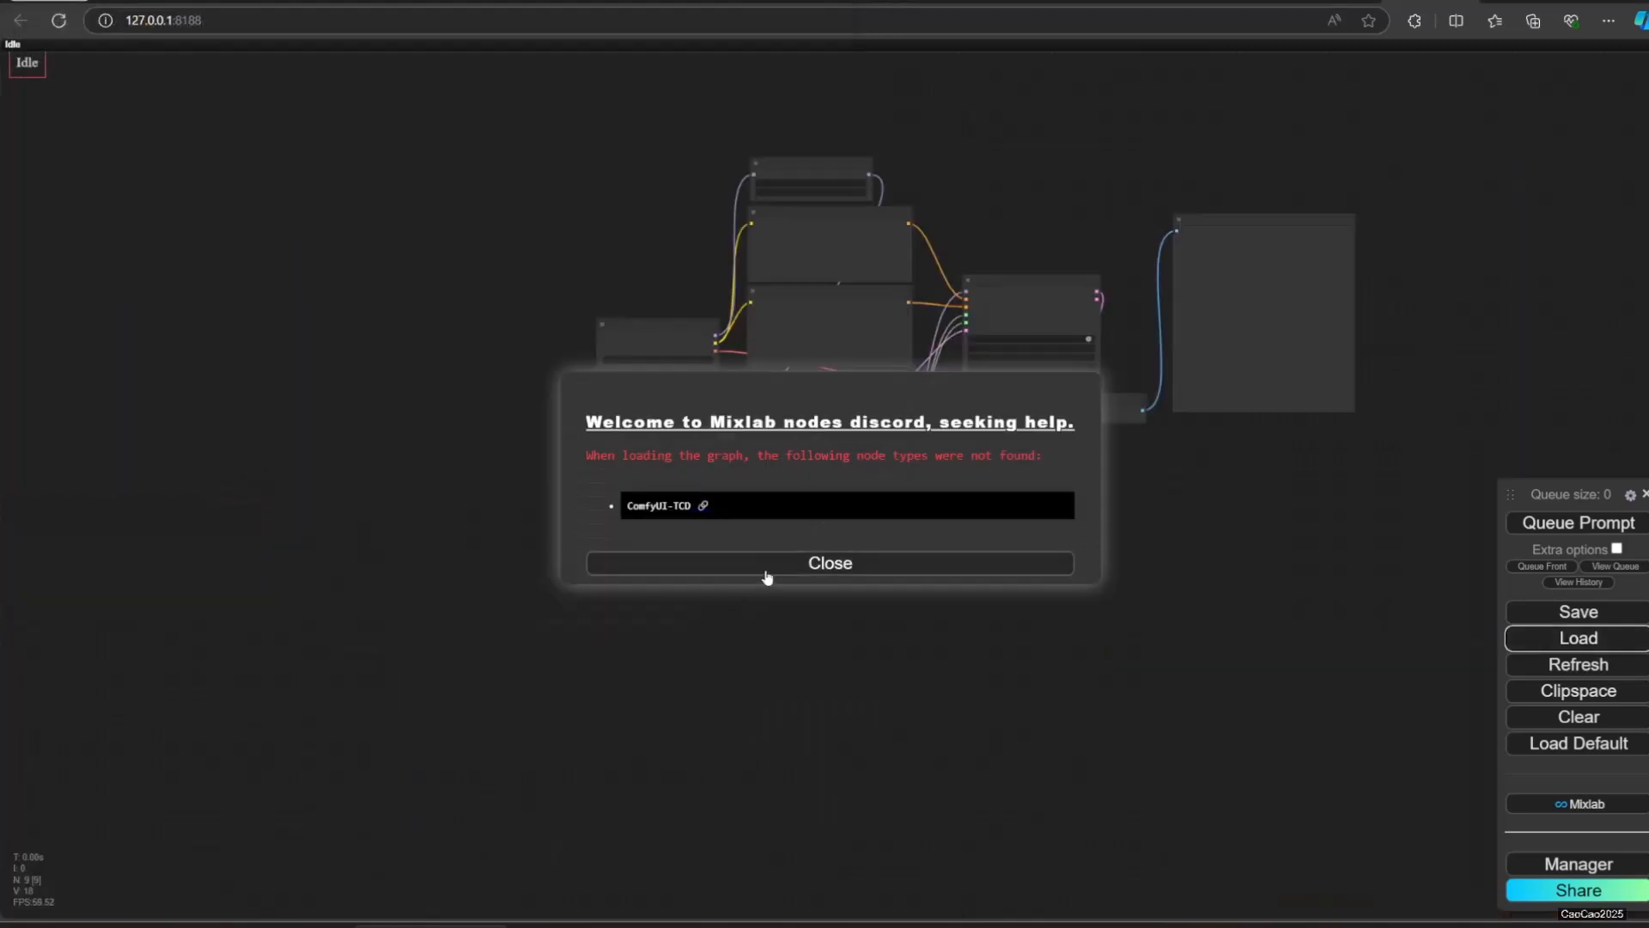
{"action": "left_click", "coordinate": [828, 564]}
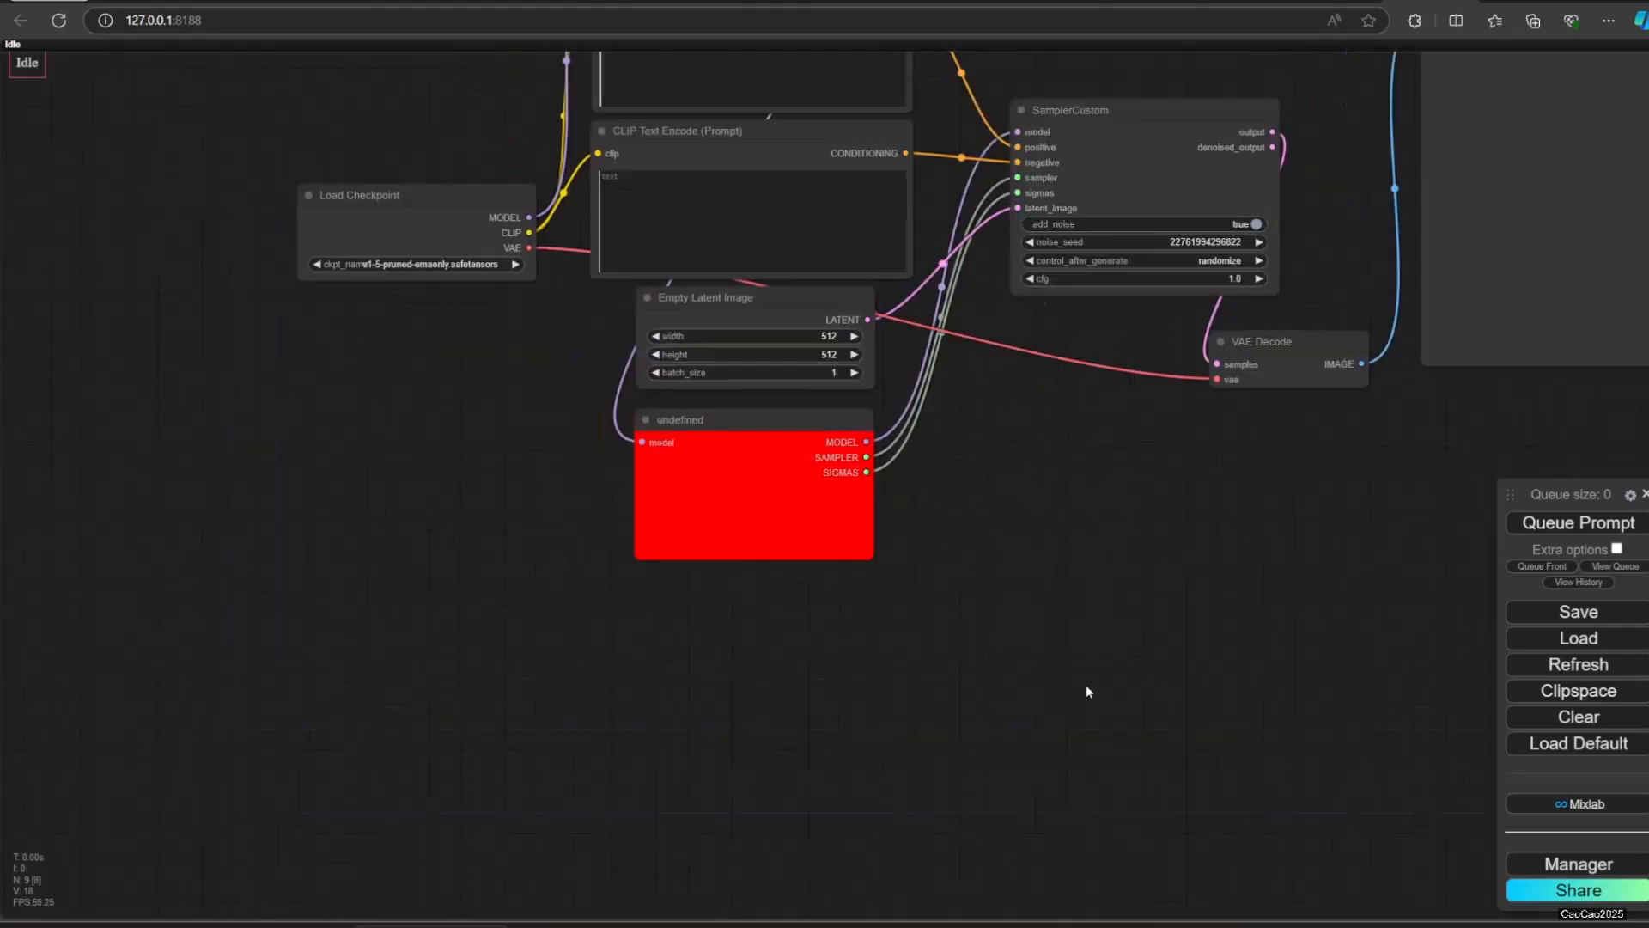
Step: Install the missing ComfyUI-TCD node pack from the Manager's missing-nodes list
{"action": "left_click", "coordinate": [1572, 864]}
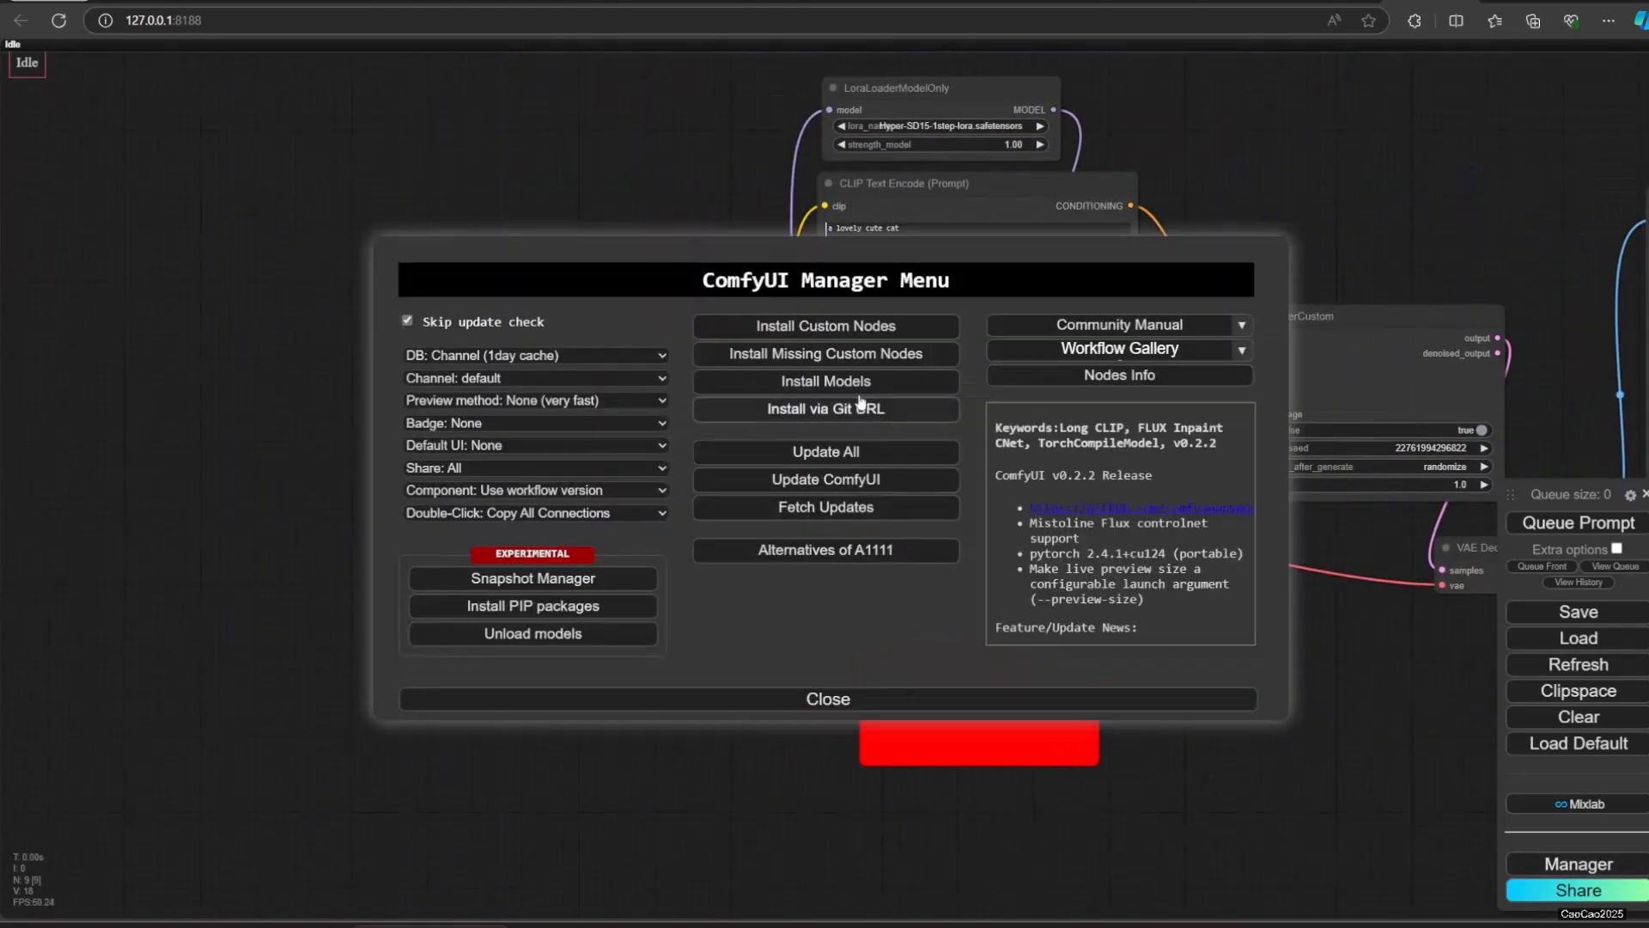
{"action": "left_click", "coordinate": [826, 326]}
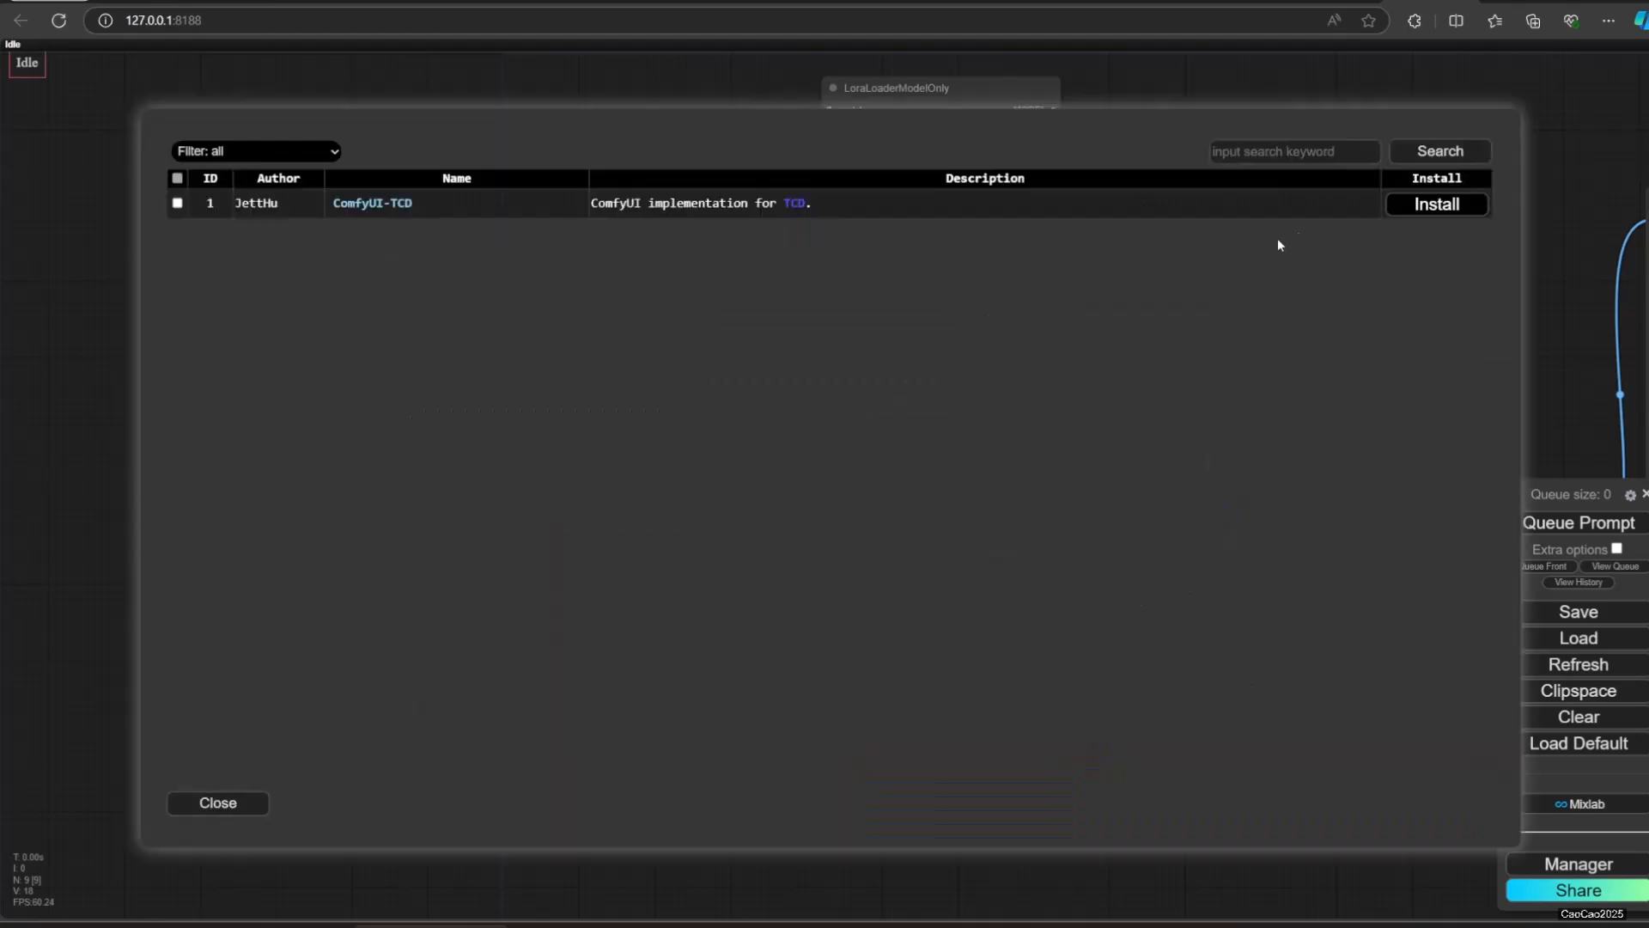
{"action": "left_click", "coordinate": [1436, 205]}
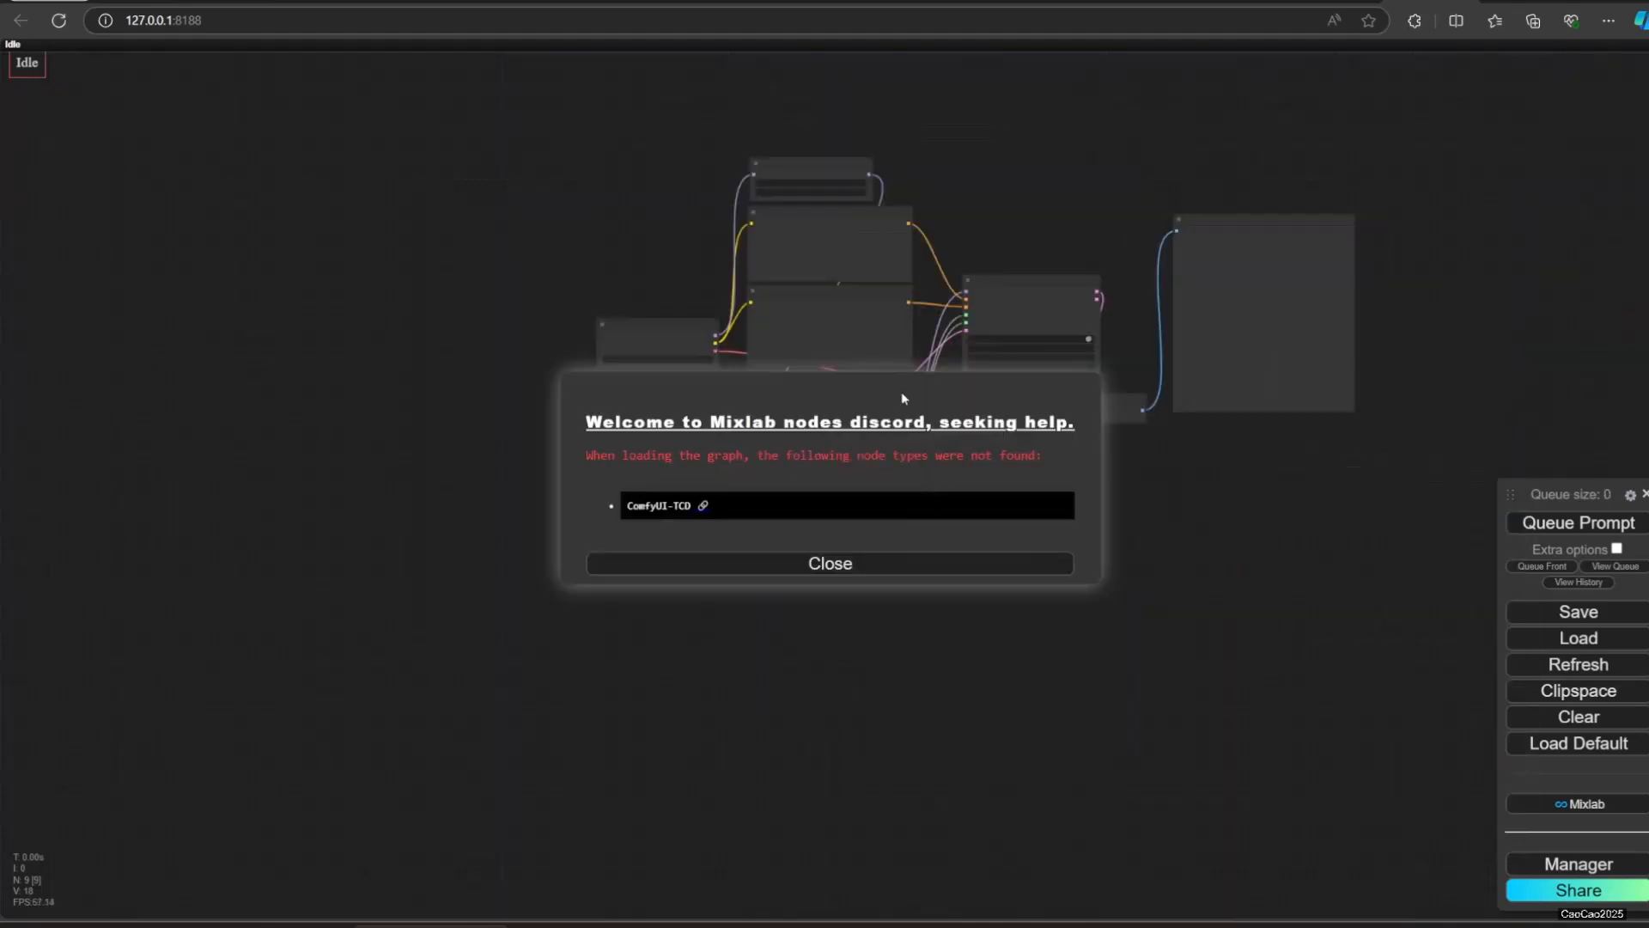
{"action": "left_click", "coordinate": [828, 564]}
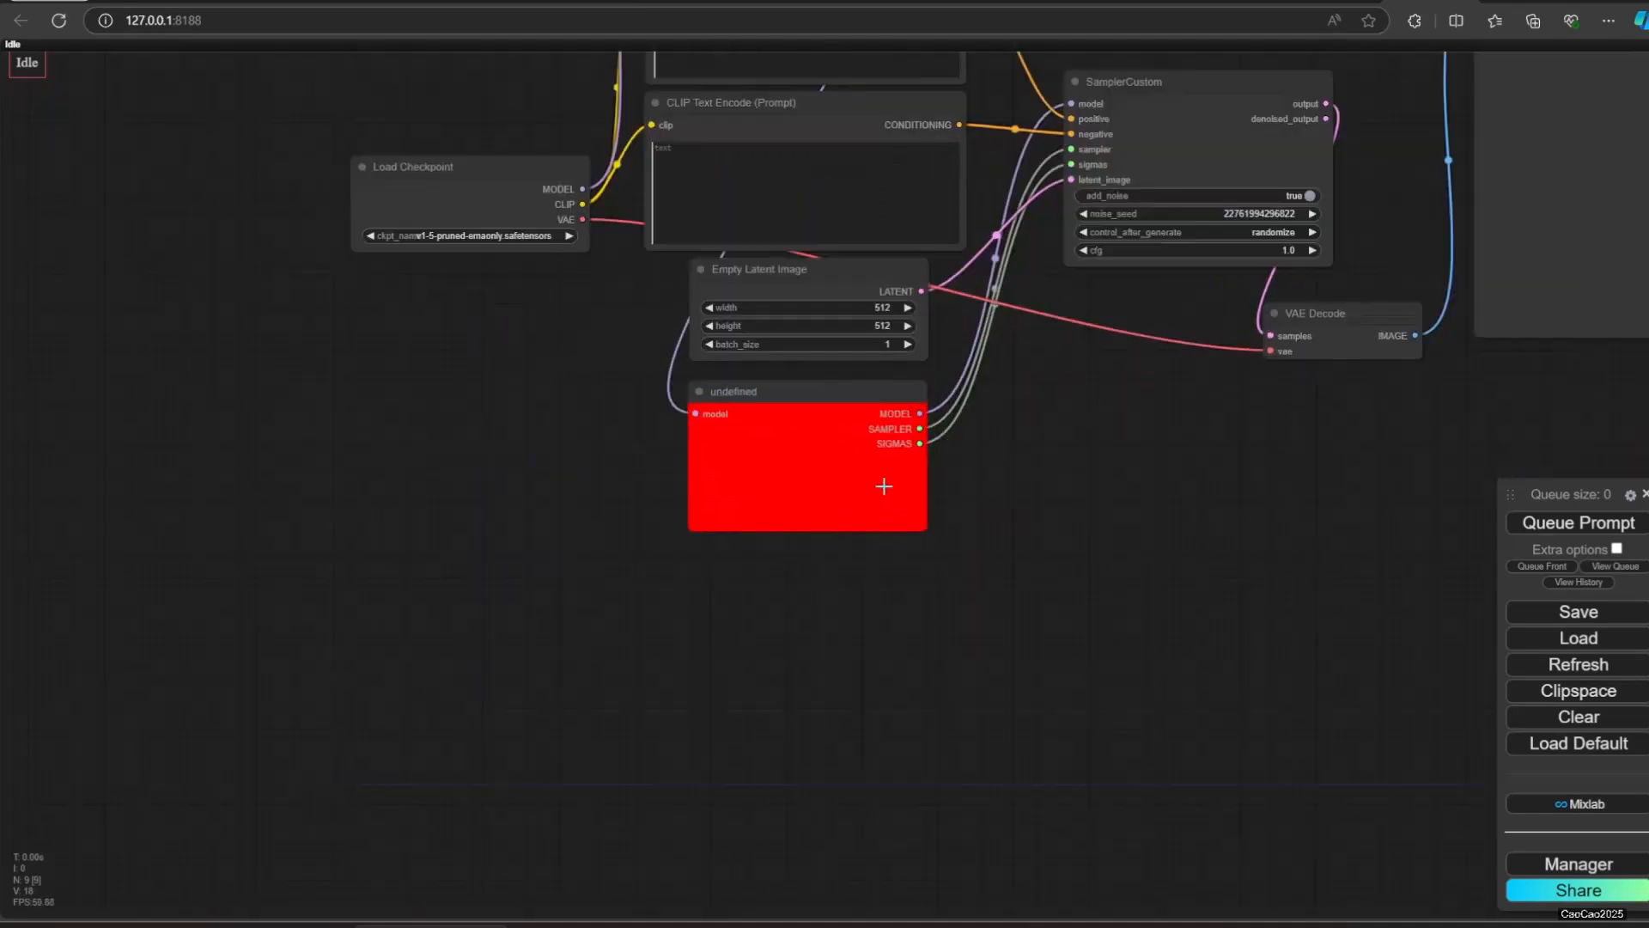
{"action": "mouse_move", "coordinate": [1530, 630]}
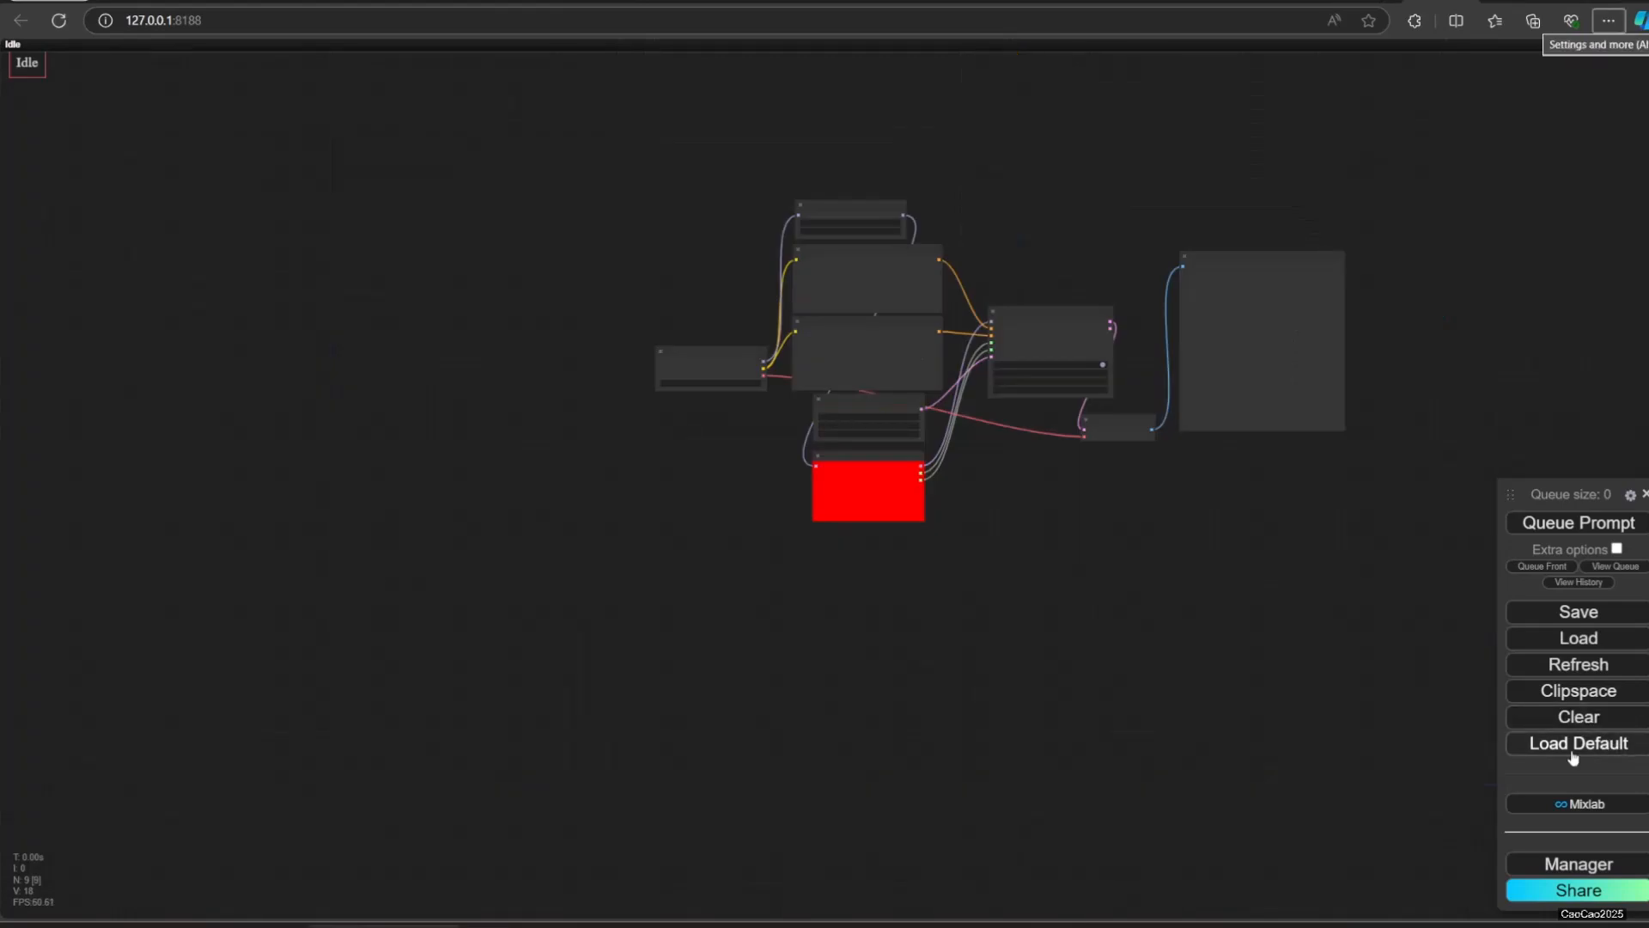
Step: Update ComfyUI itself from the Manager so the TCD node resolves
{"action": "left_click", "coordinate": [1577, 863]}
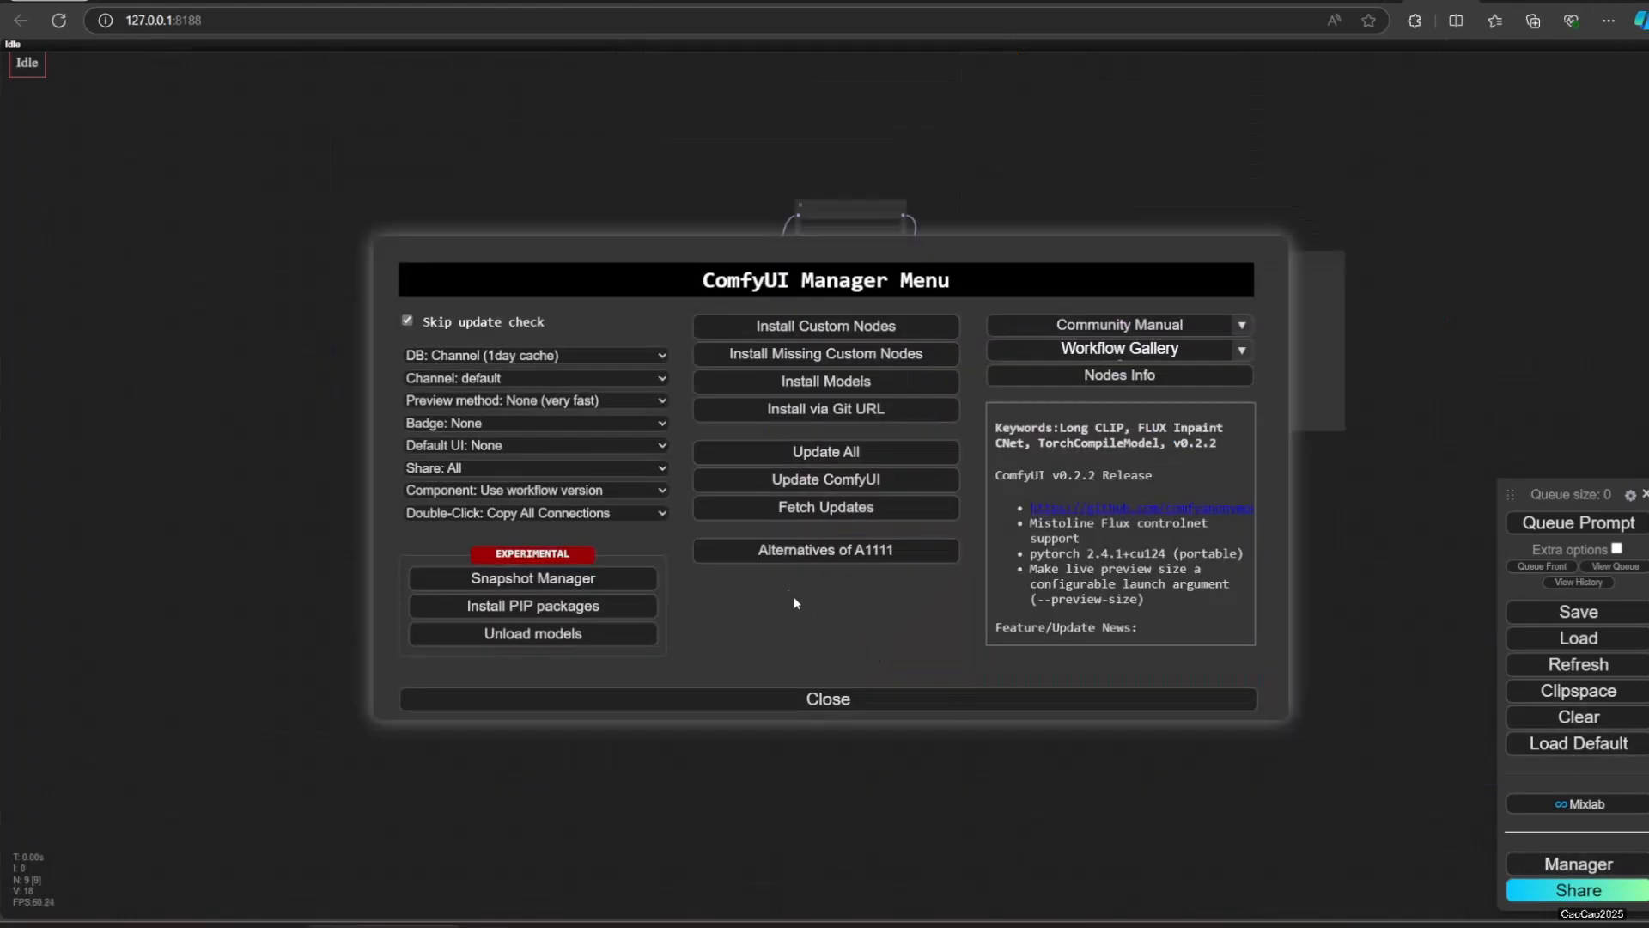
{"action": "left_click", "coordinate": [827, 479]}
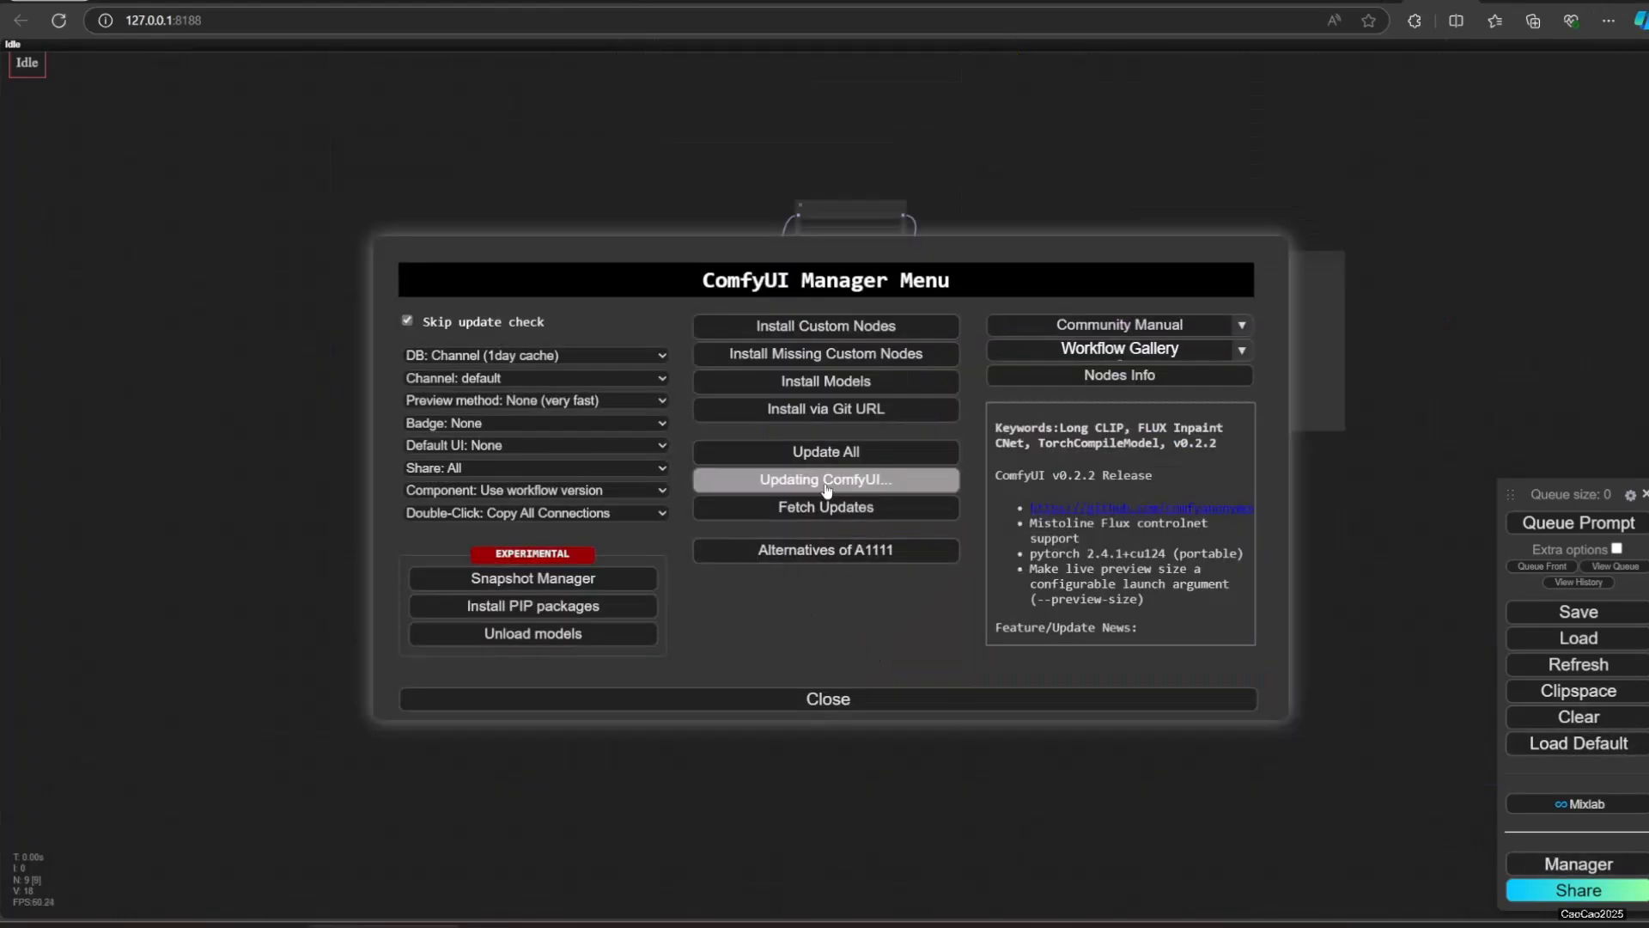
{"action": "mouse_move", "coordinate": [1083, 857]}
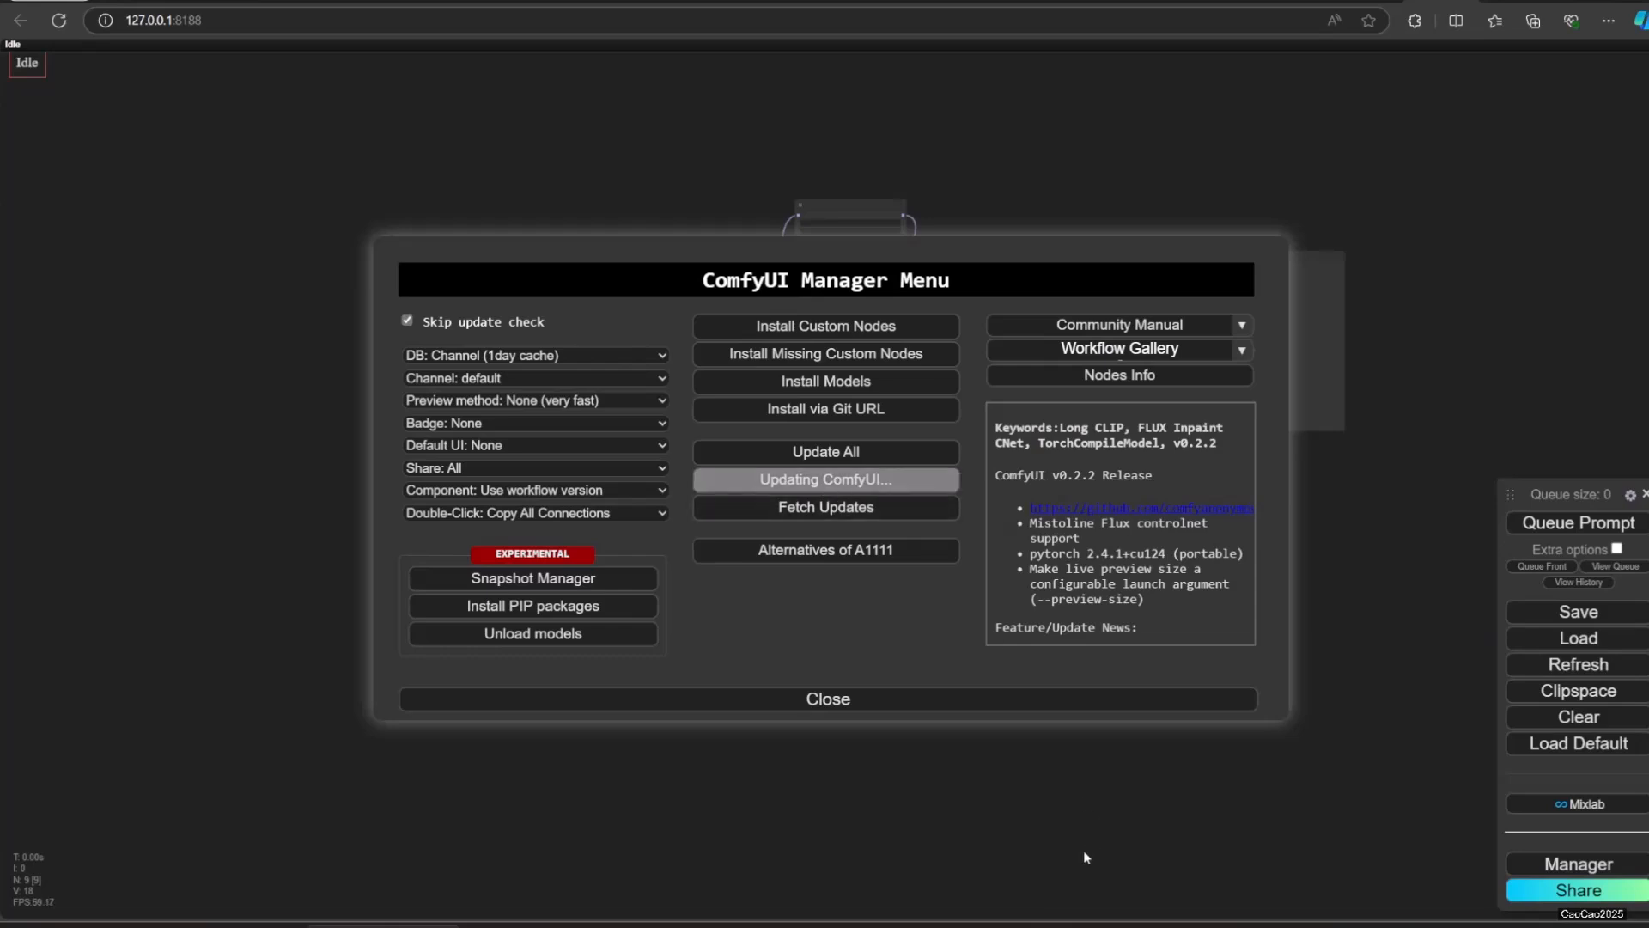
{"action": "mouse_move", "coordinate": [879, 922]}
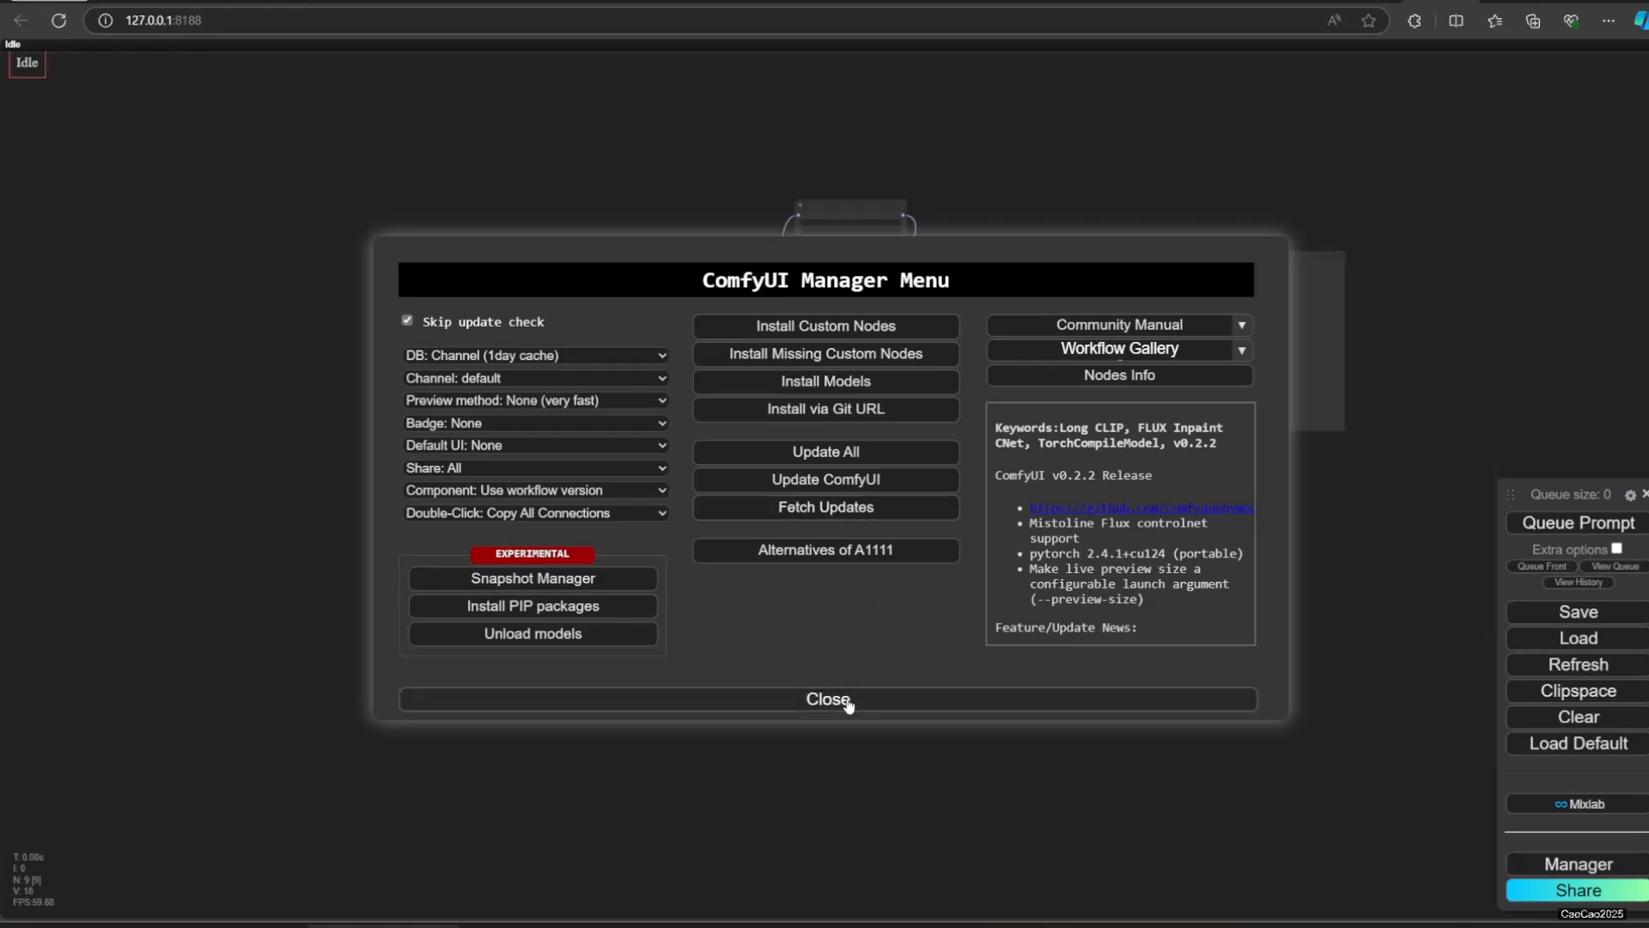
{"action": "left_click", "coordinate": [827, 699]}
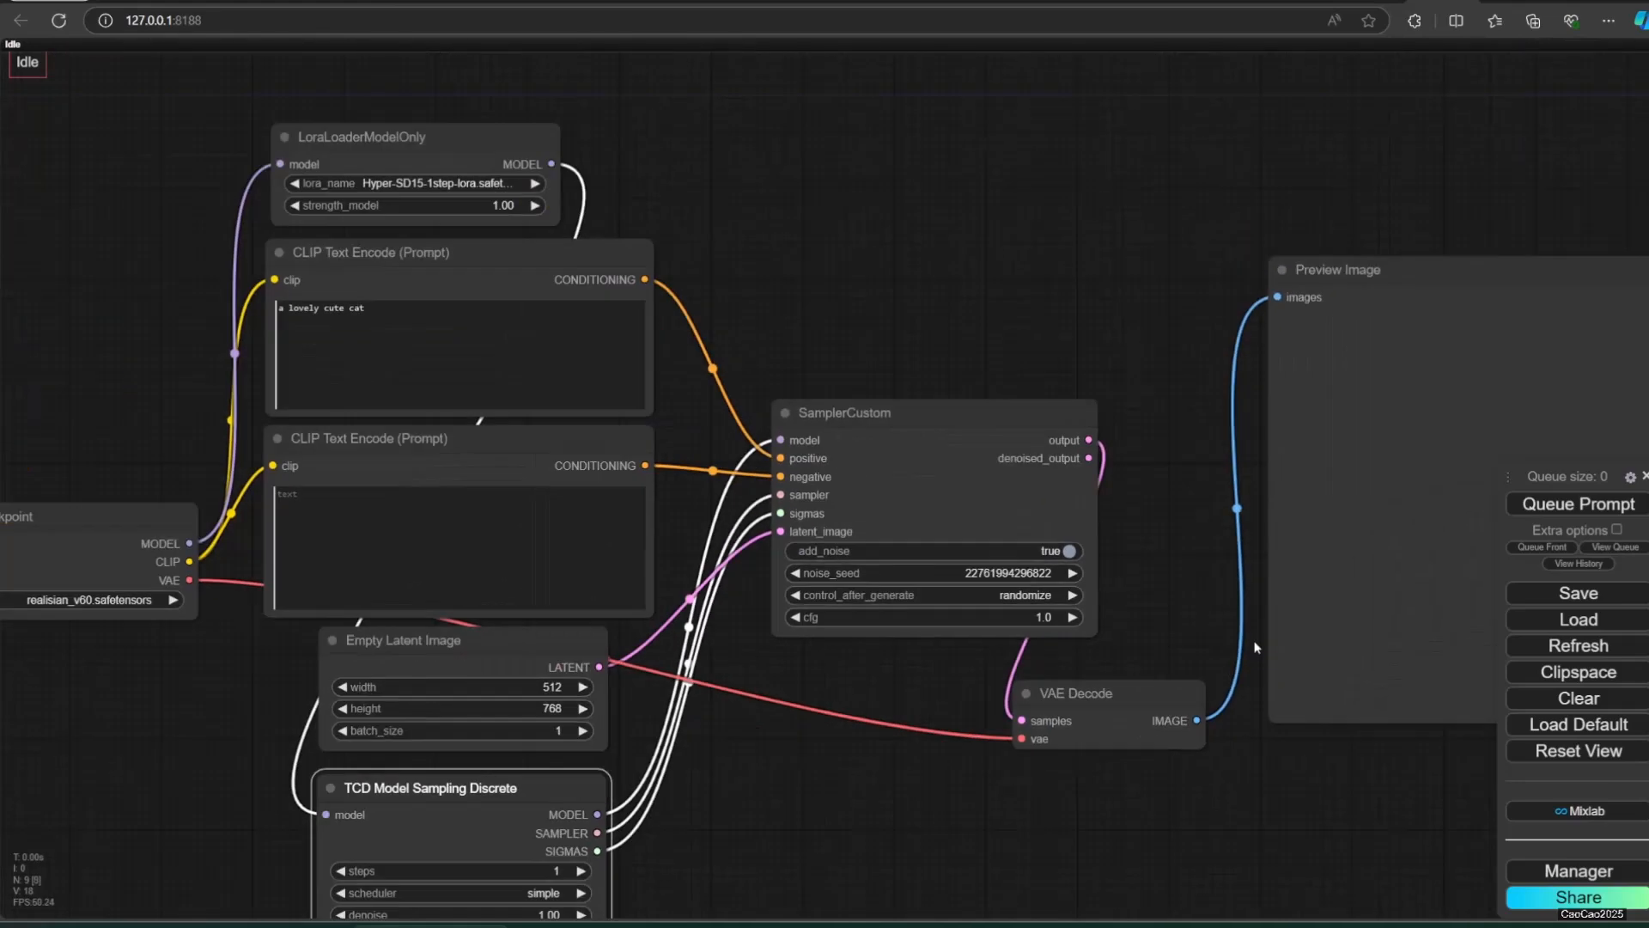
Step: Queue several cute-cat previews, adding quality and negative terms between runs
{"action": "left_click_drag", "start_coordinate": [1254, 648], "coordinate": [860, 343]}
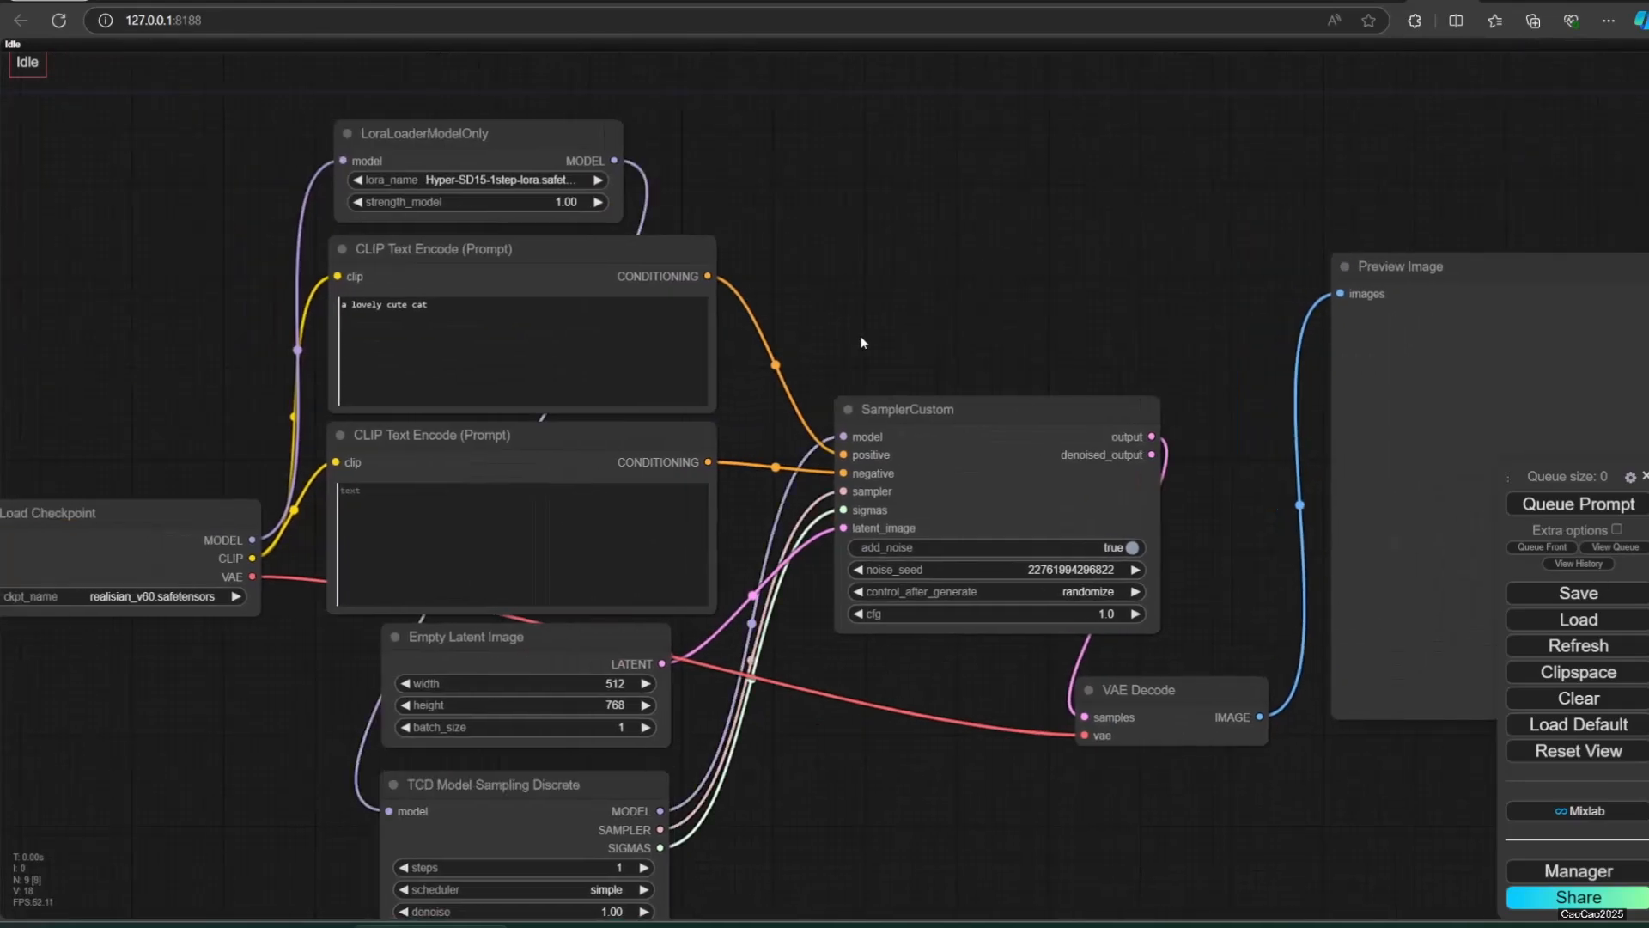
{"action": "left_click", "coordinate": [1575, 503]}
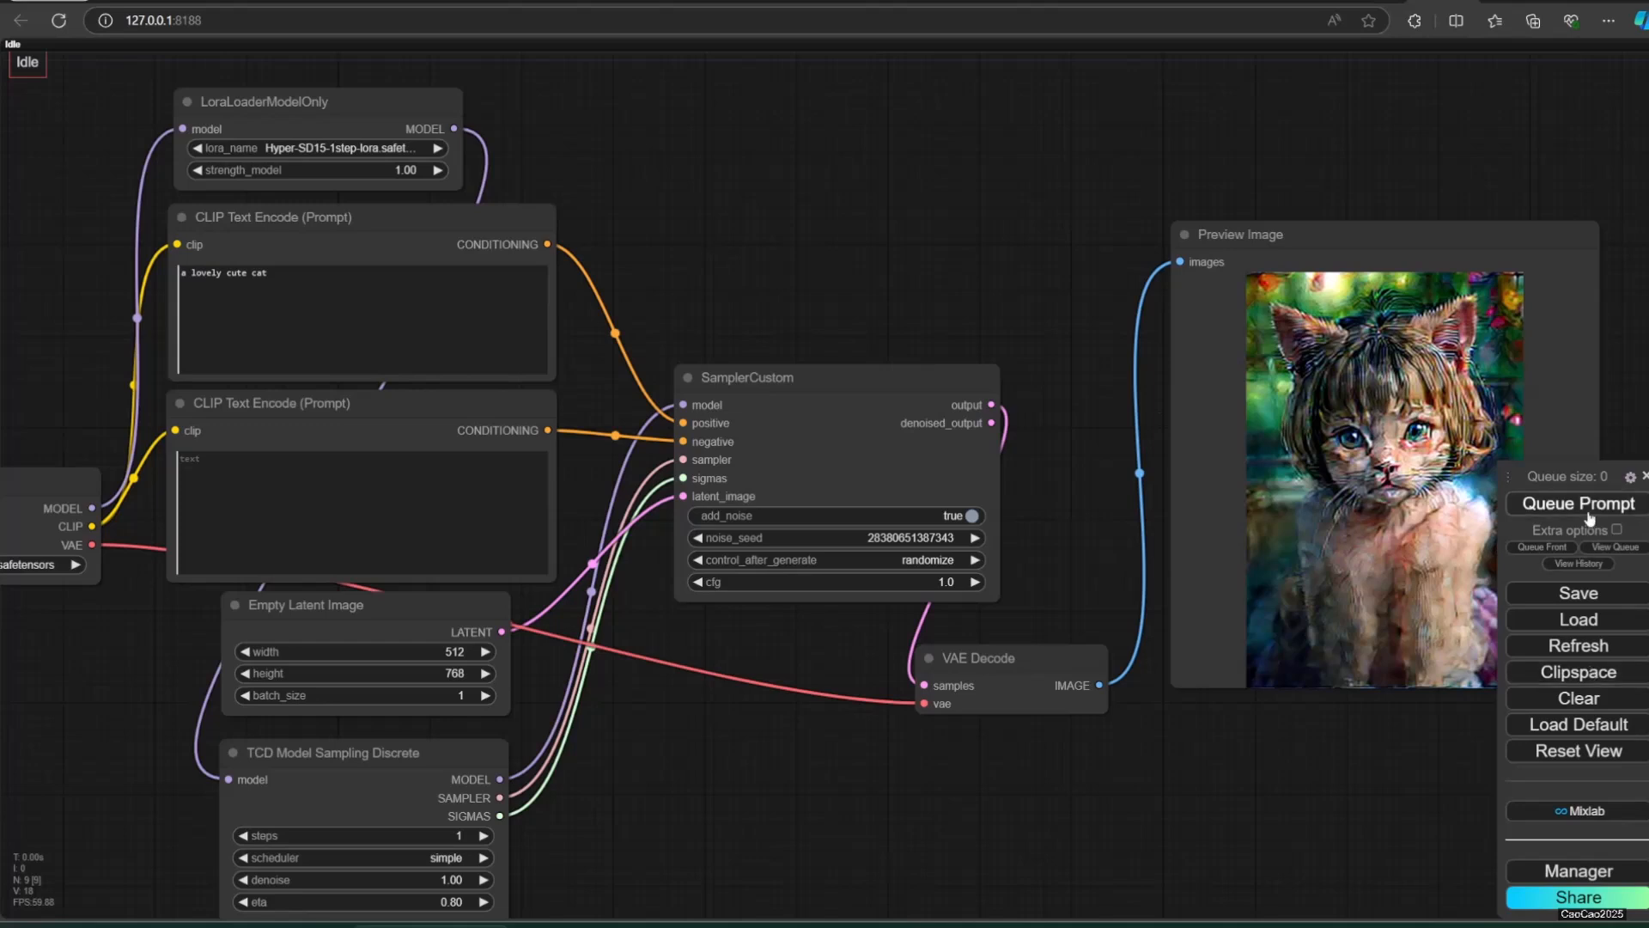
{"action": "left_click", "coordinate": [1575, 503]}
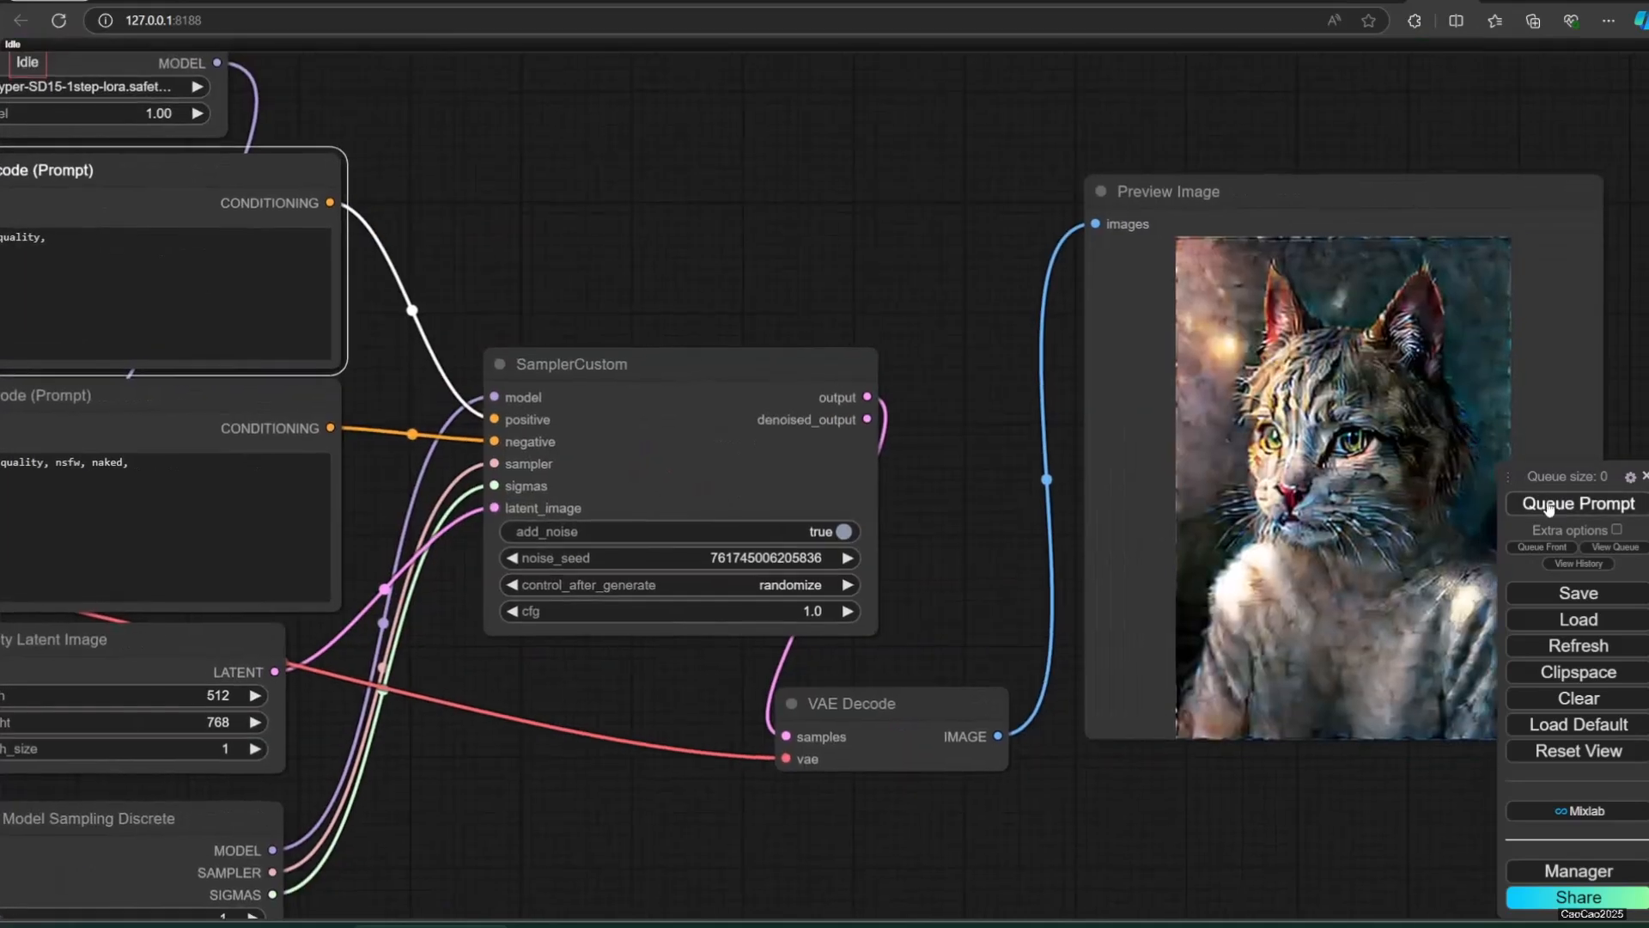
{"action": "left_click", "coordinate": [1575, 503]}
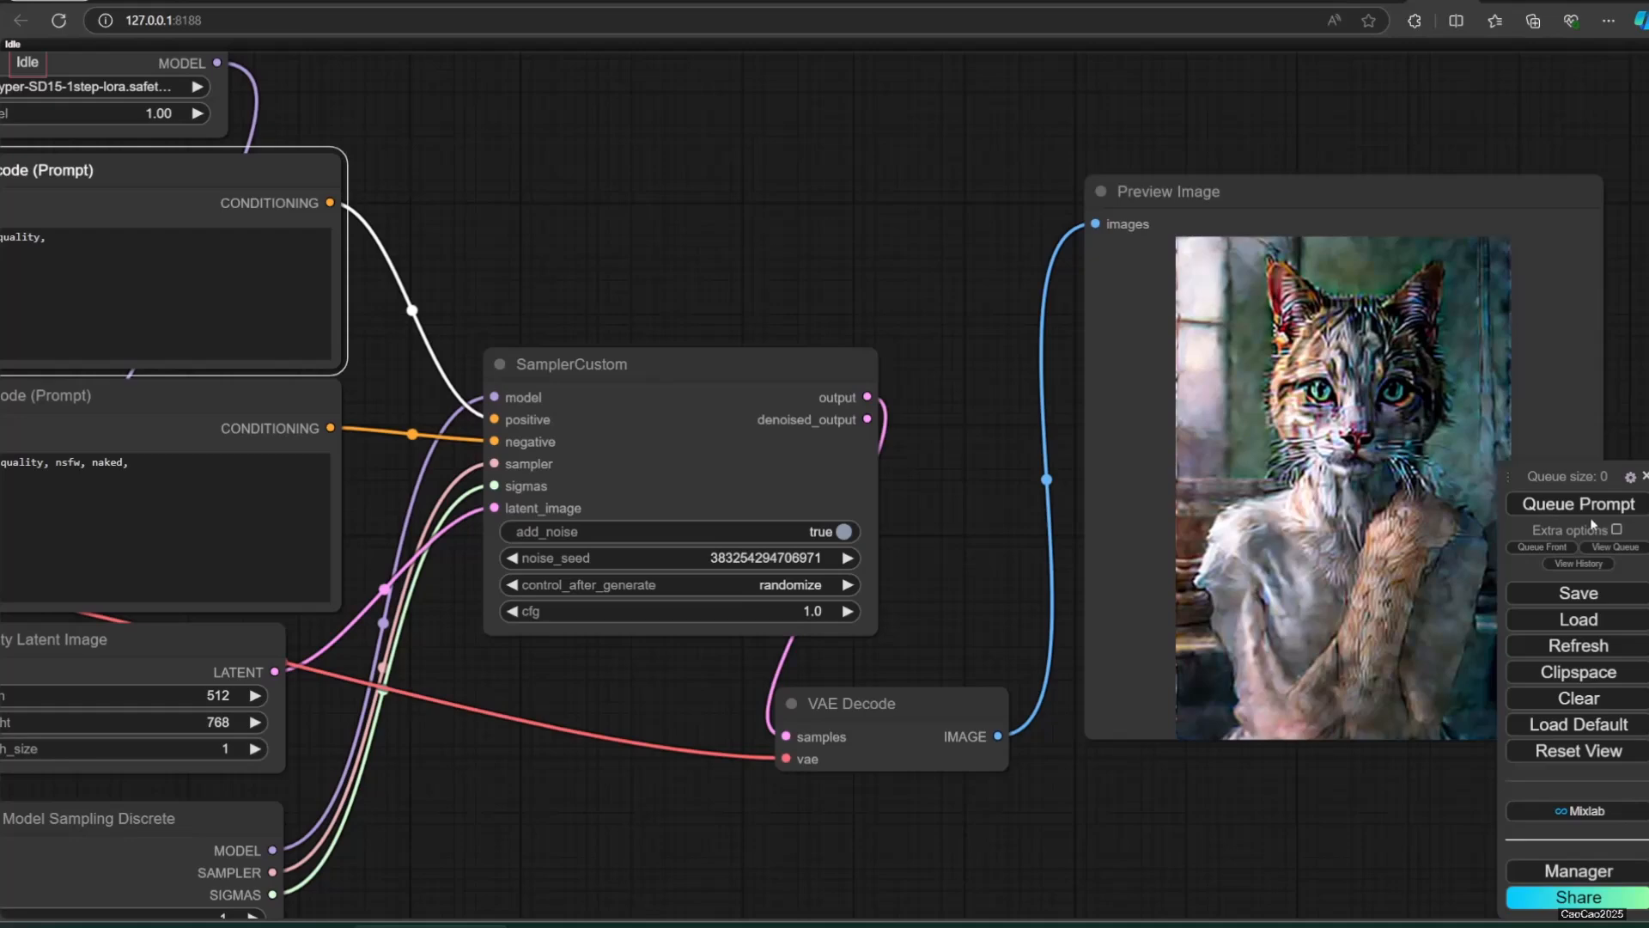
{"action": "left_click", "coordinate": [1575, 503]}
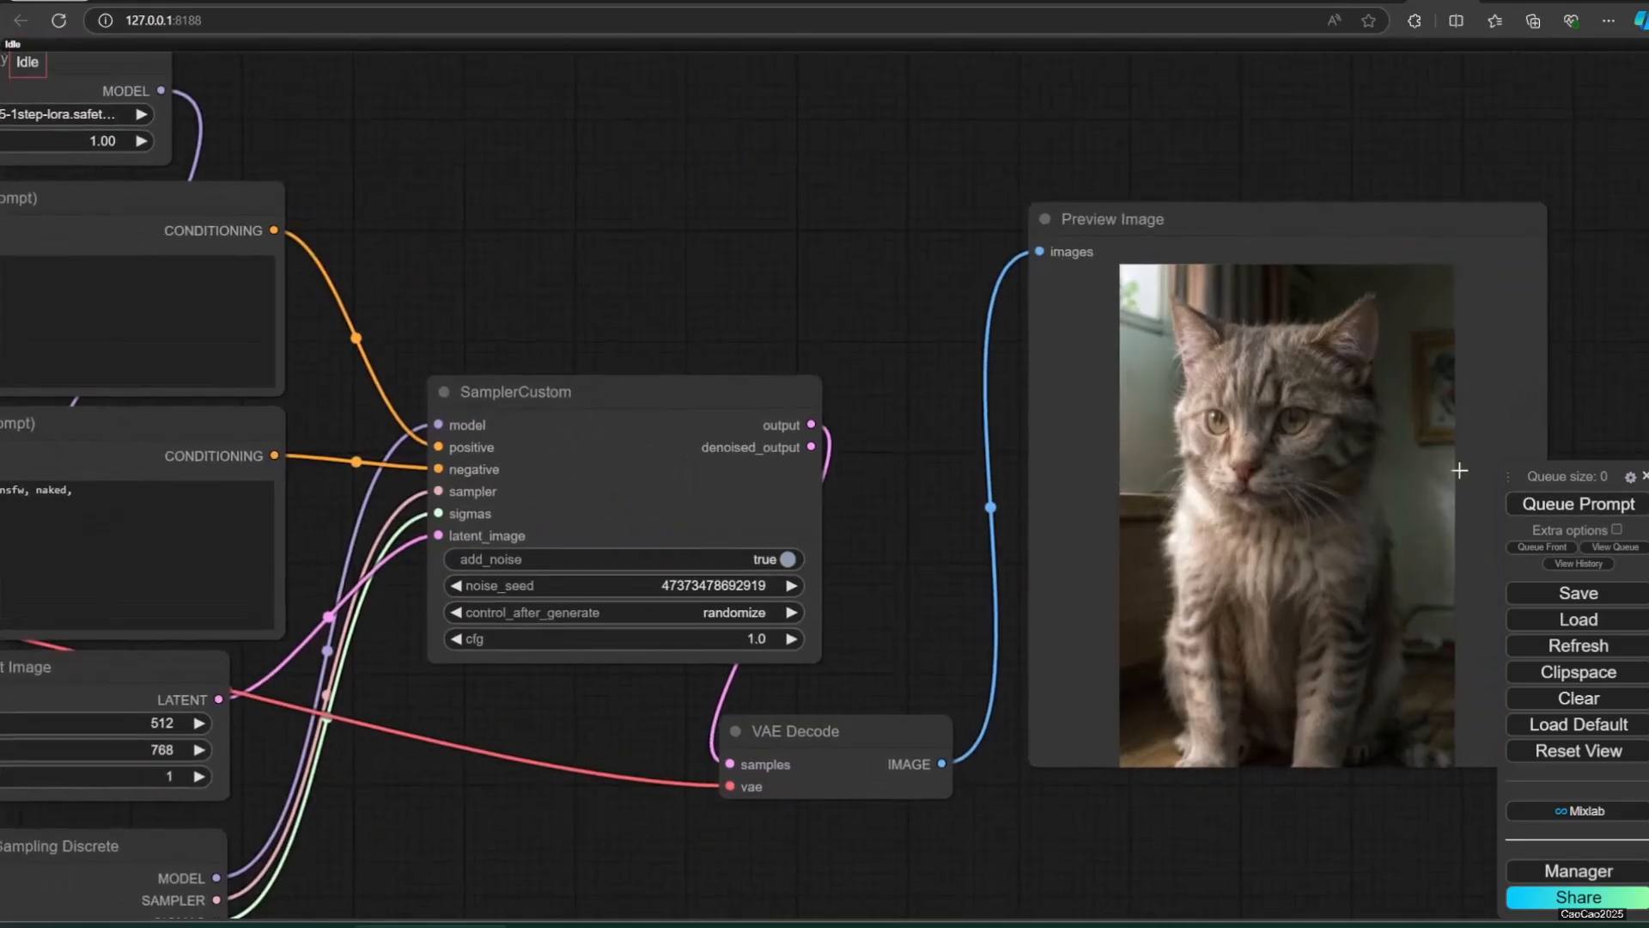
Step: Queue more cat previews, then switch lora_name to Hyper-SD15-4steps-lora
{"action": "left_click", "coordinate": [1575, 503]}
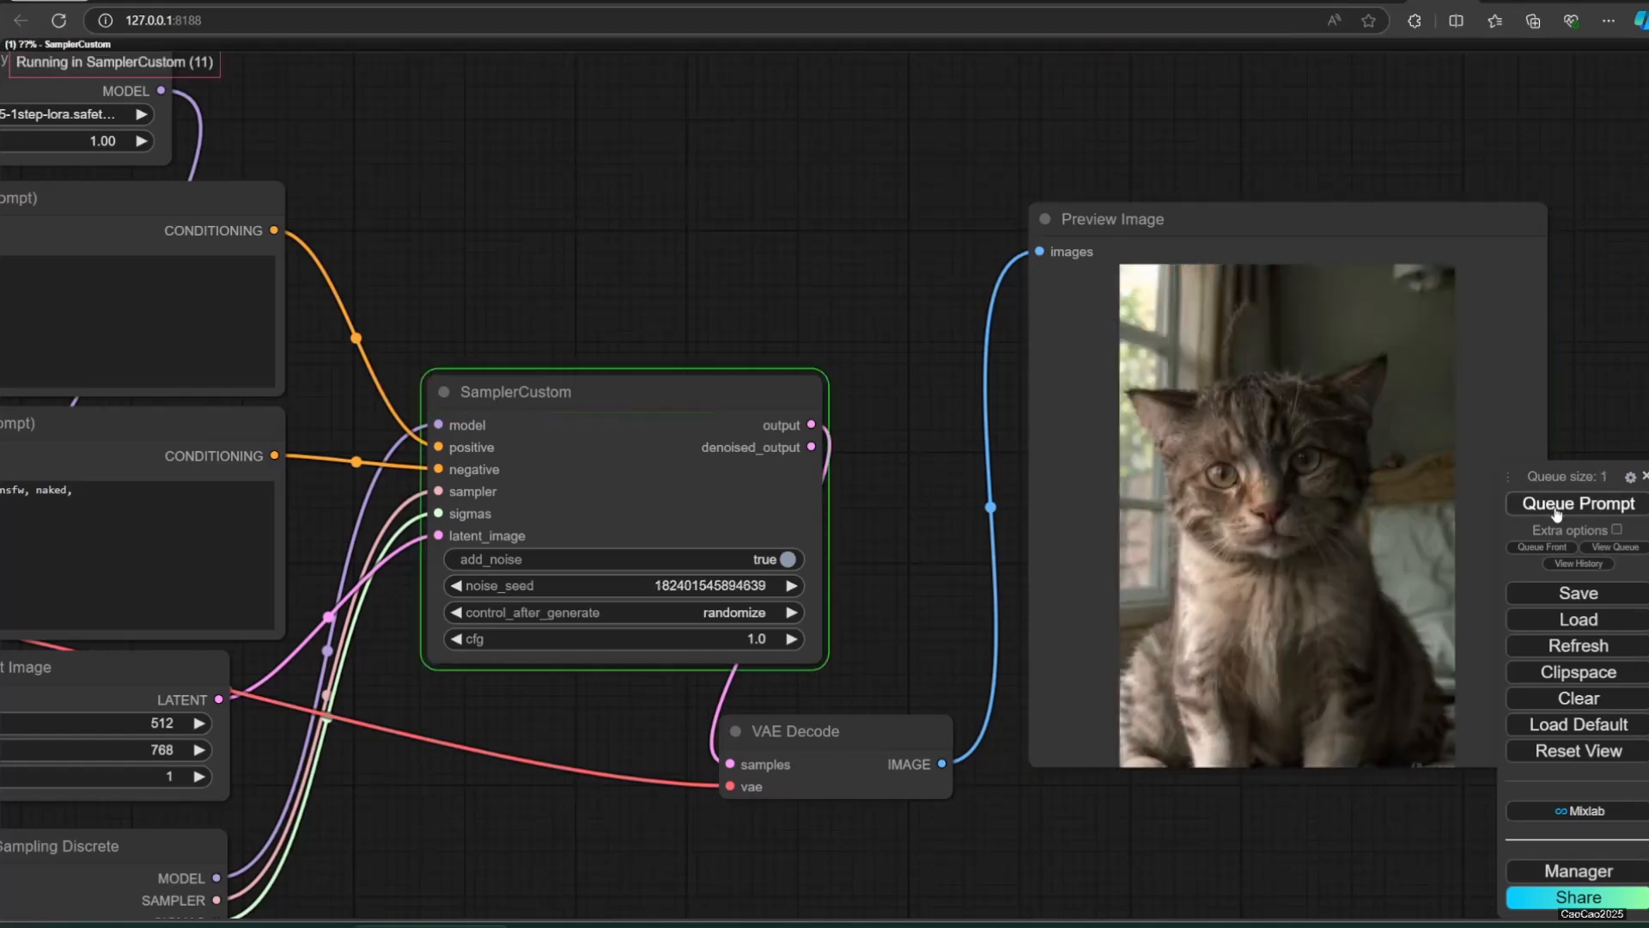
{"action": "left_click", "coordinate": [1575, 503]}
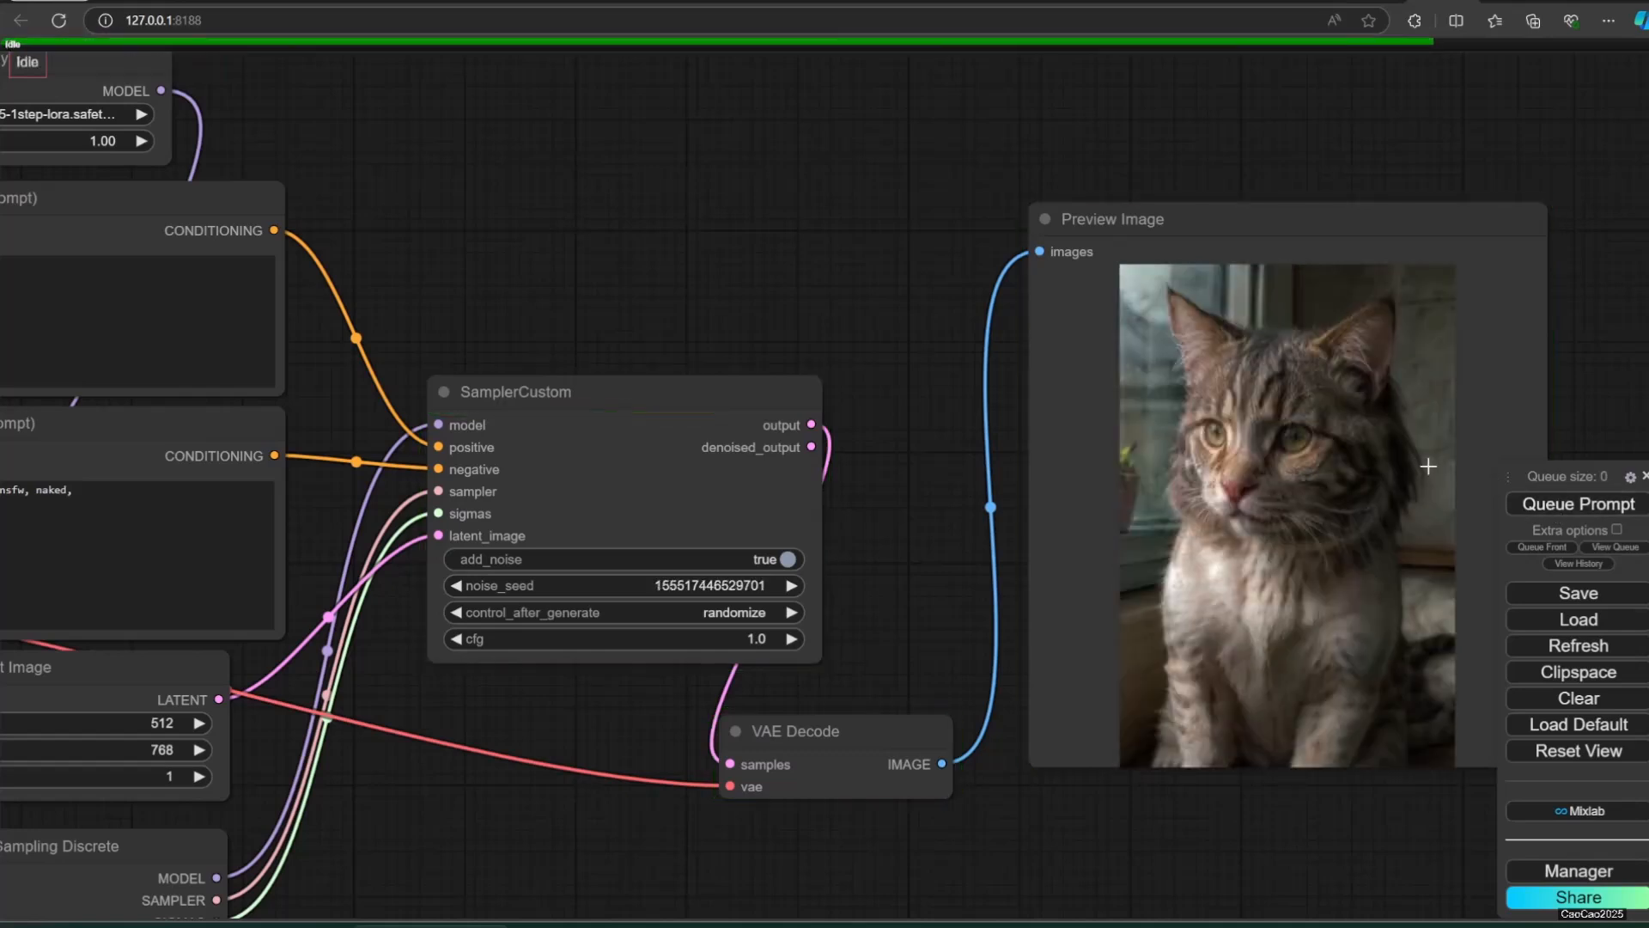
{"action": "left_click", "coordinate": [1577, 504]}
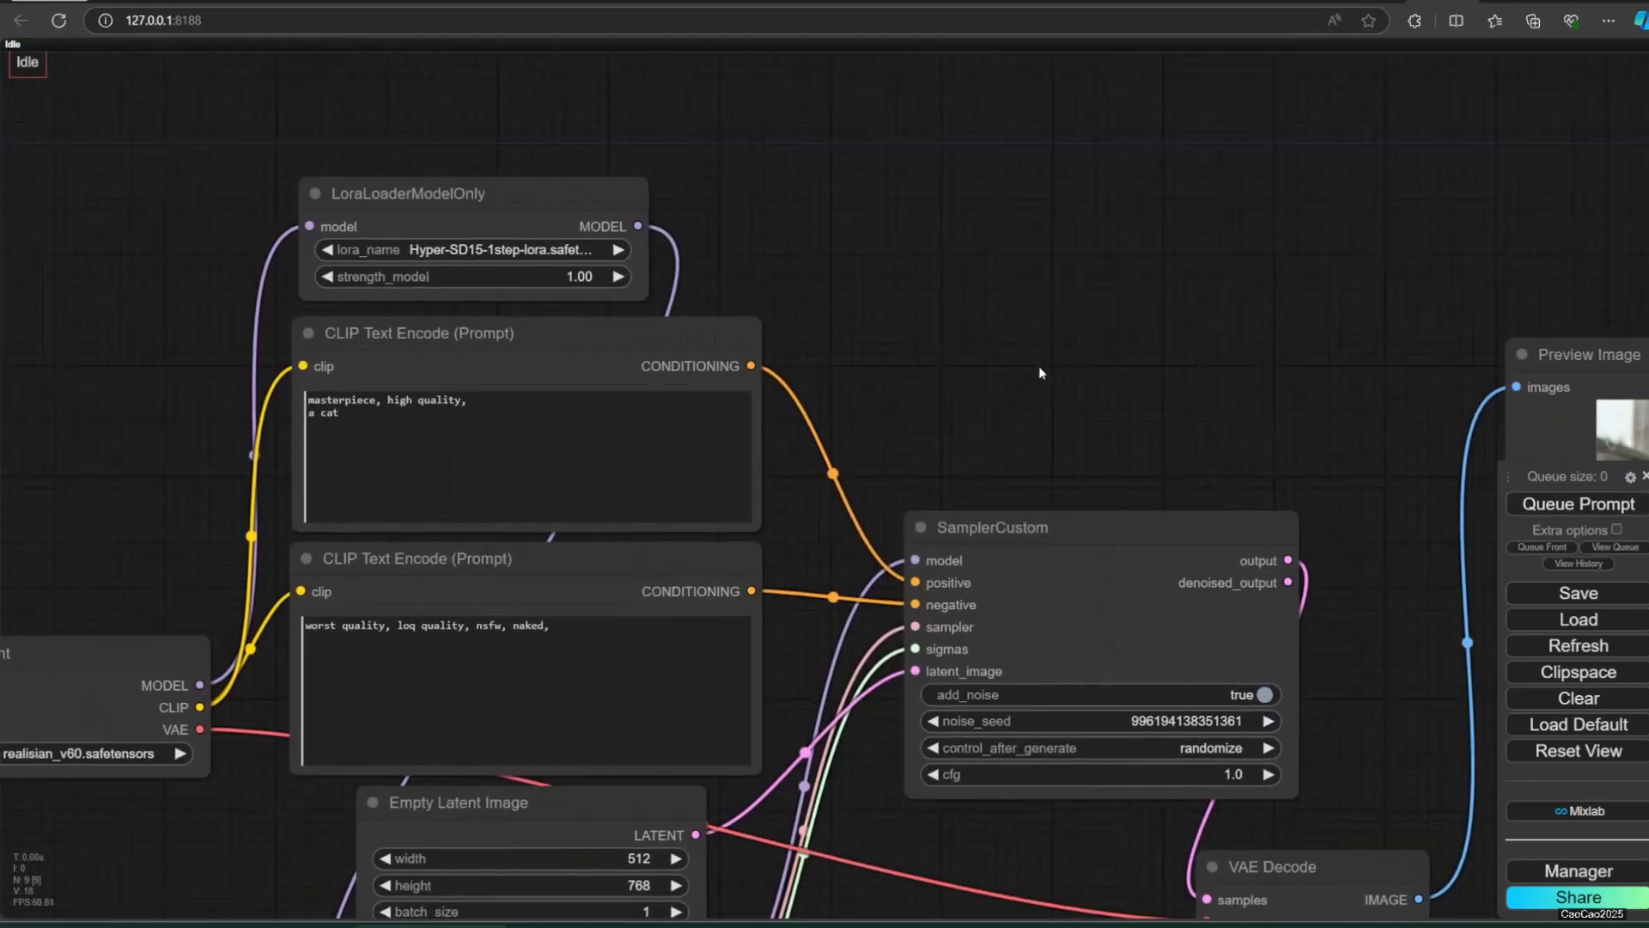
{"action": "left_click", "coordinate": [1576, 503]}
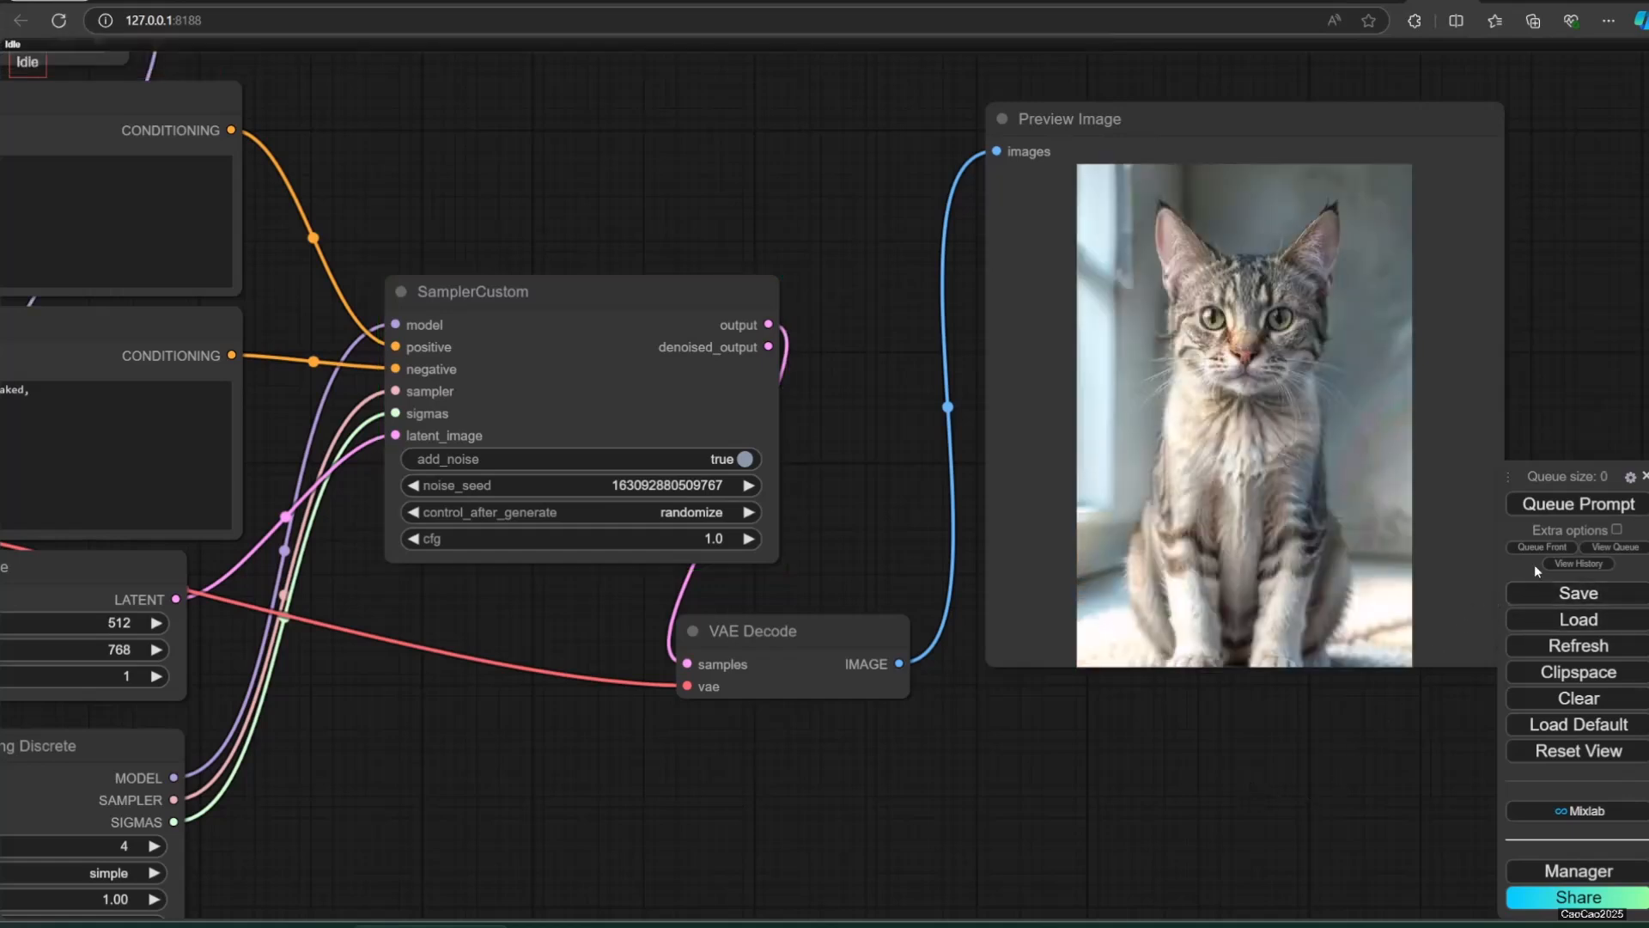
Step: Generate previews of a pretty girl in office attire with the 4-step LoRA
{"action": "left_click", "coordinate": [1576, 503]}
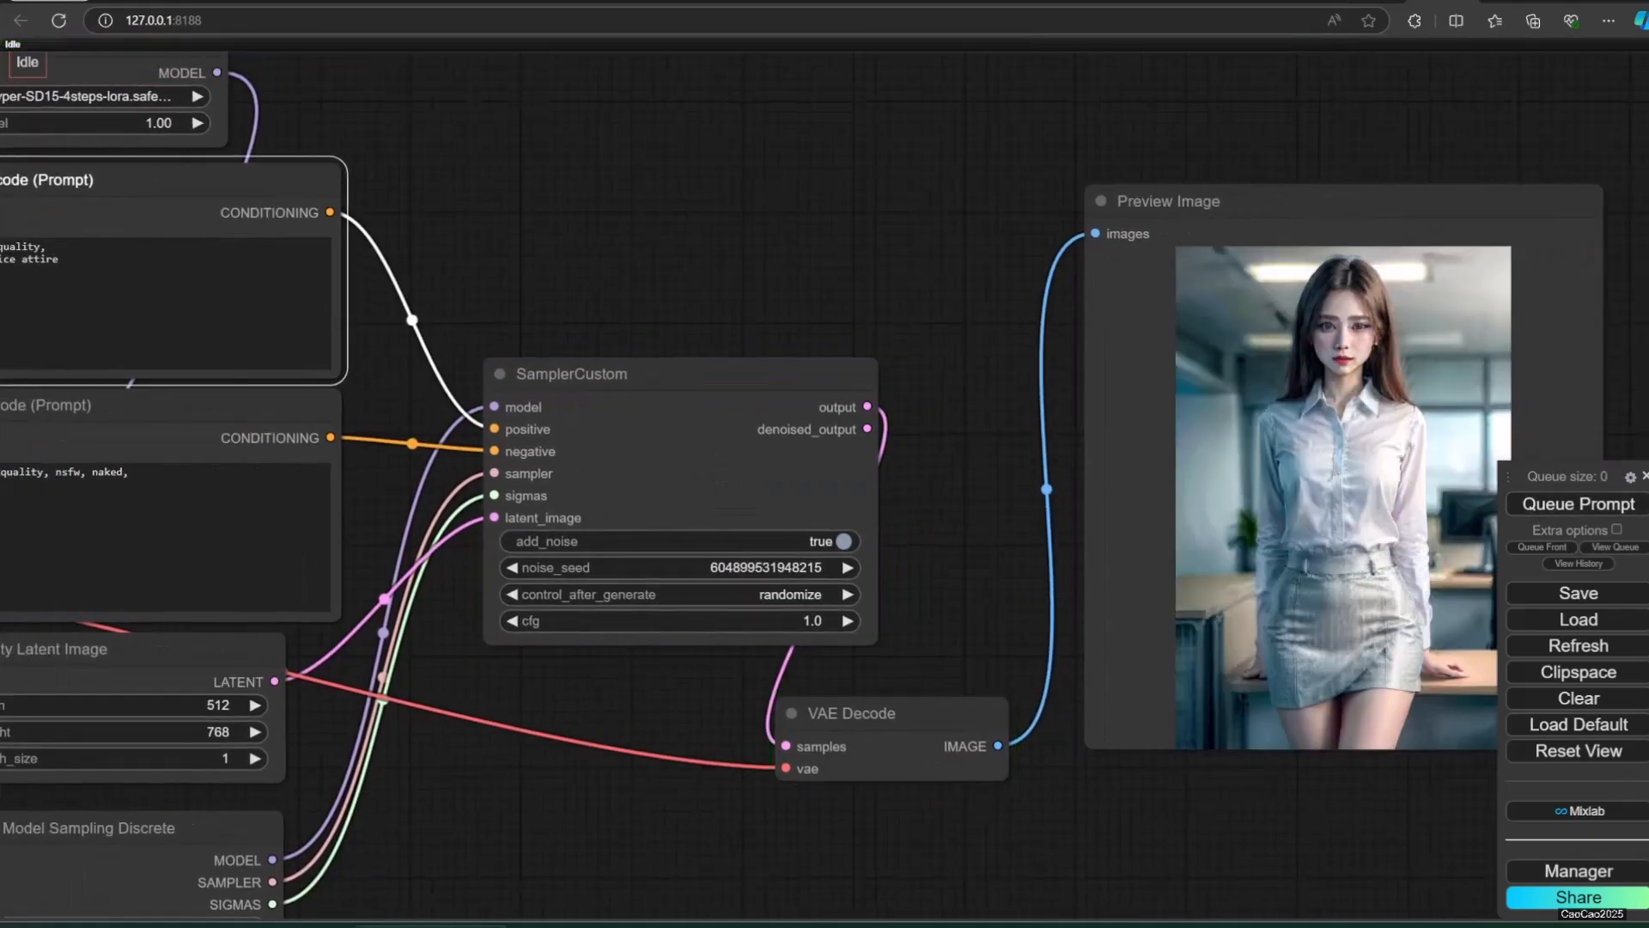
{"action": "left_click", "coordinate": [1577, 503]}
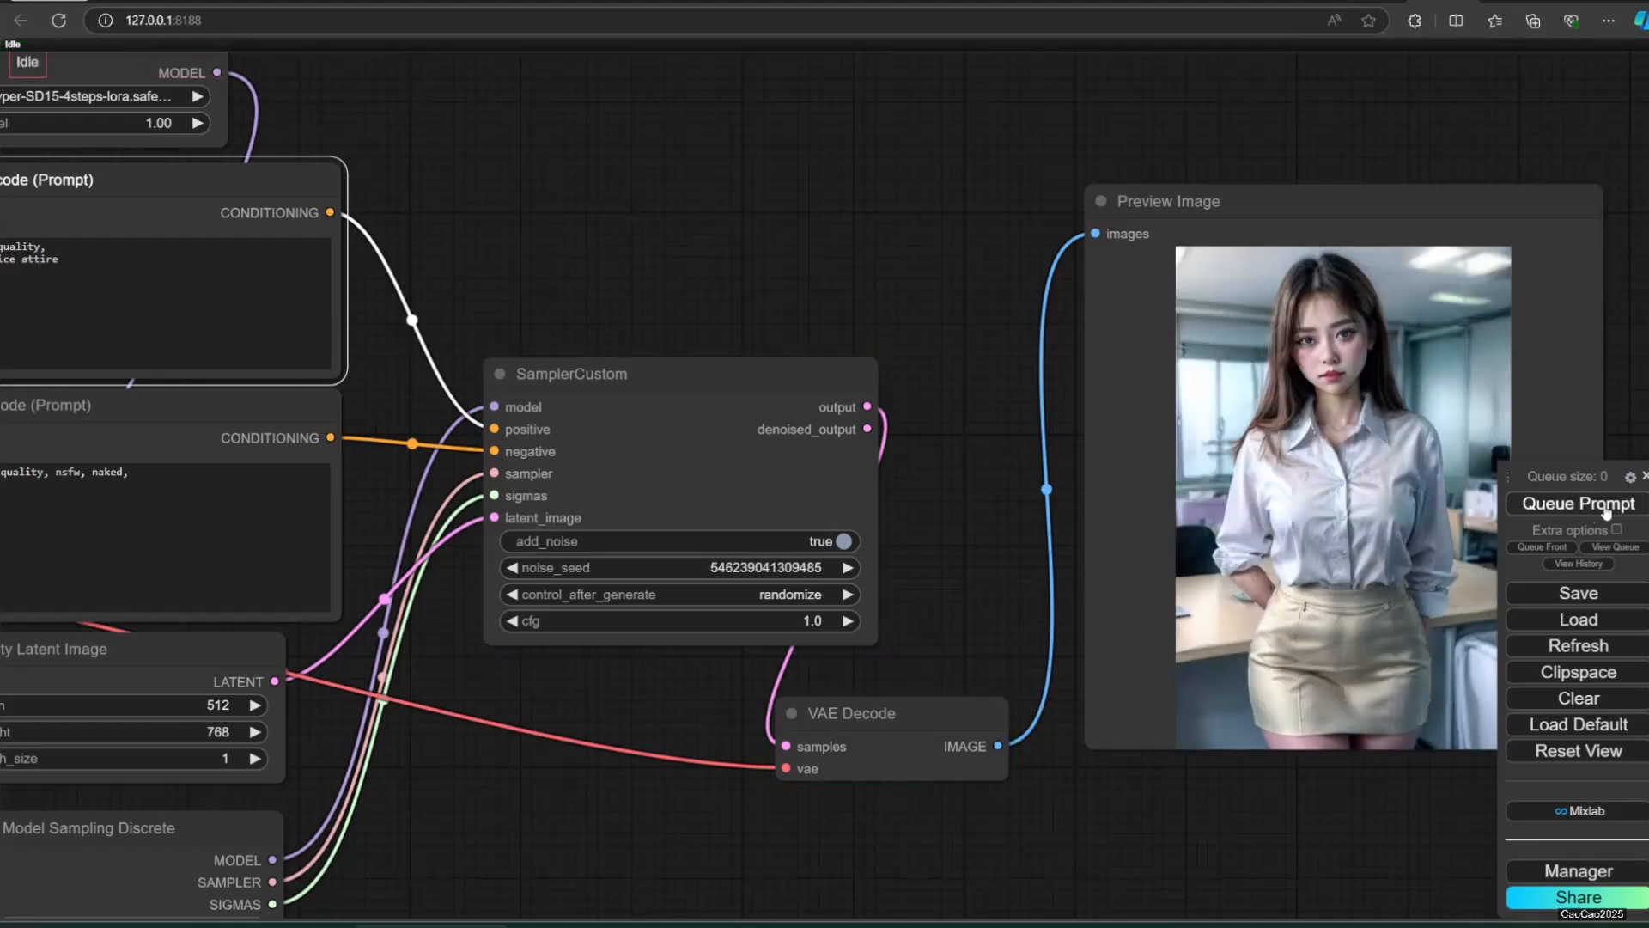
{"action": "left_click", "coordinate": [1577, 504]}
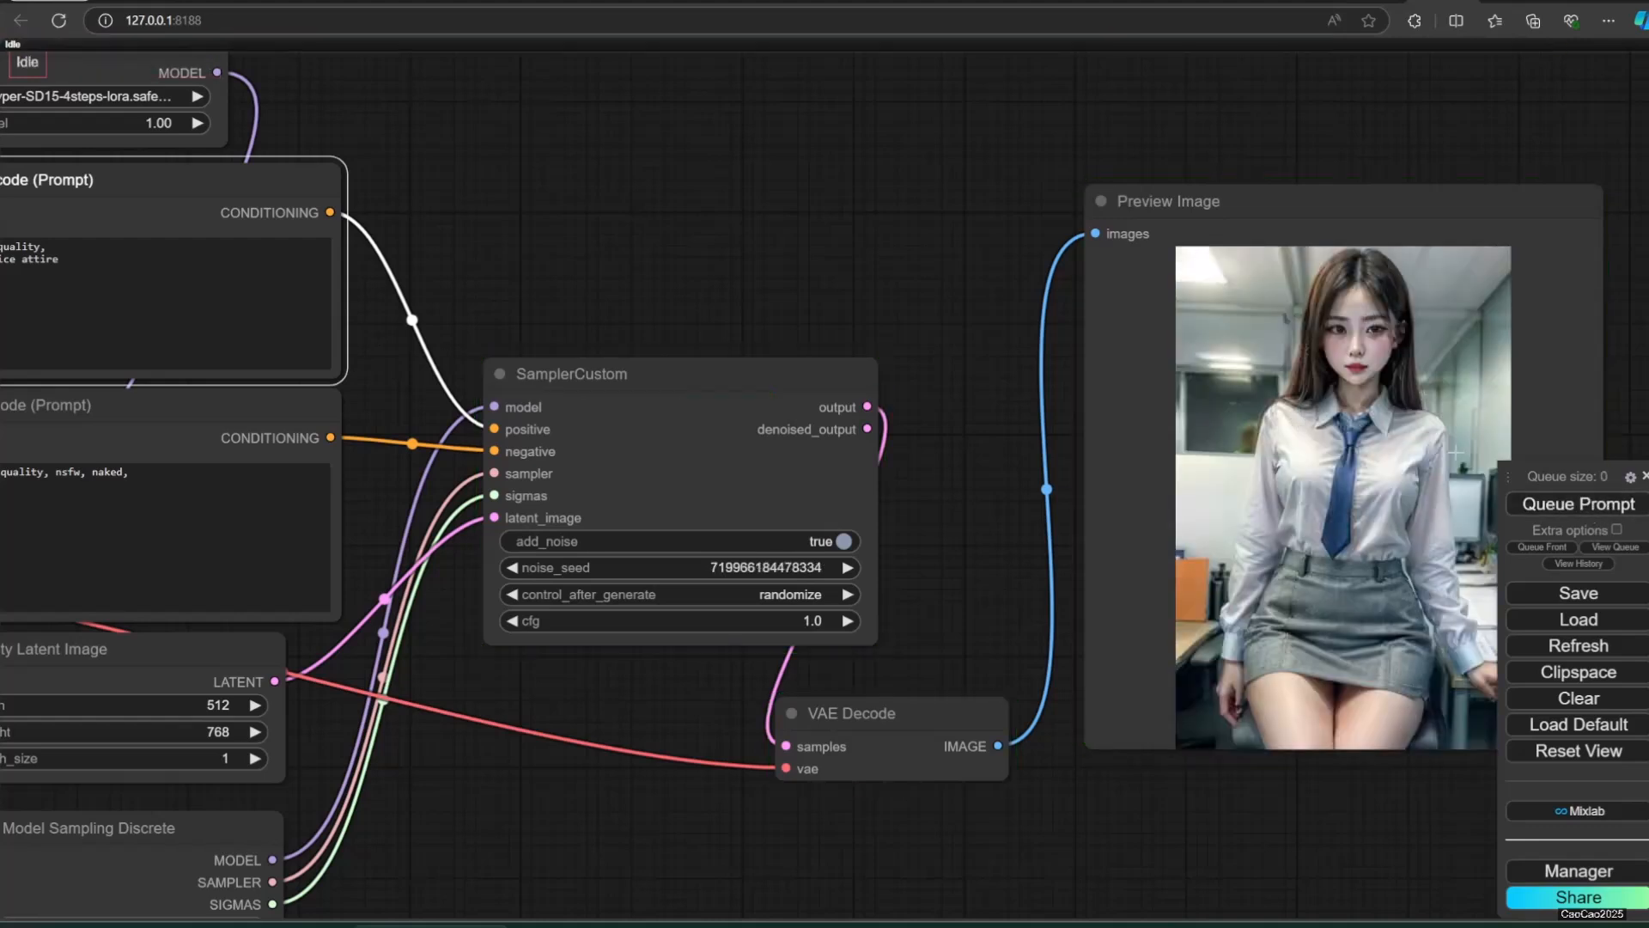
{"action": "left_click", "coordinate": [1575, 503]}
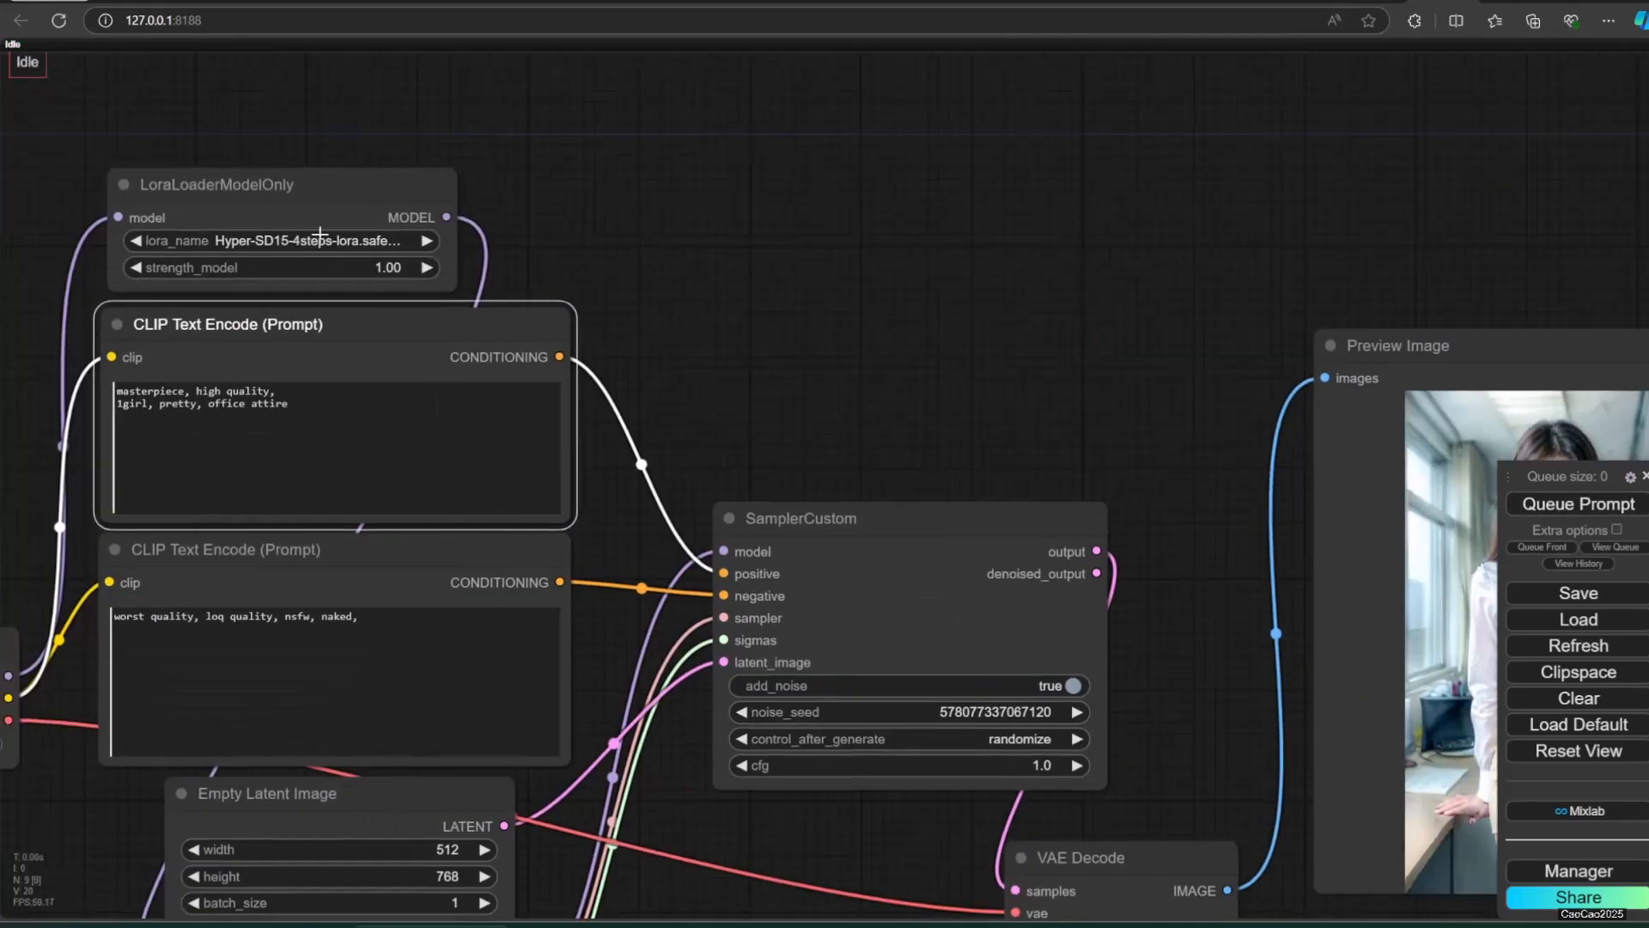
{"action": "mouse_move", "coordinate": [1052, 381]}
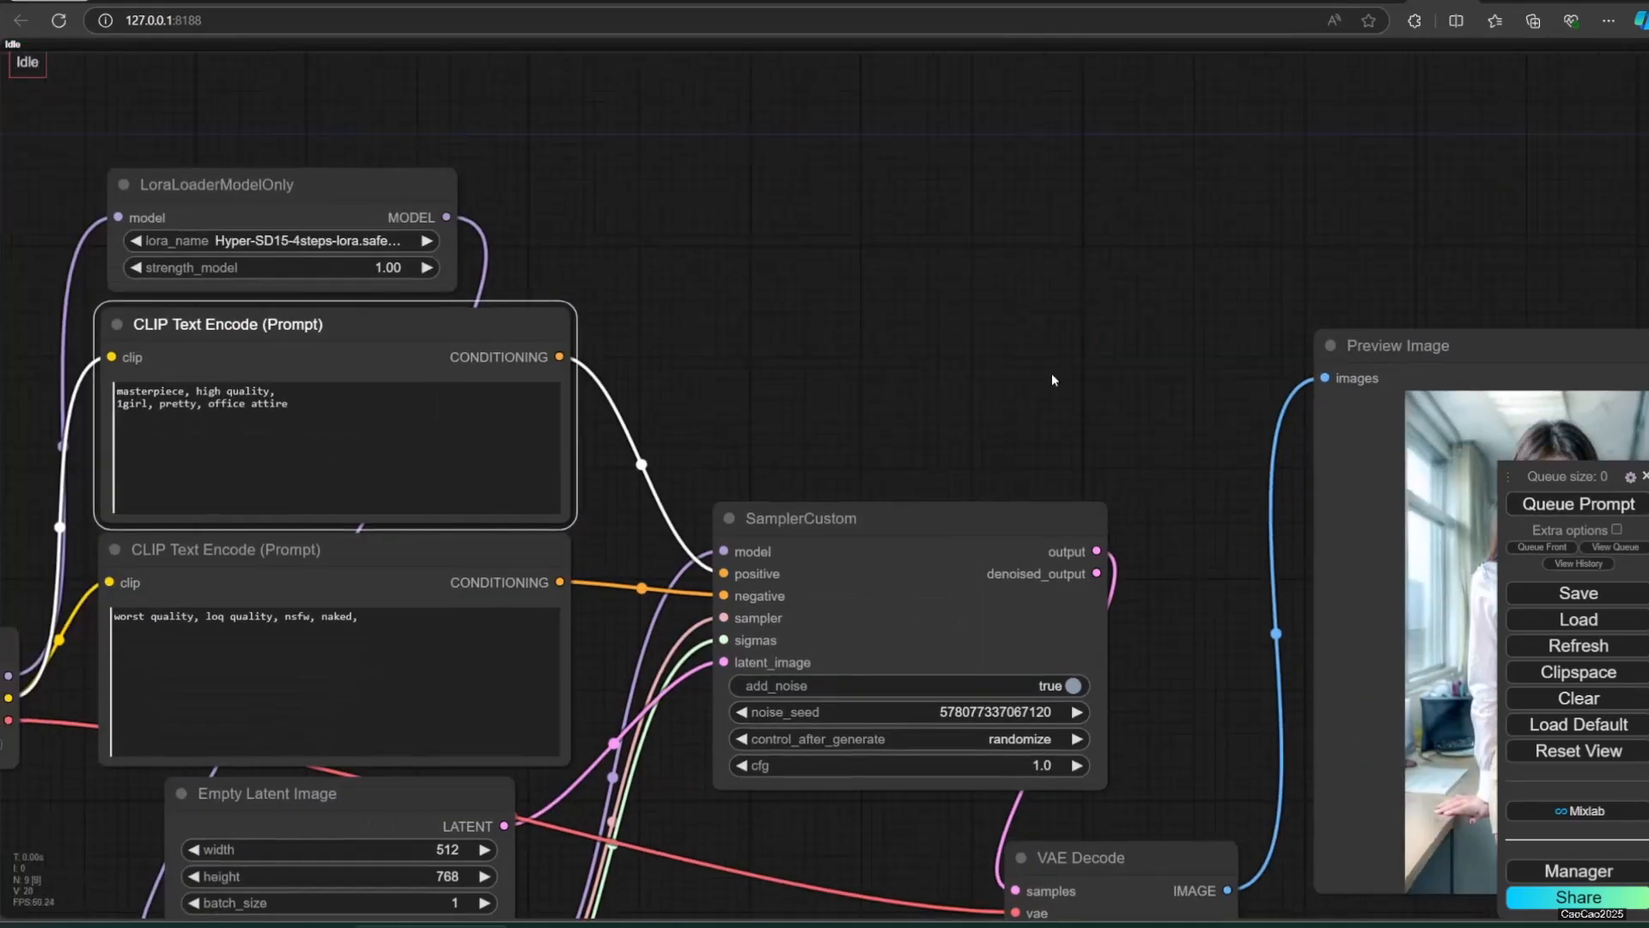
Step: Configure the new KSampler with the 12steps-CFG LoRA, 12 steps, cfg 2.0 and lcm sampler
{"action": "left_click", "coordinate": [1577, 503]}
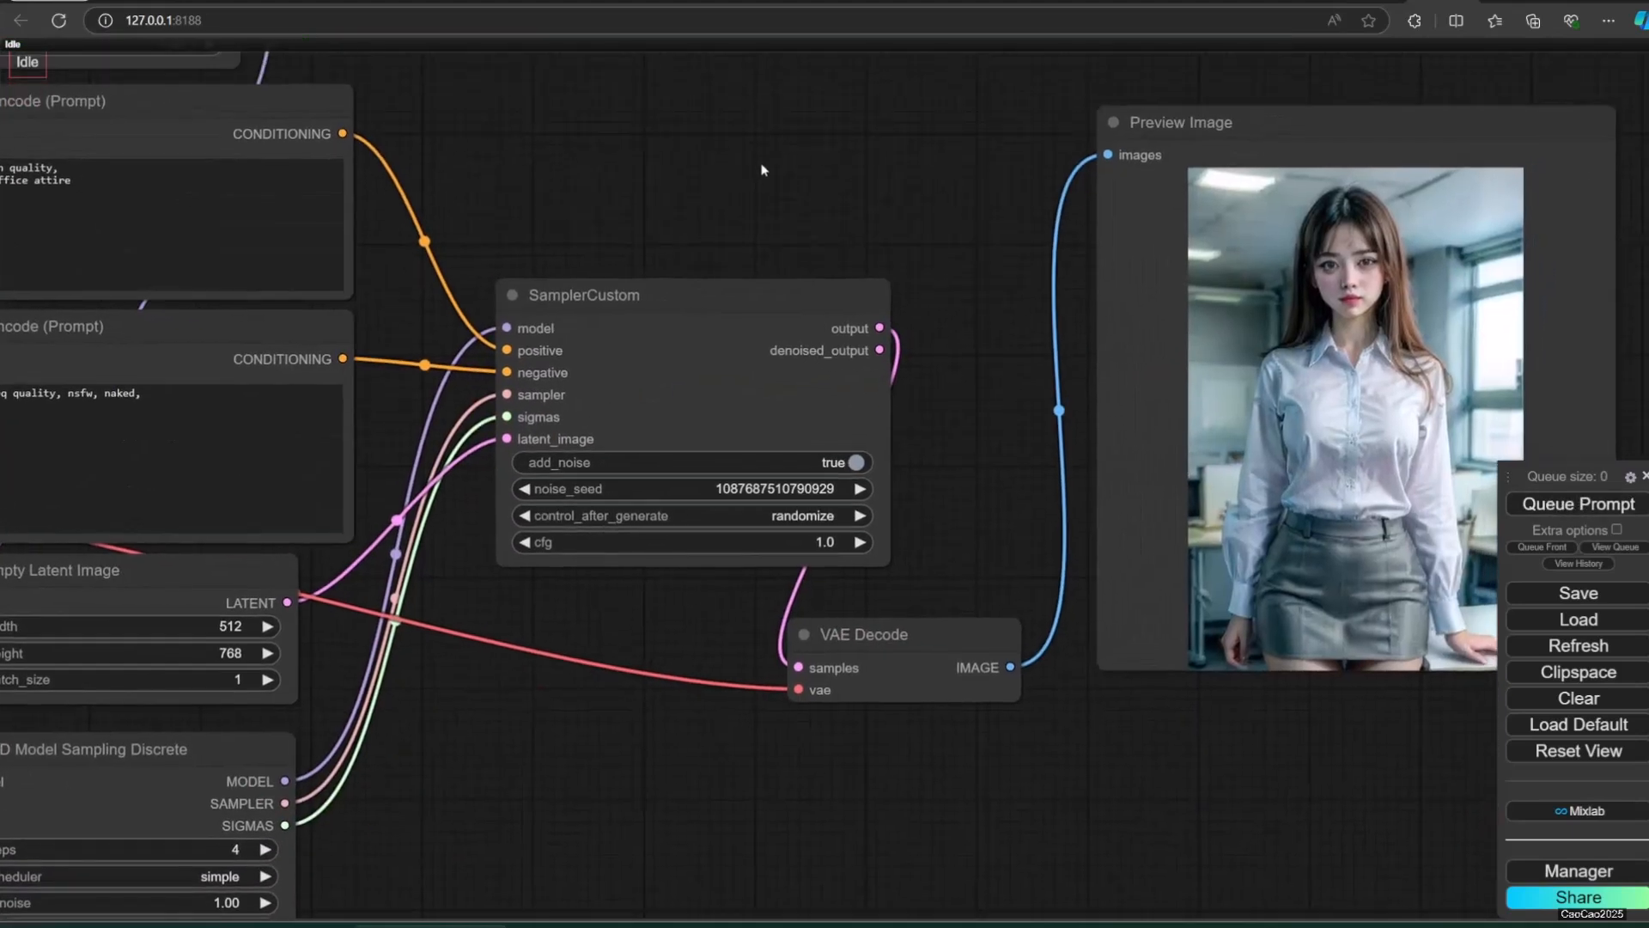
{"action": "left_click", "coordinate": [1575, 504]}
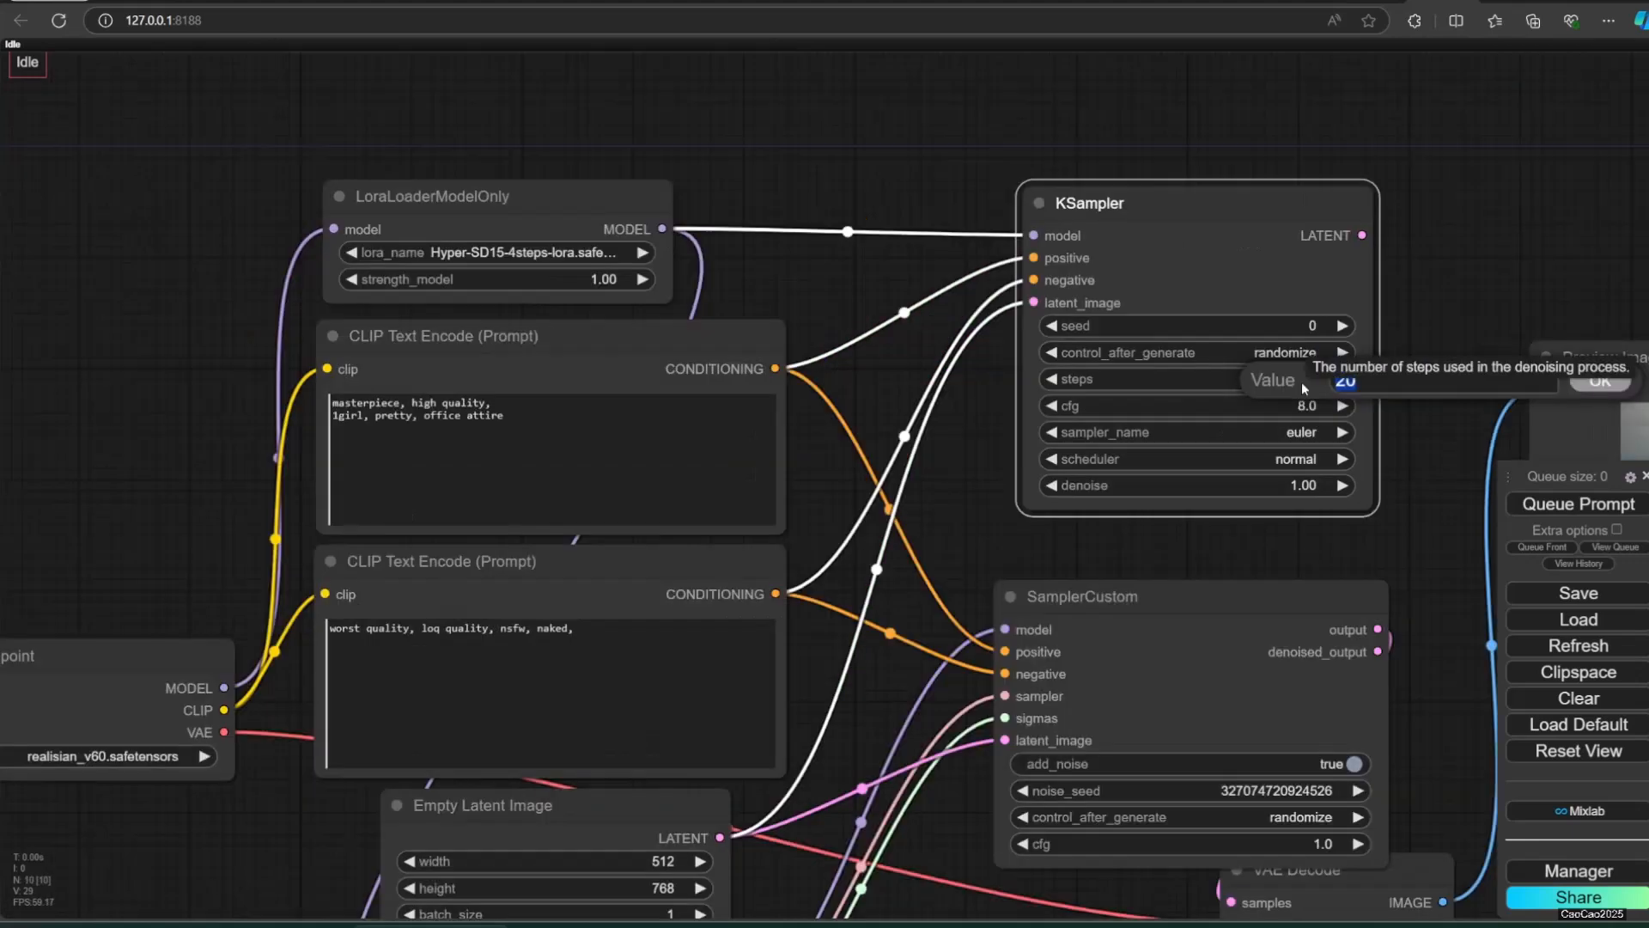
{"action": "type", "text": "4"}
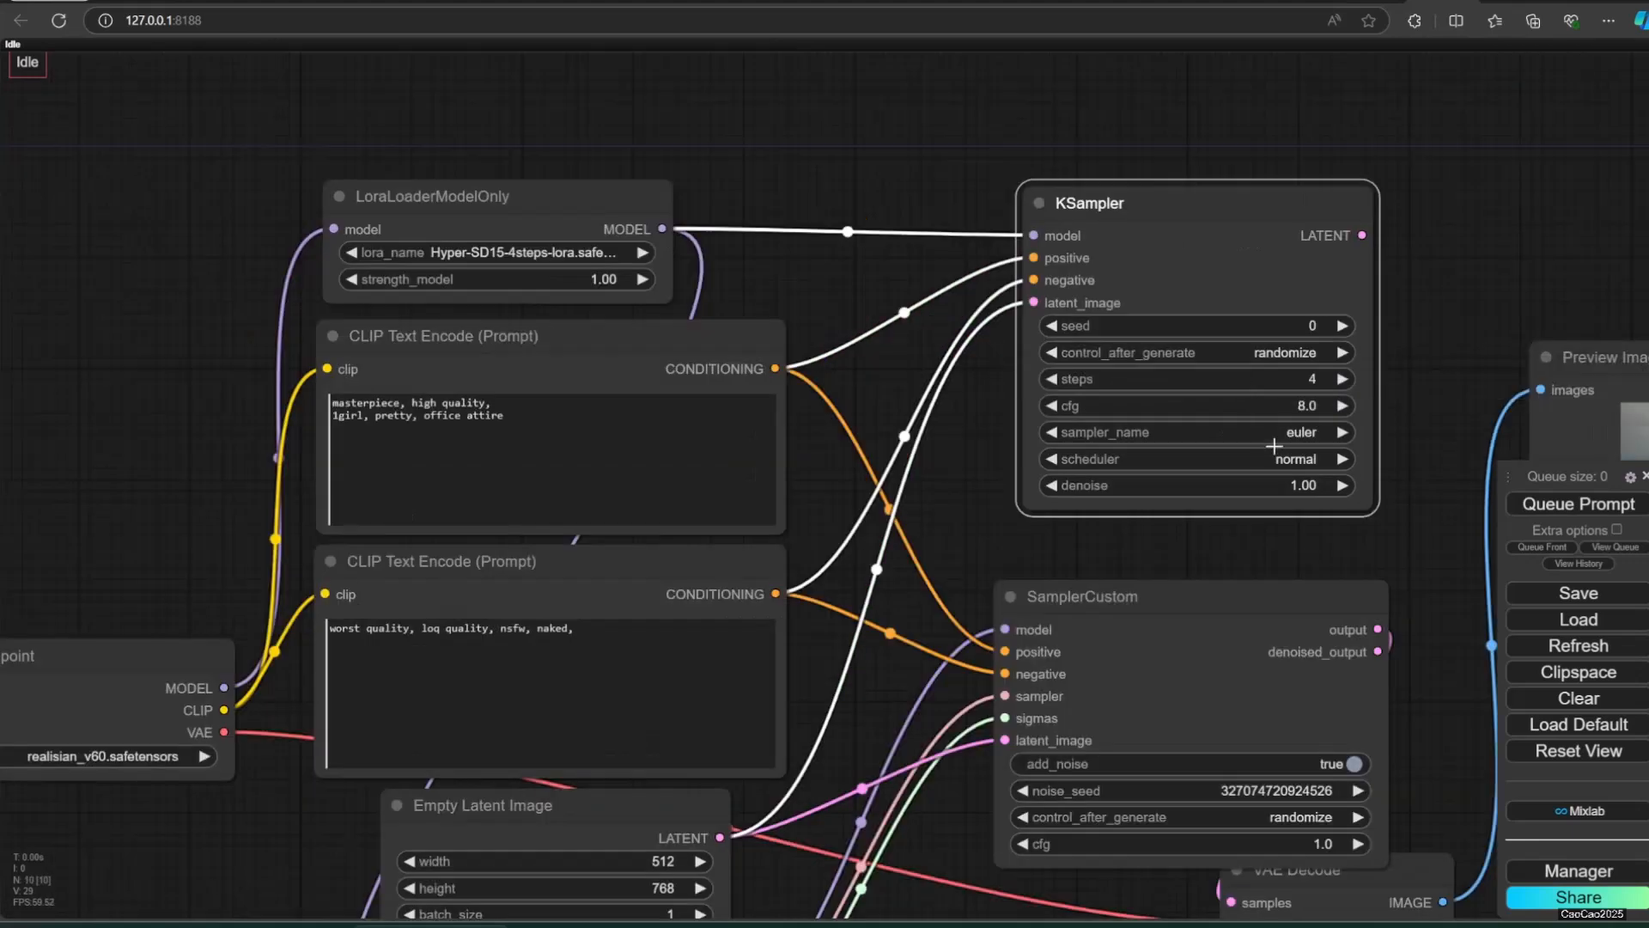
{"action": "left_click", "coordinate": [1194, 433]}
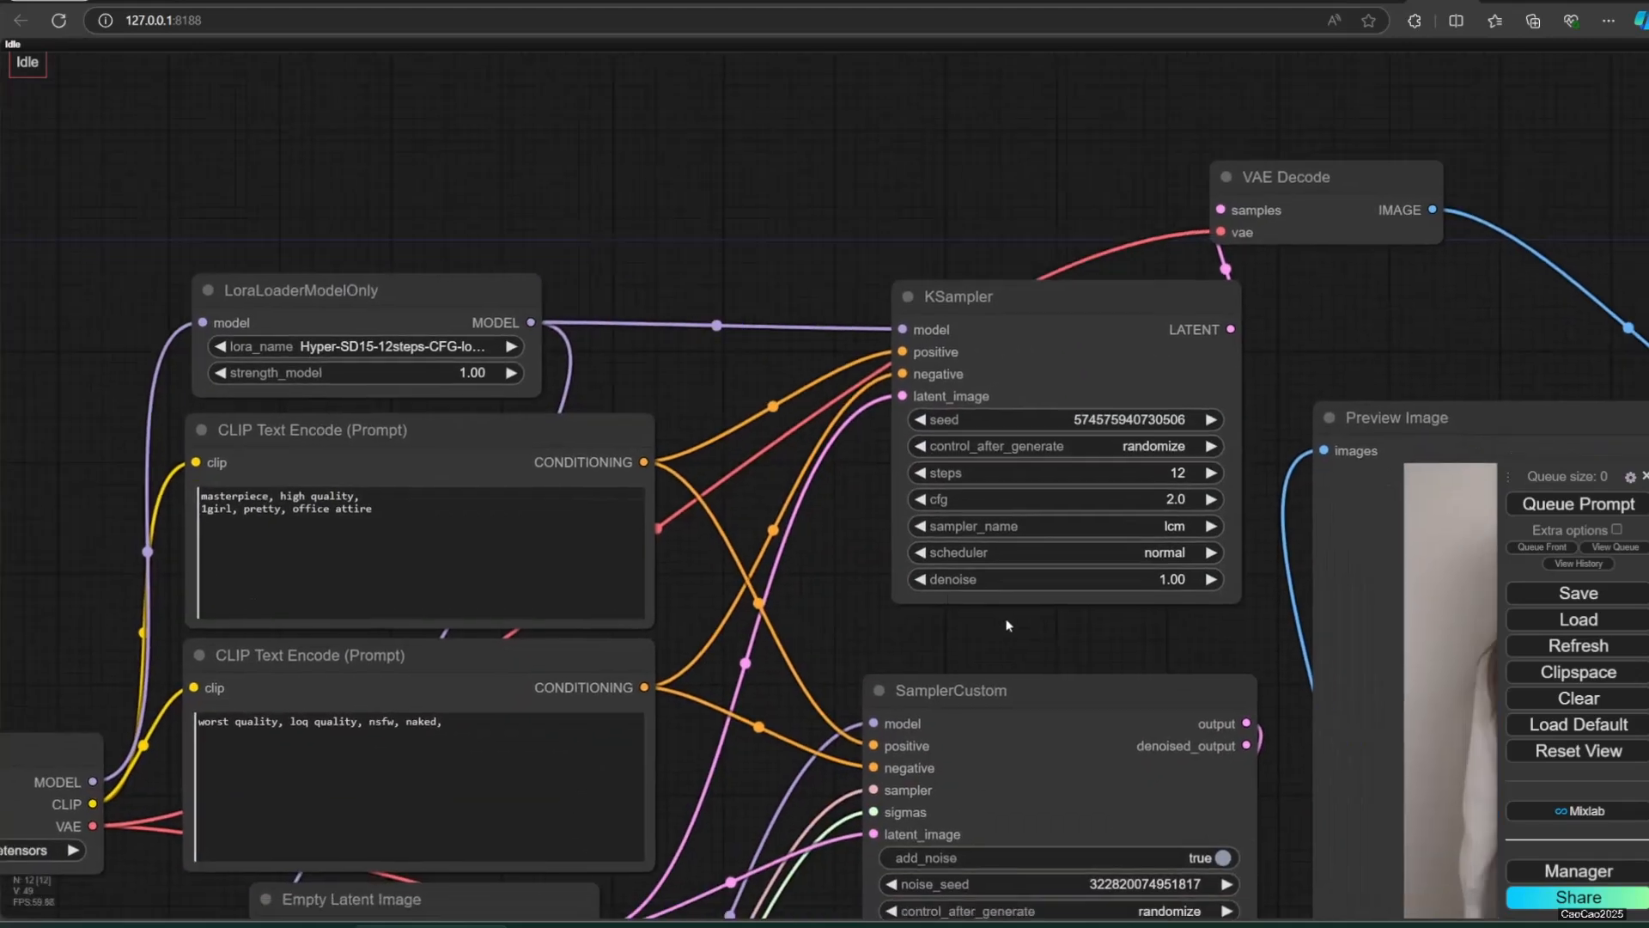
{"action": "mouse_move", "coordinate": [1051, 644]}
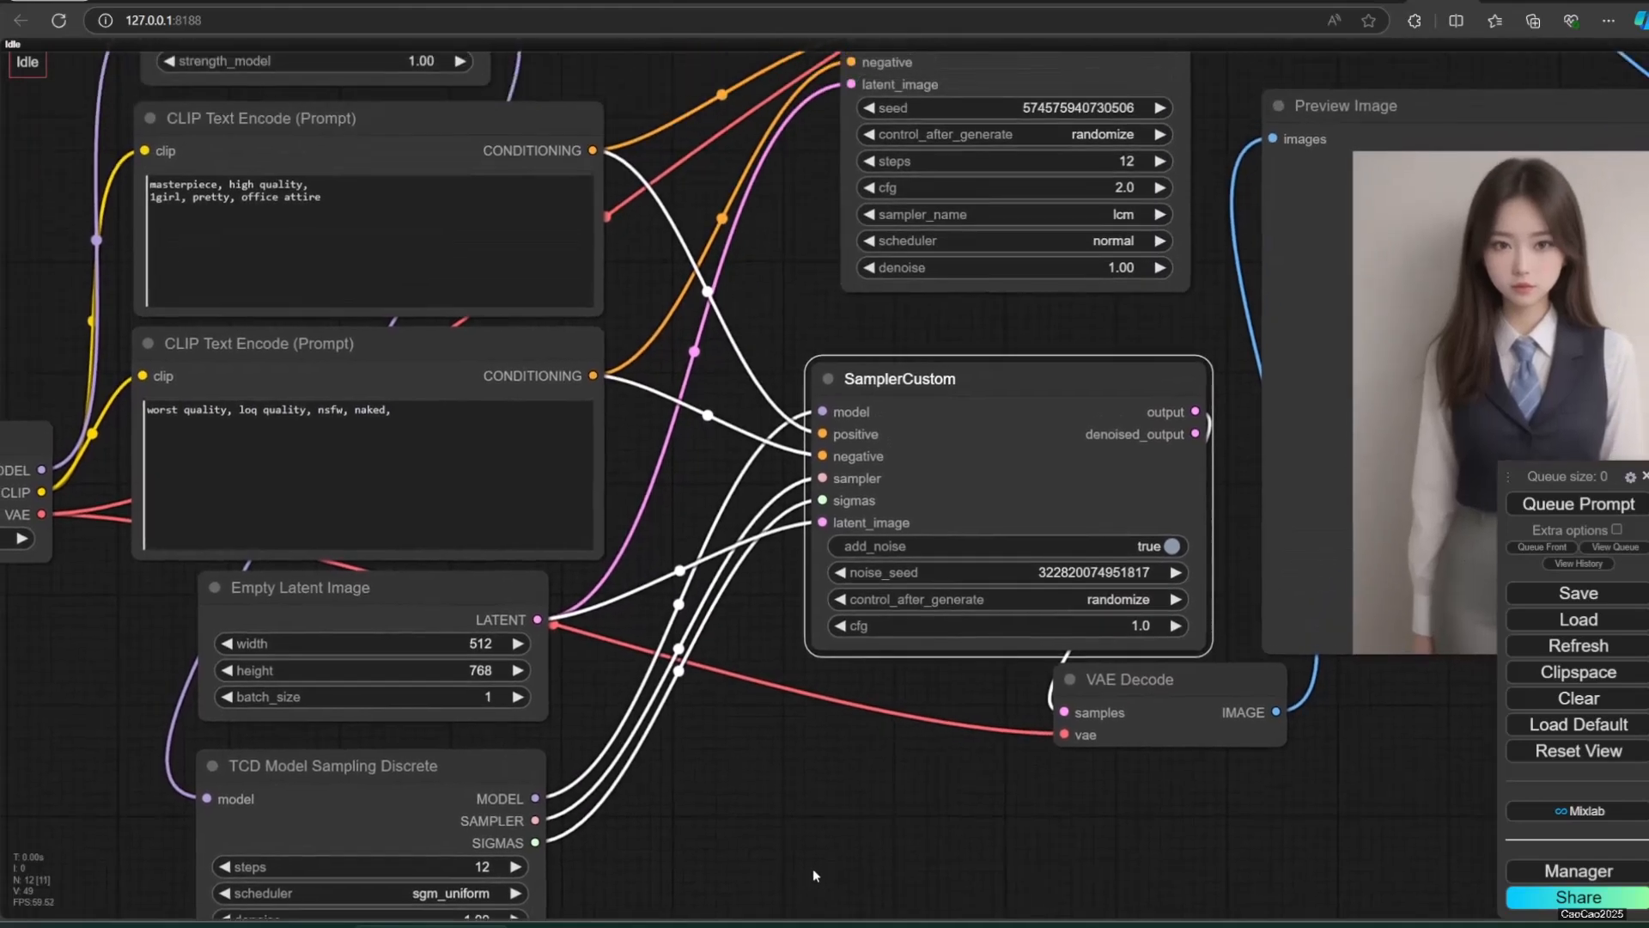
Step: Compare both sampler outputs, then set the KSampler cfg to 4.0 with sgm_uniform scheduler and regenerate
{"action": "left_click", "coordinate": [1575, 503]}
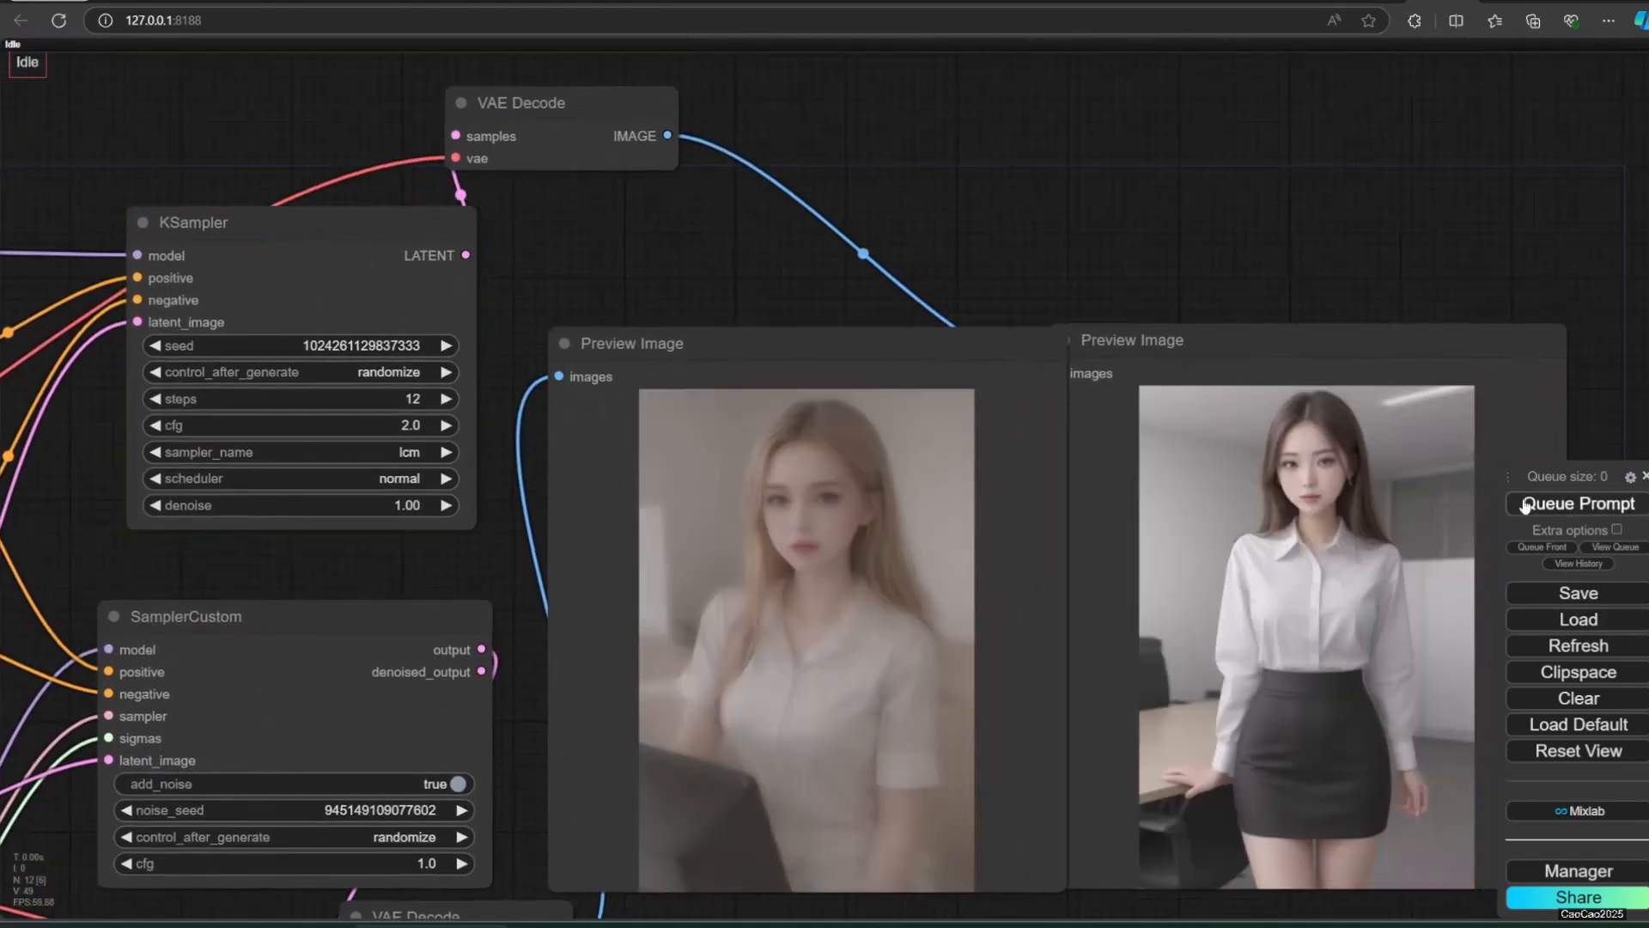
{"action": "left_click", "coordinate": [1577, 503]}
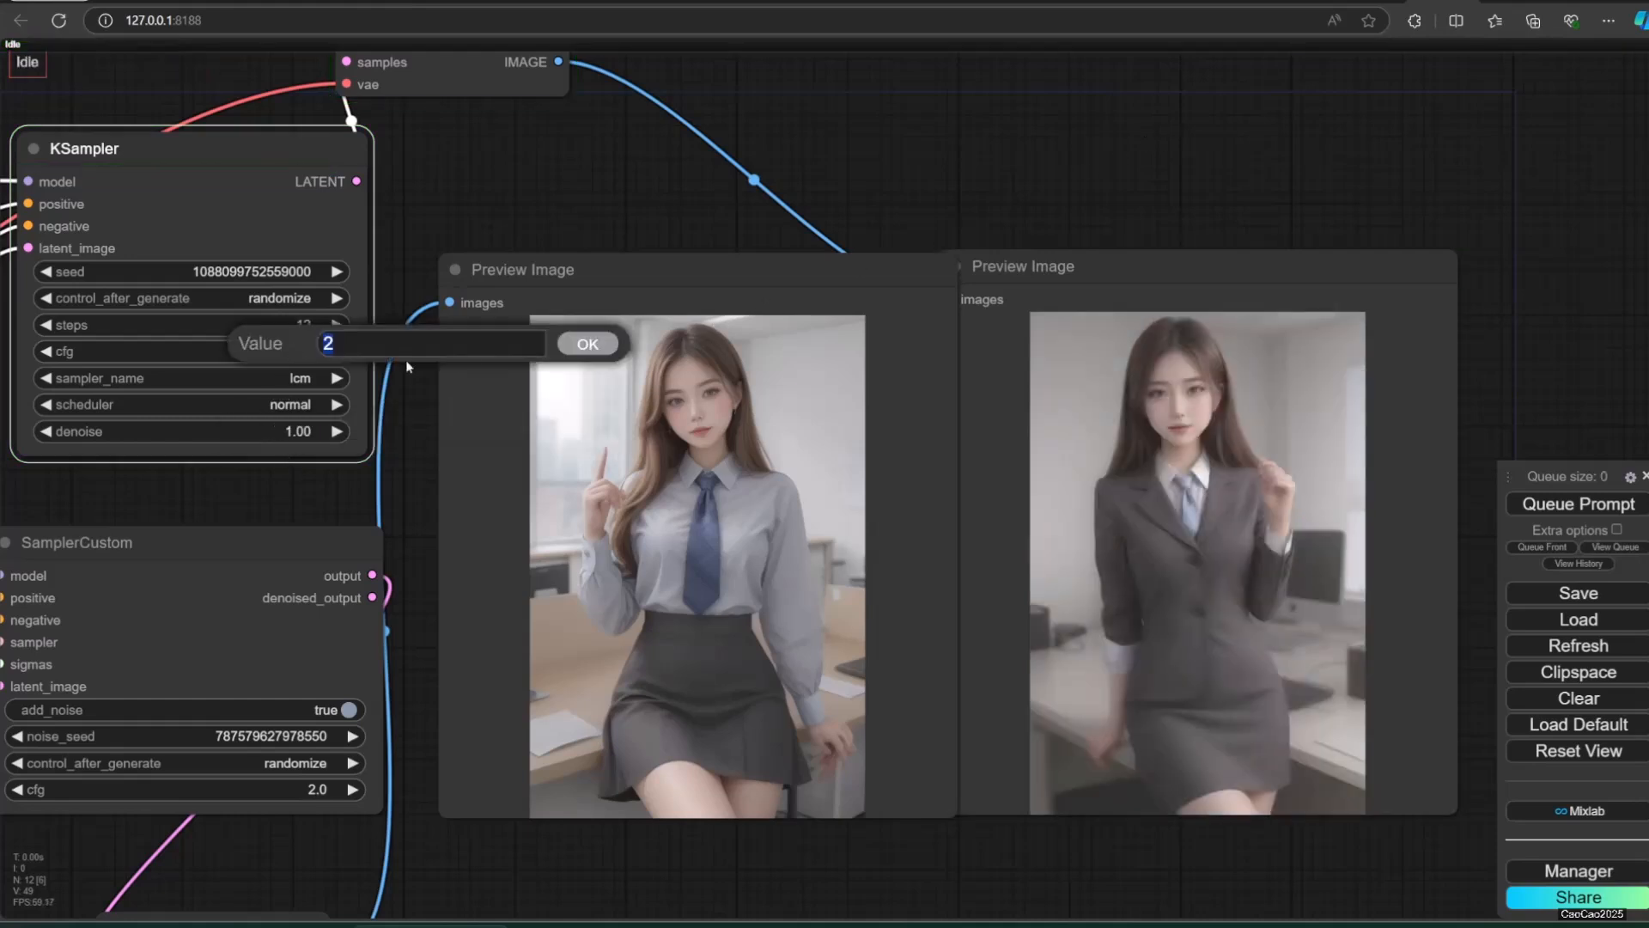
{"action": "left_click", "coordinate": [585, 344]}
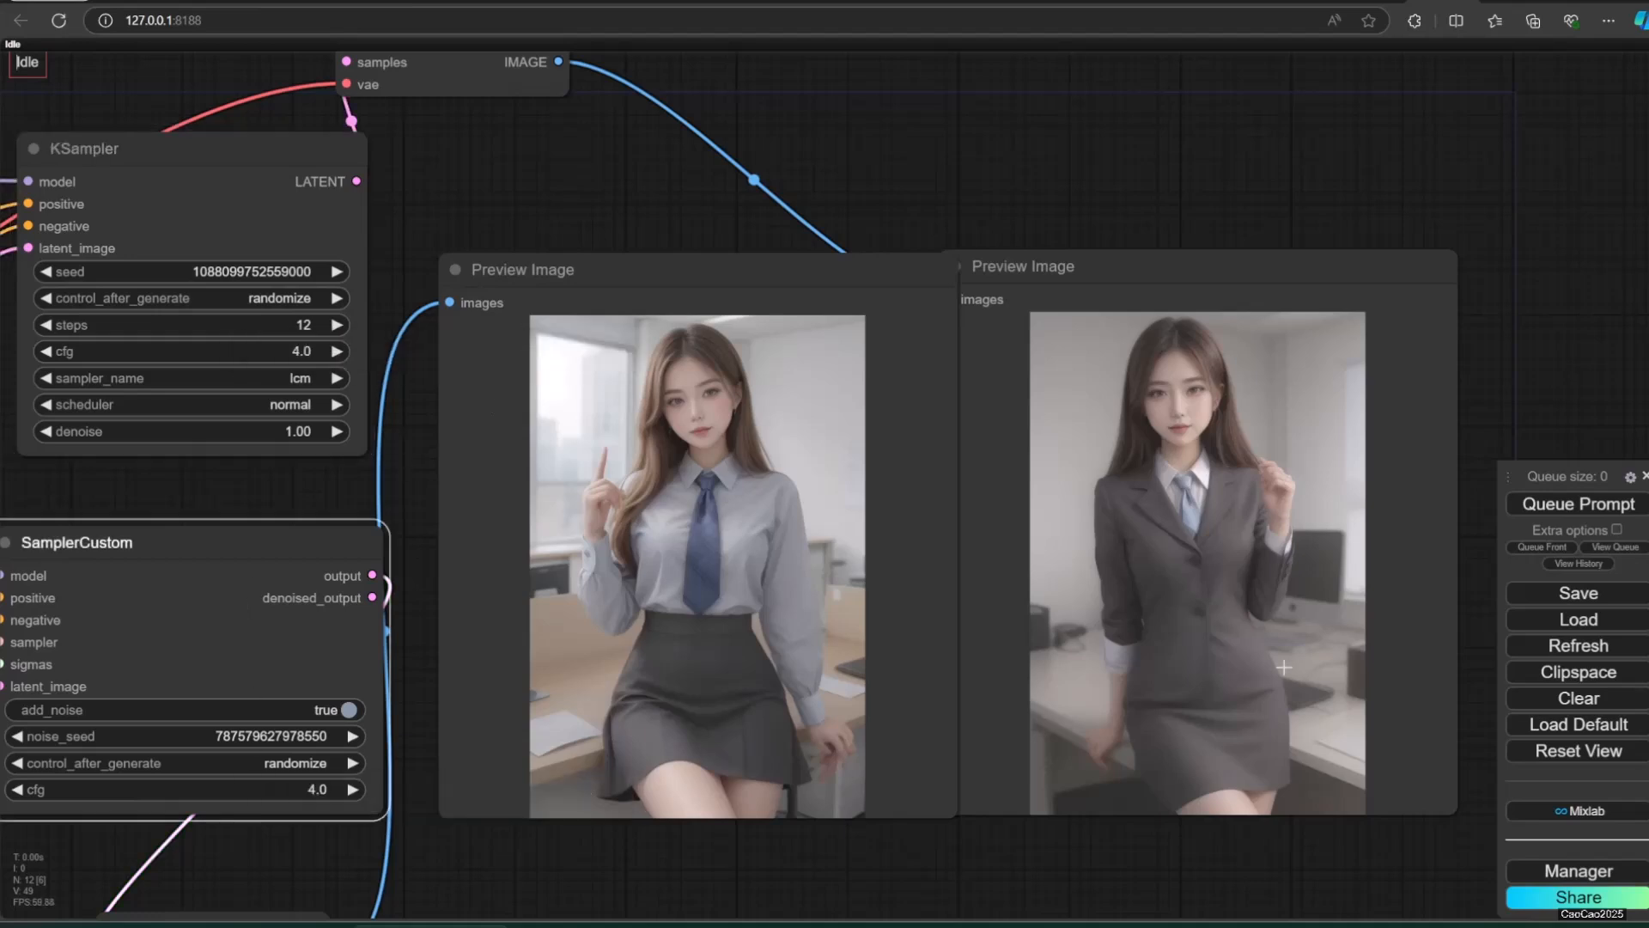
{"action": "left_click", "coordinate": [1577, 503]}
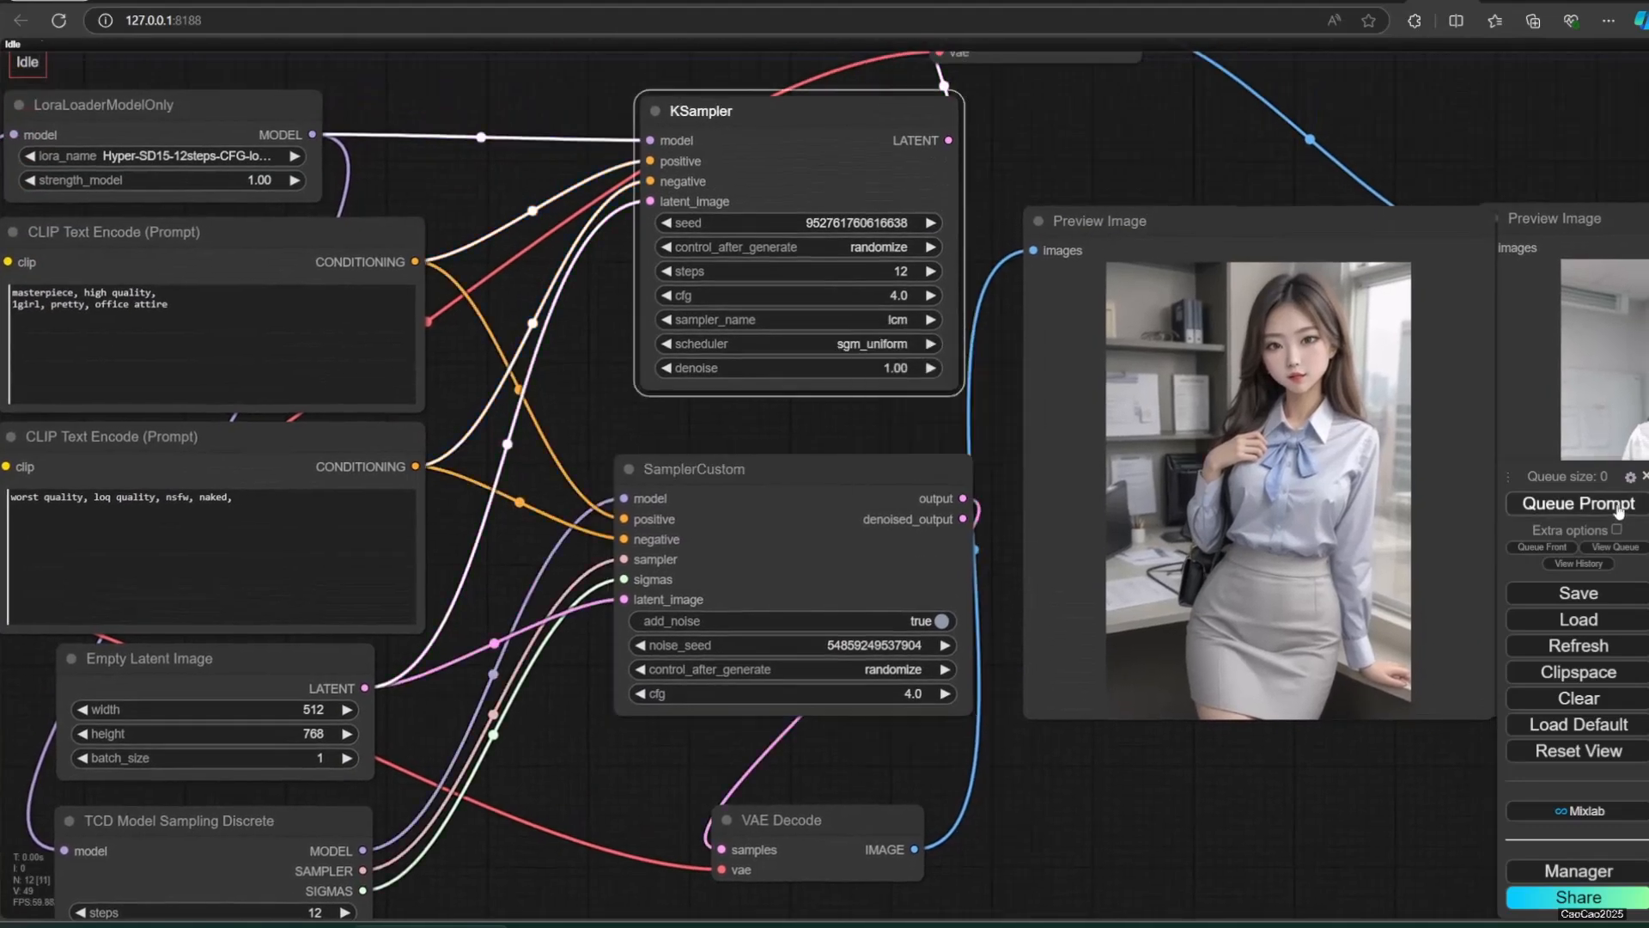
Step: Generate, switch to the Hyper-SD15-8steps-CFG LoRA at 8 steps and cfg 5.0, and regenerate
{"action": "left_click", "coordinate": [1575, 504]}
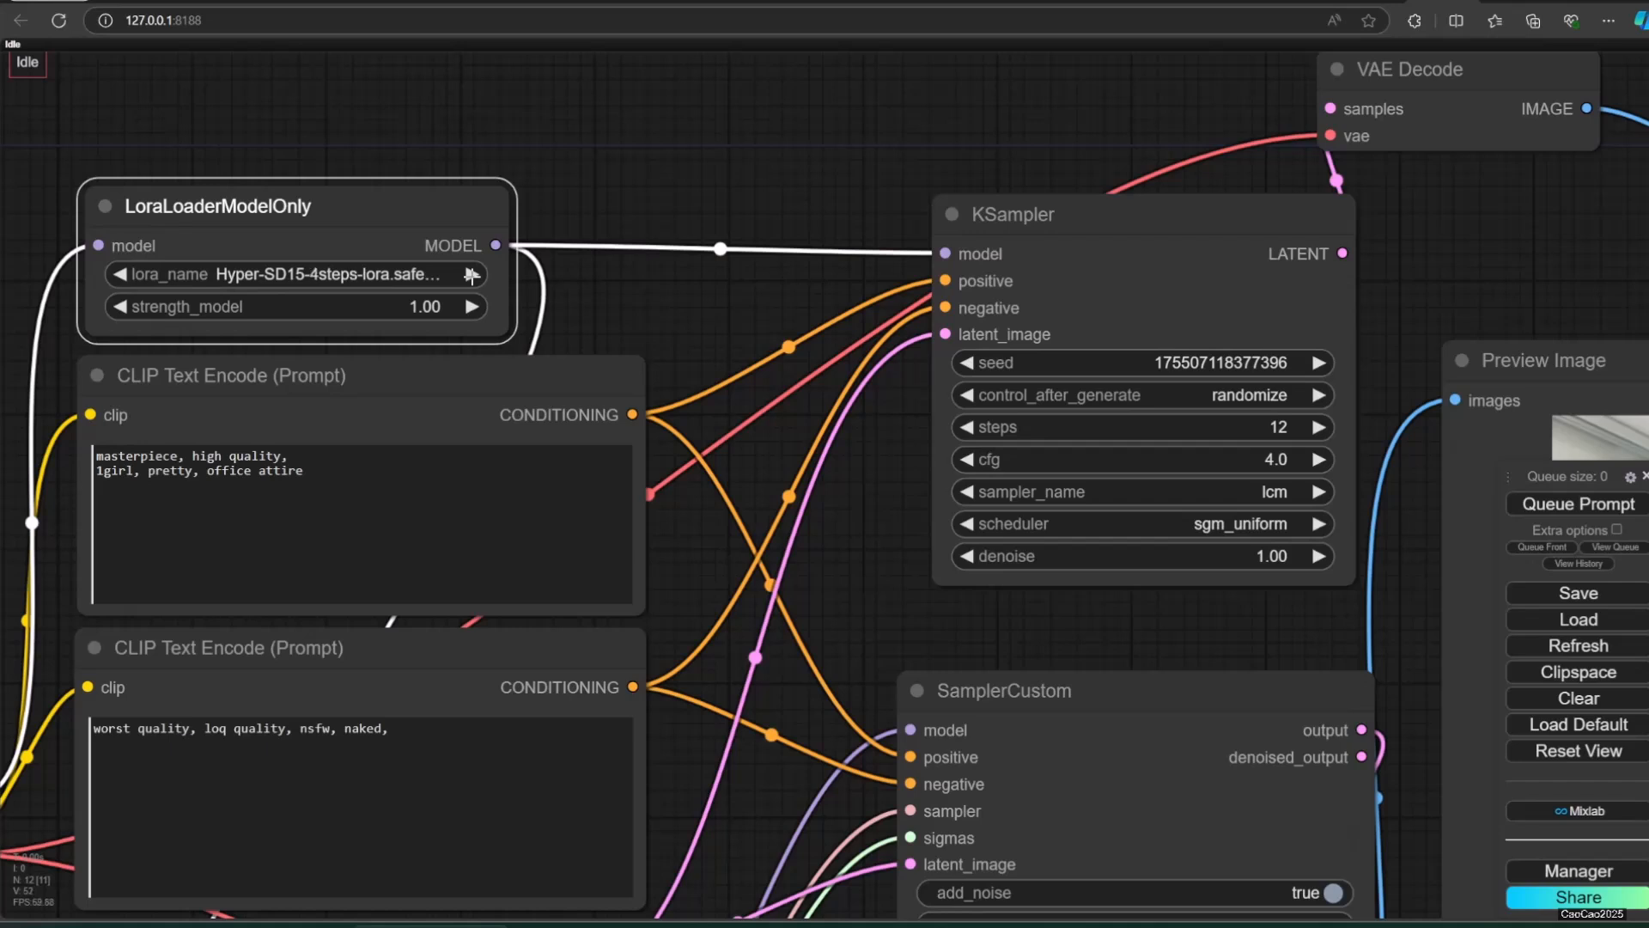
{"action": "left_click", "coordinate": [119, 274]}
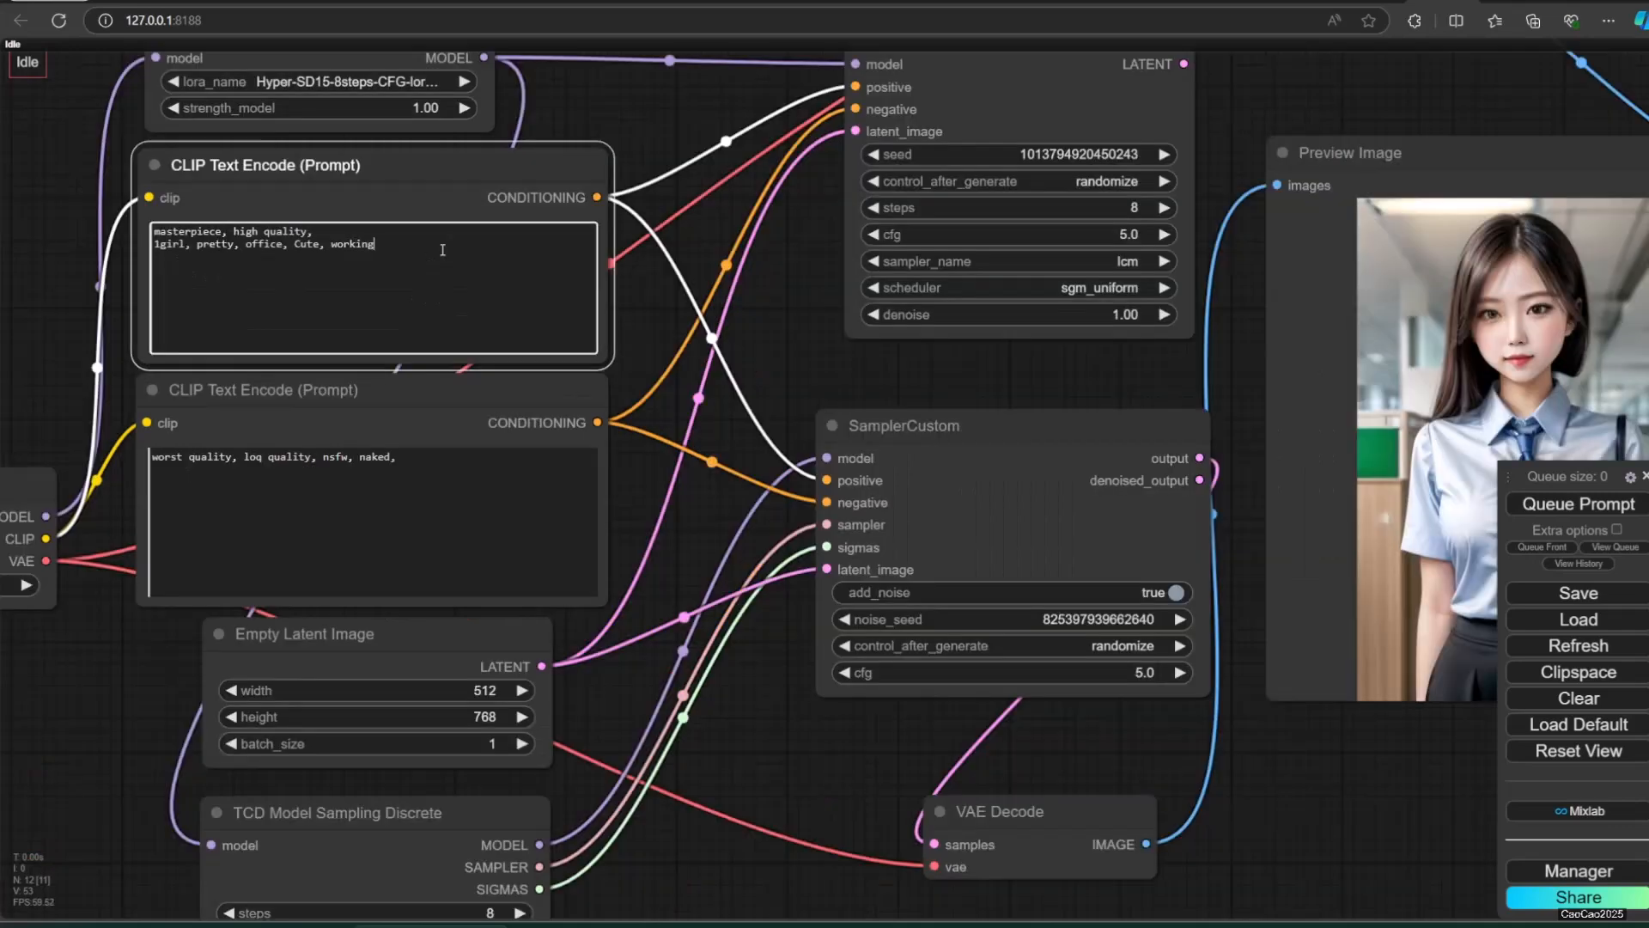
{"action": "left_click", "coordinate": [1575, 504]}
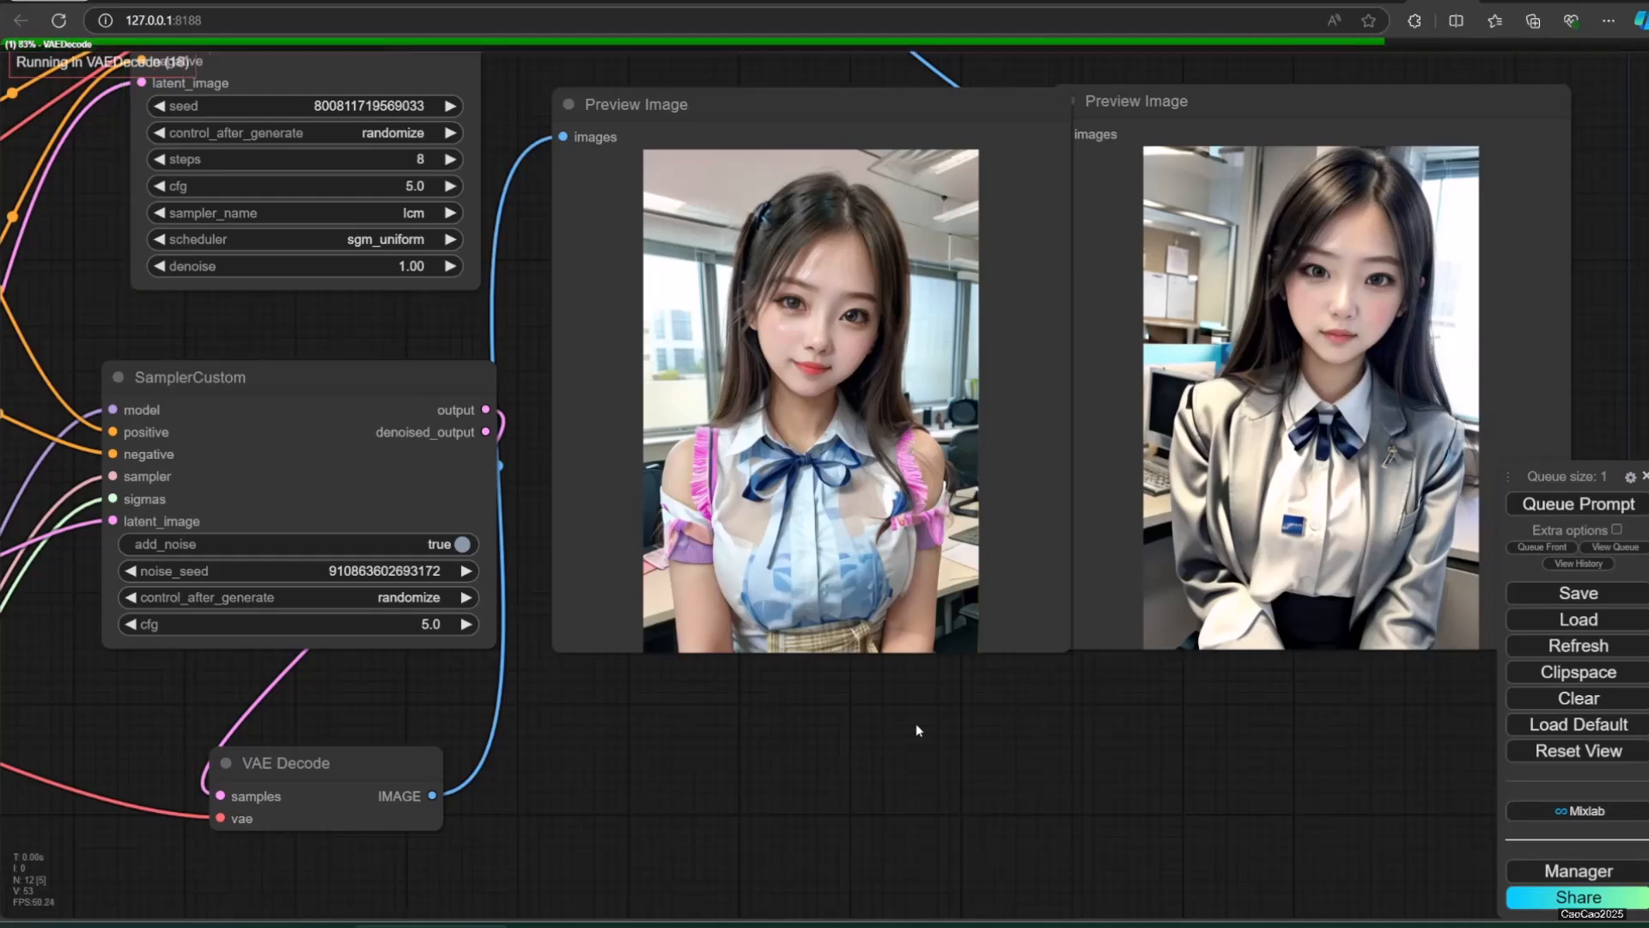
Step: Queue repeated generations of the cute working office-girl prompt on both samplers
{"action": "left_click", "coordinate": [1577, 503]}
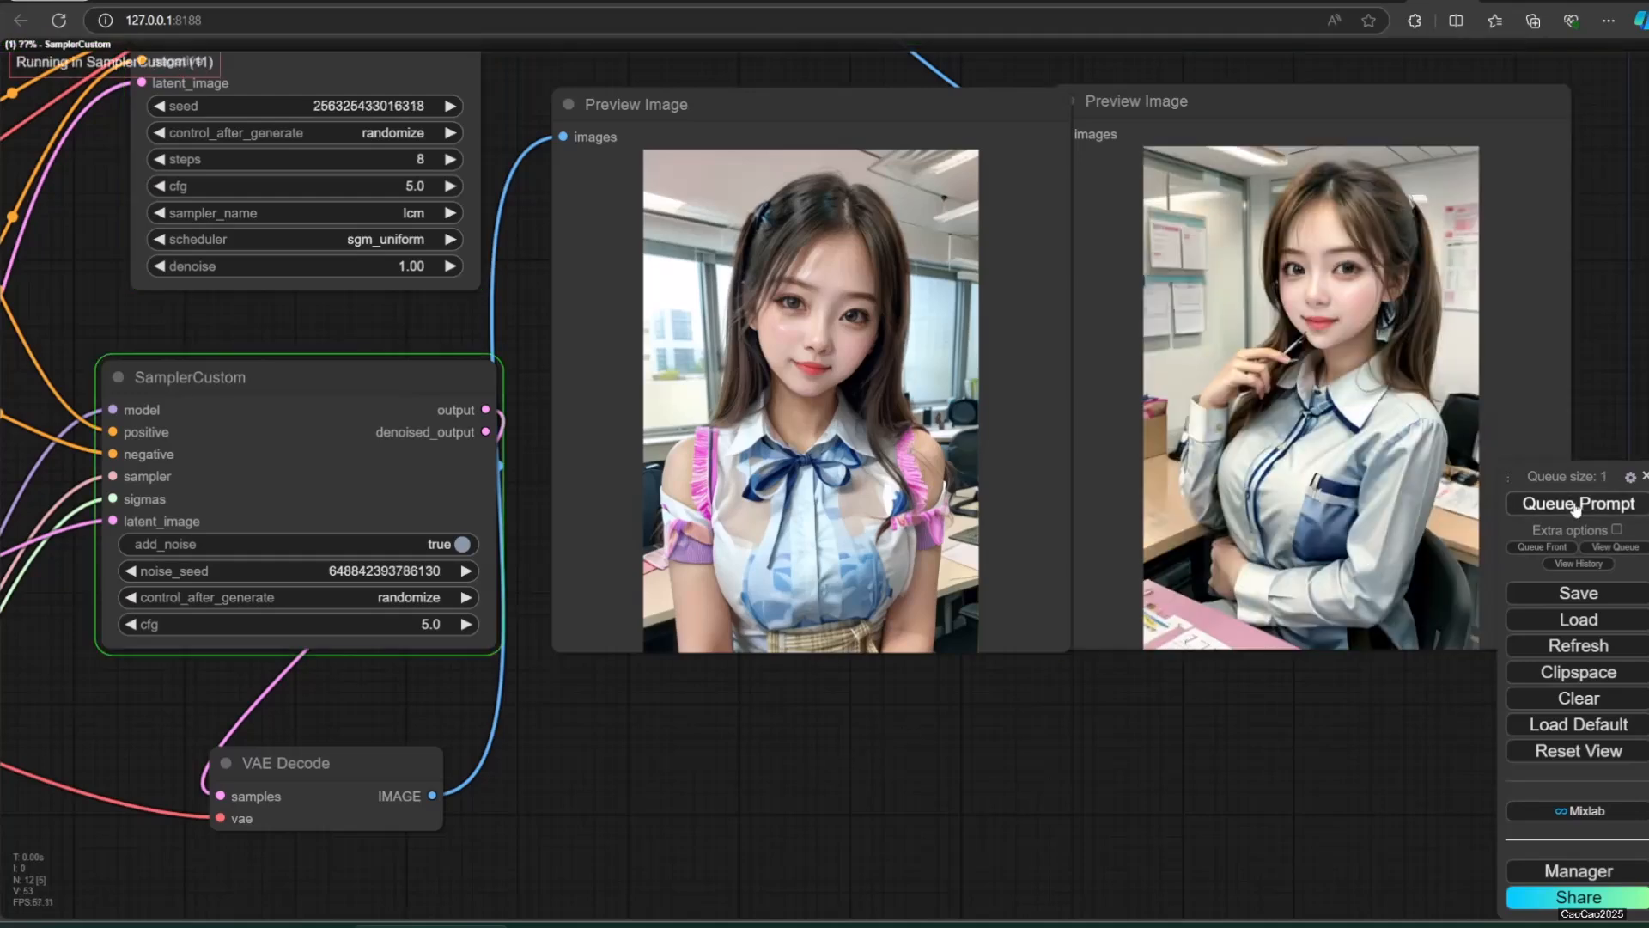
{"action": "left_click", "coordinate": [1579, 503]}
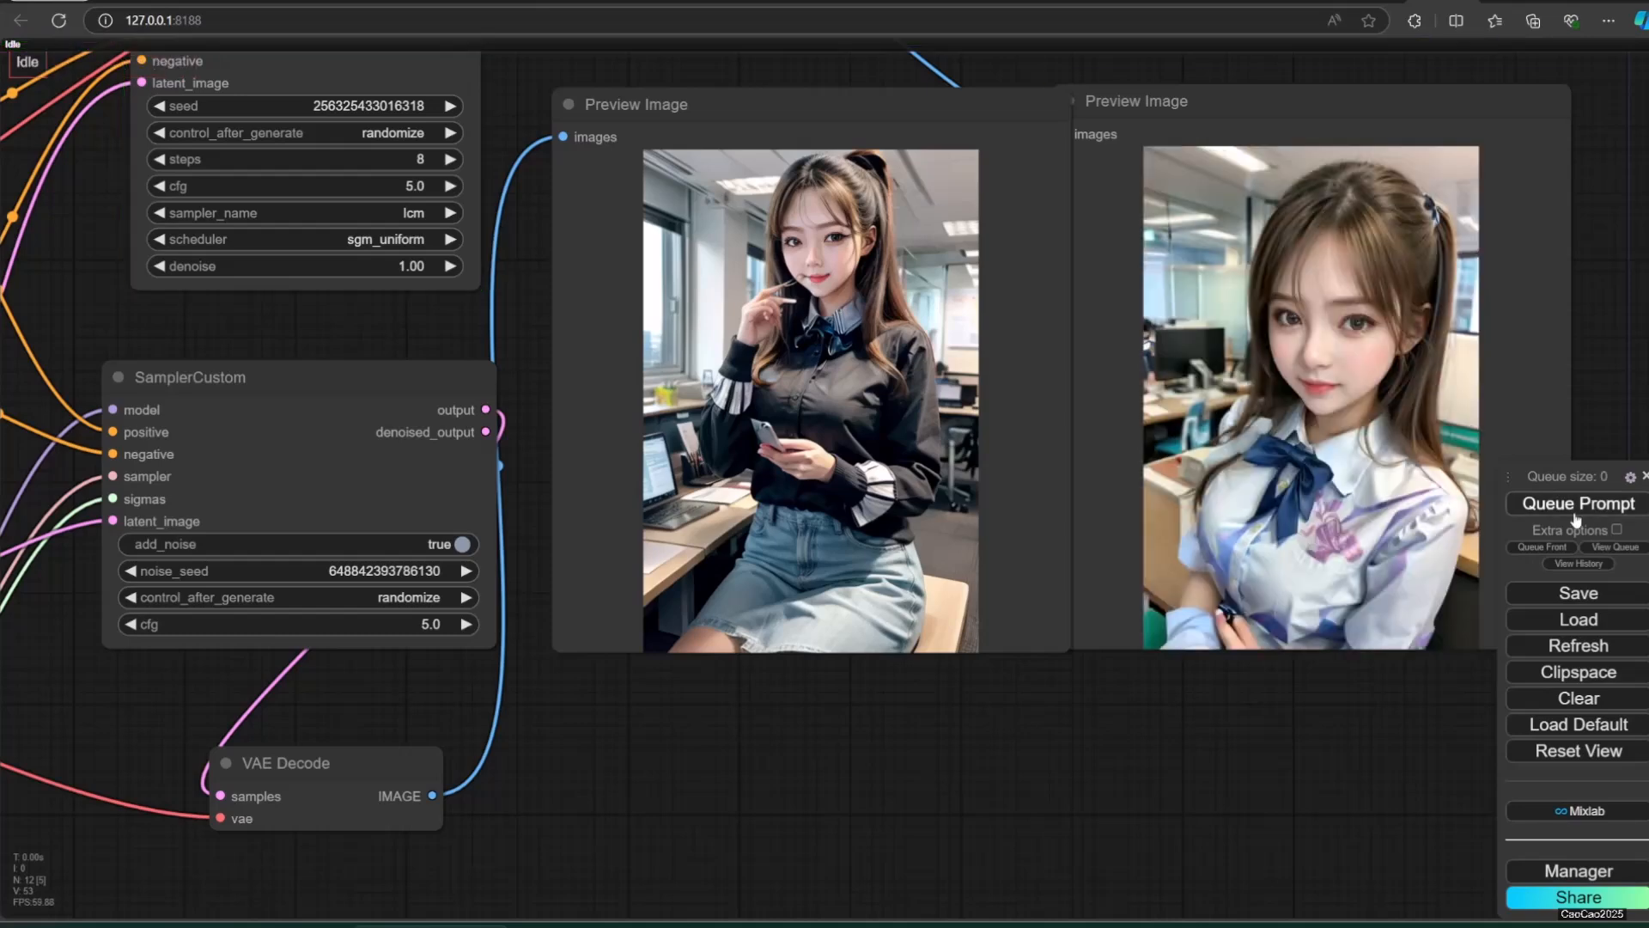
{"action": "left_click", "coordinate": [1578, 503]}
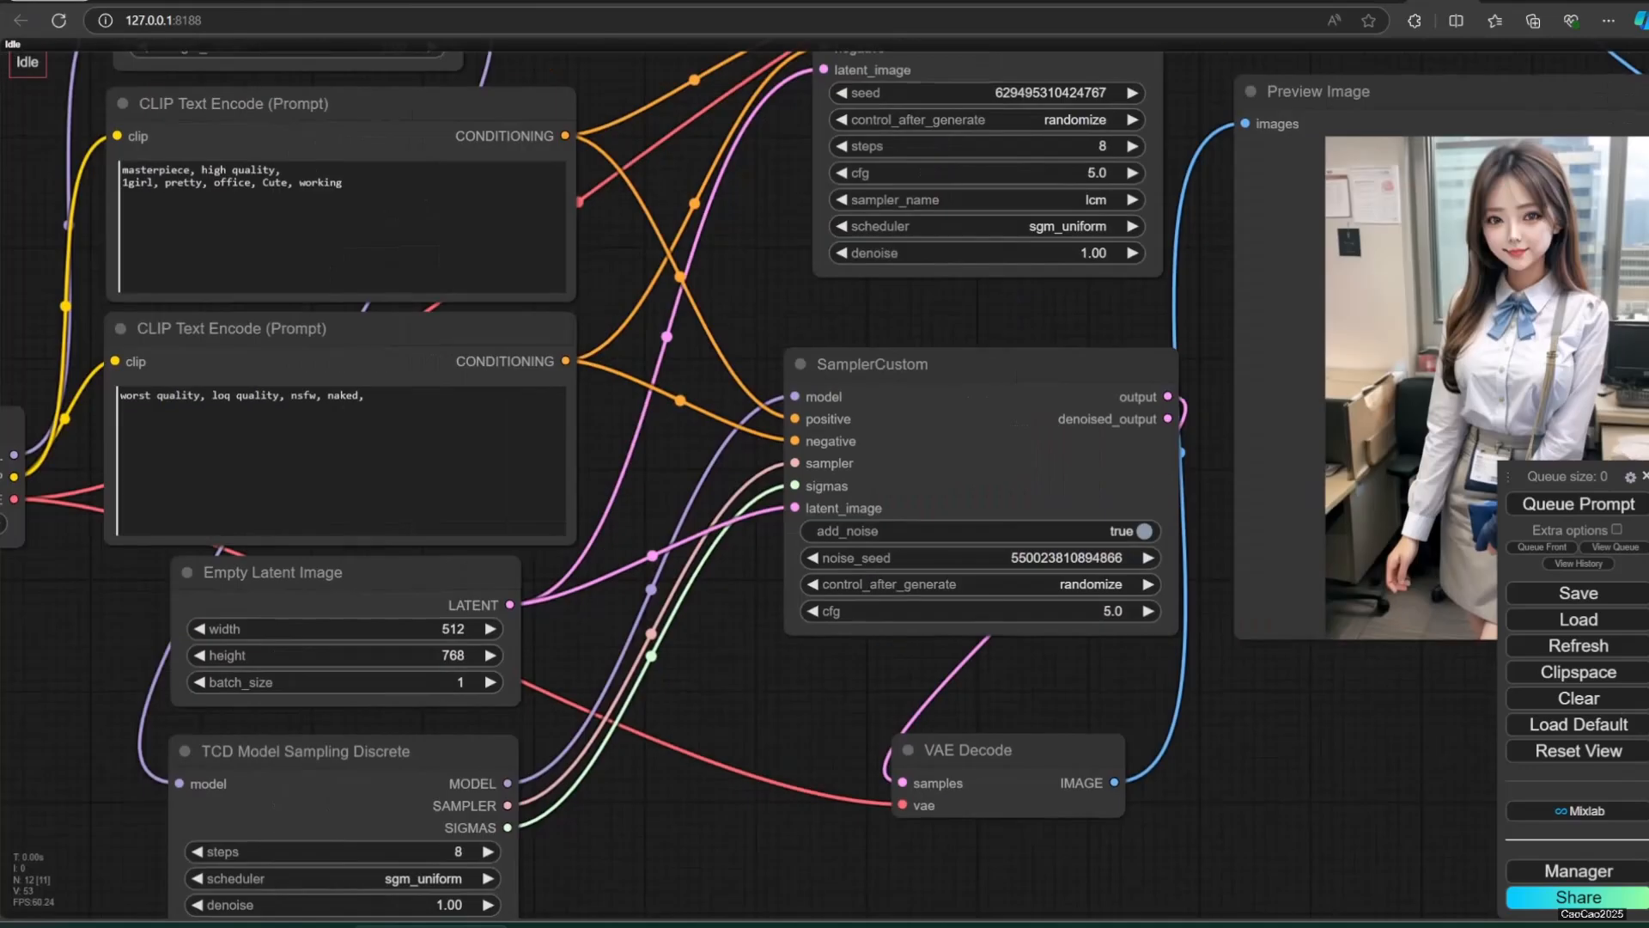
Step: Replace 'working' with 'eating' in the positive prompt and generate new images
{"action": "double_click", "coordinate": [319, 184]}
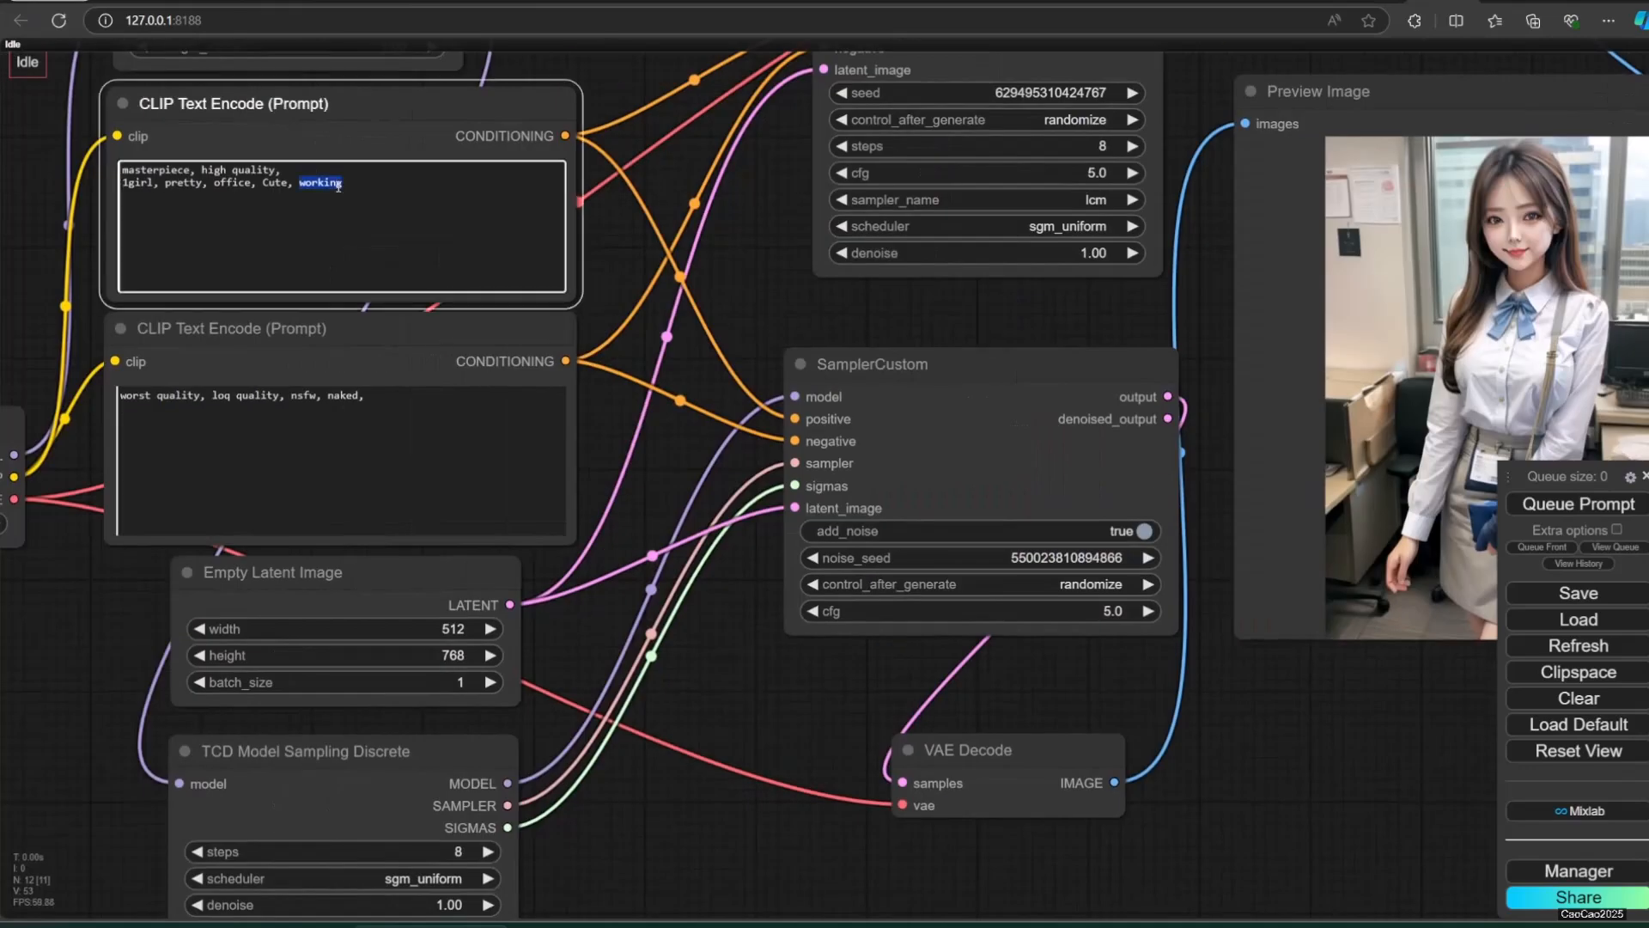
{"action": "type", "text": "eating"}
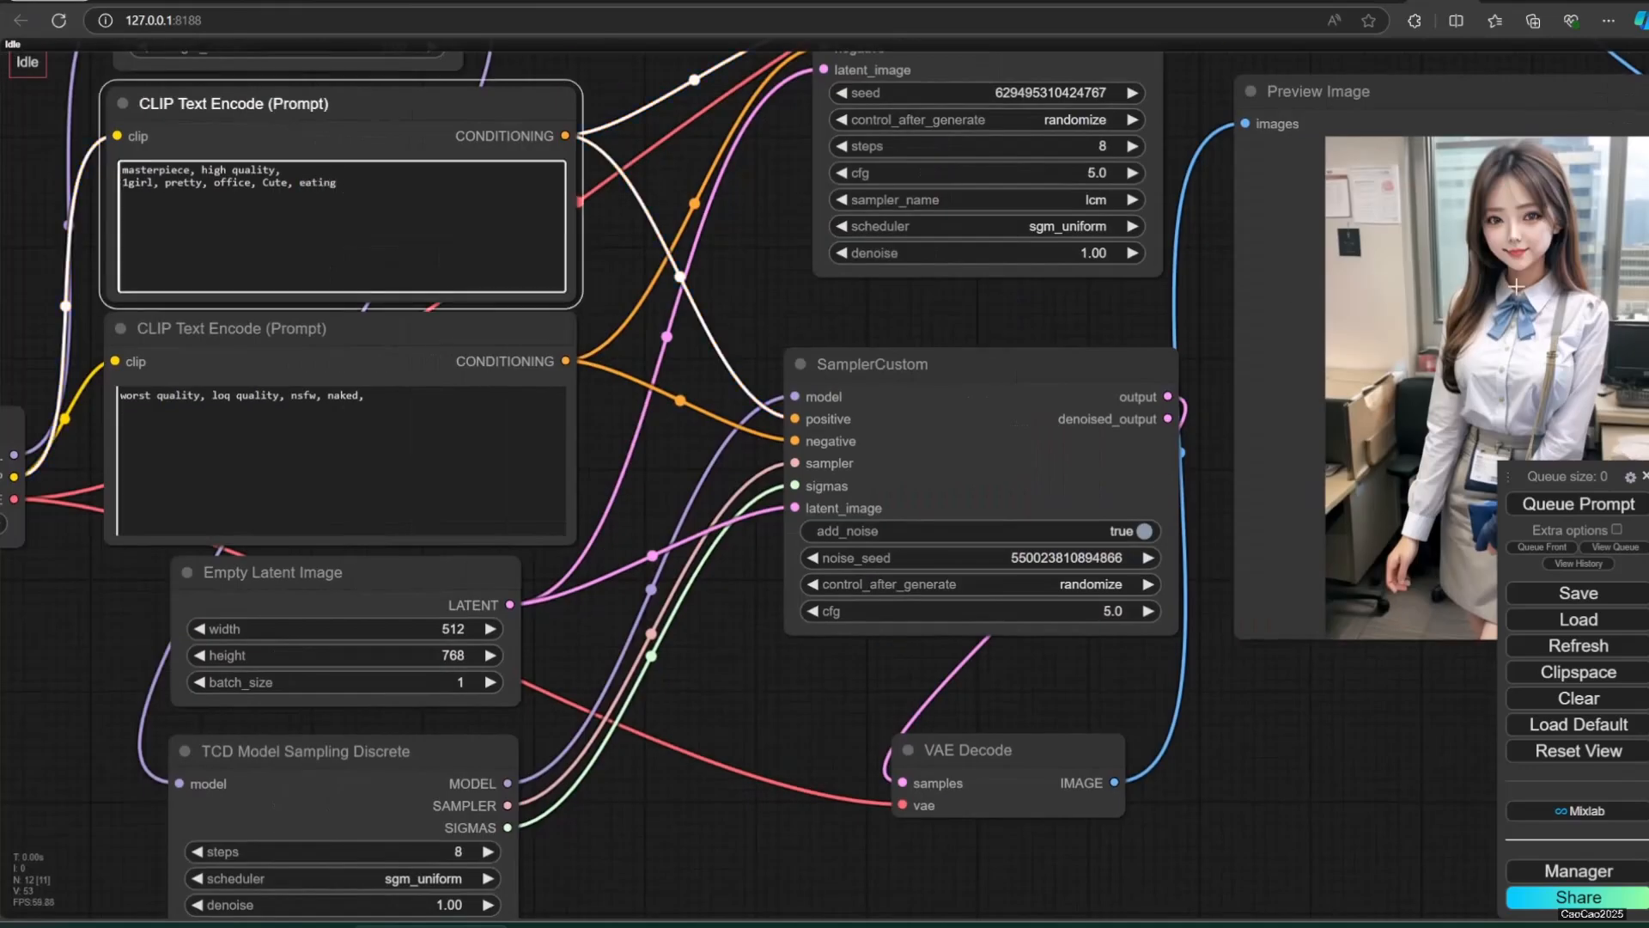
{"action": "left_click", "coordinate": [1577, 503]}
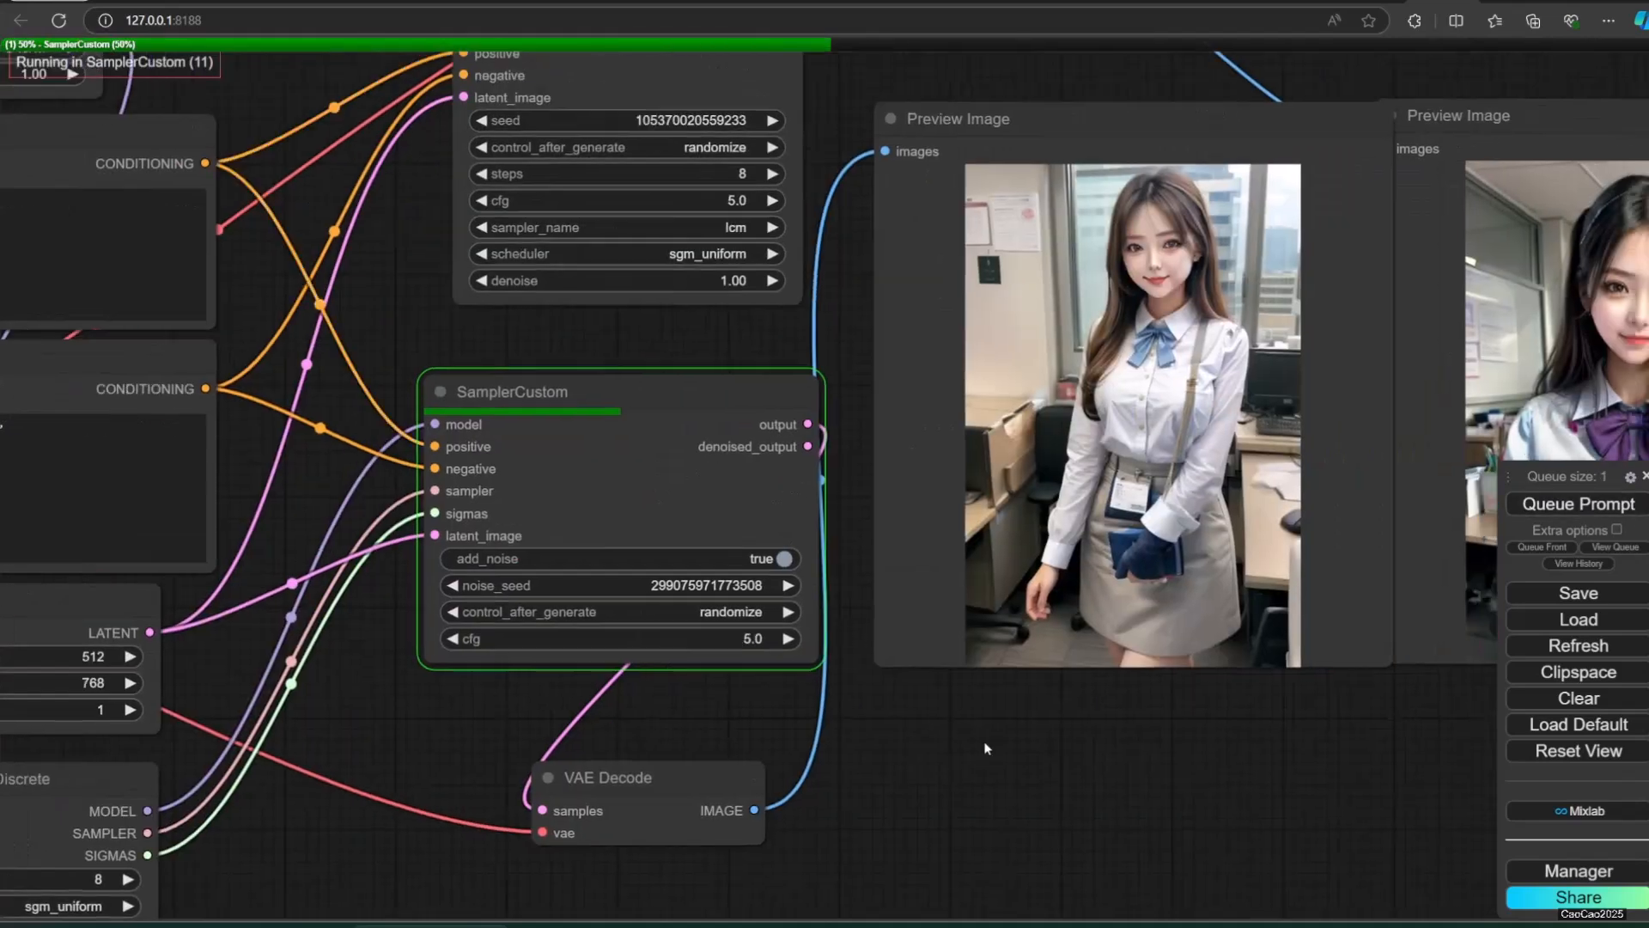